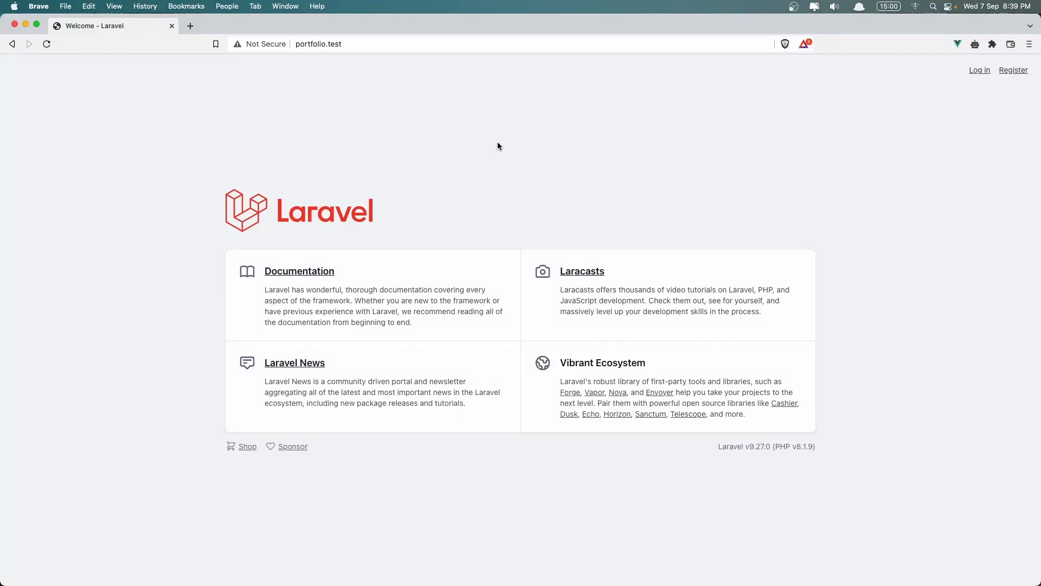
mouse_move(493, 143)
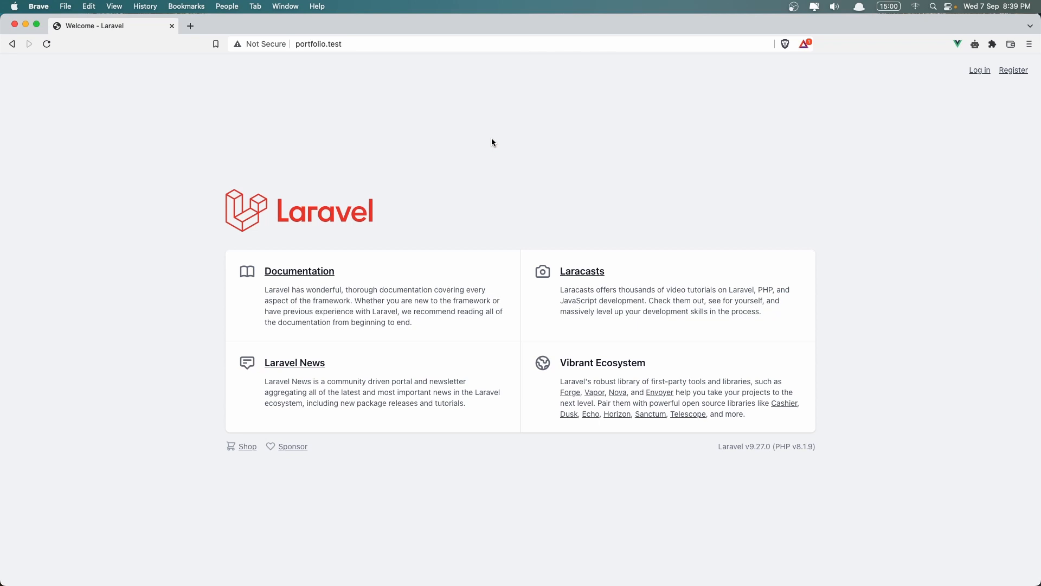
Create a new Footer.vue file in resources/js/Components/Frontend next to Header.vue
key("cmd+tab")
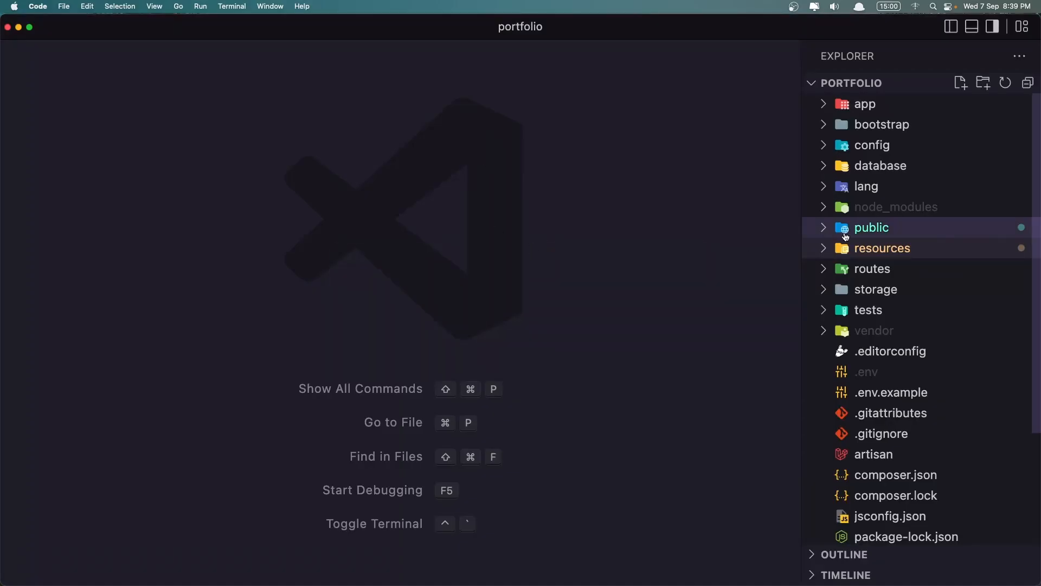
left_click(881, 248)
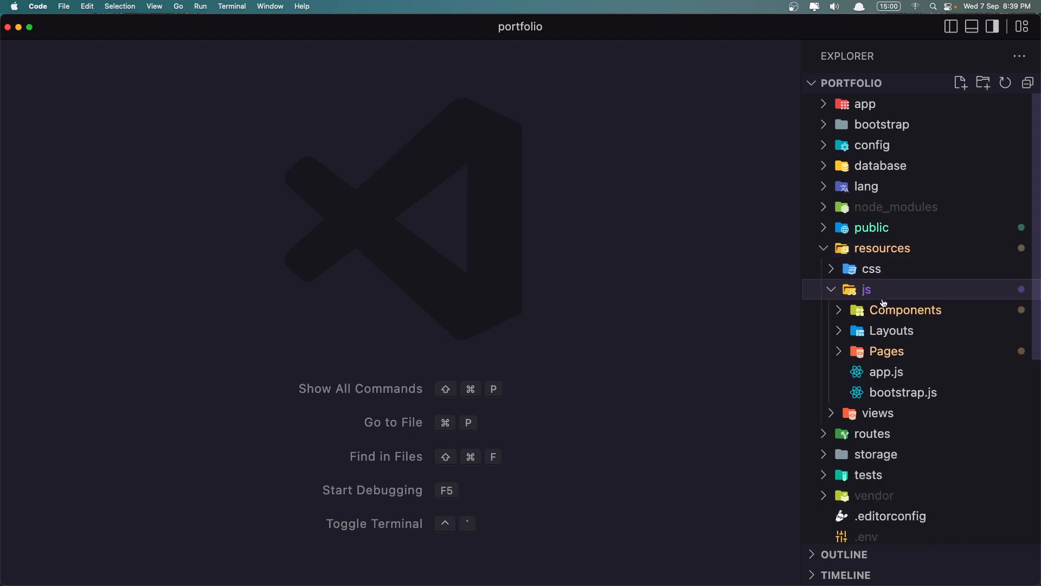
left_click(905, 309)
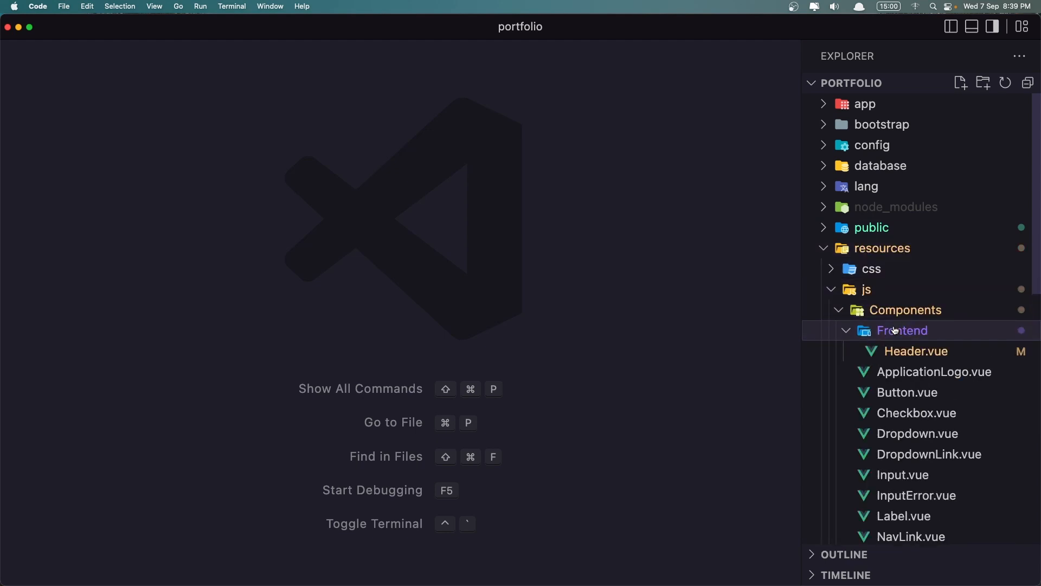
left_click(959, 83)
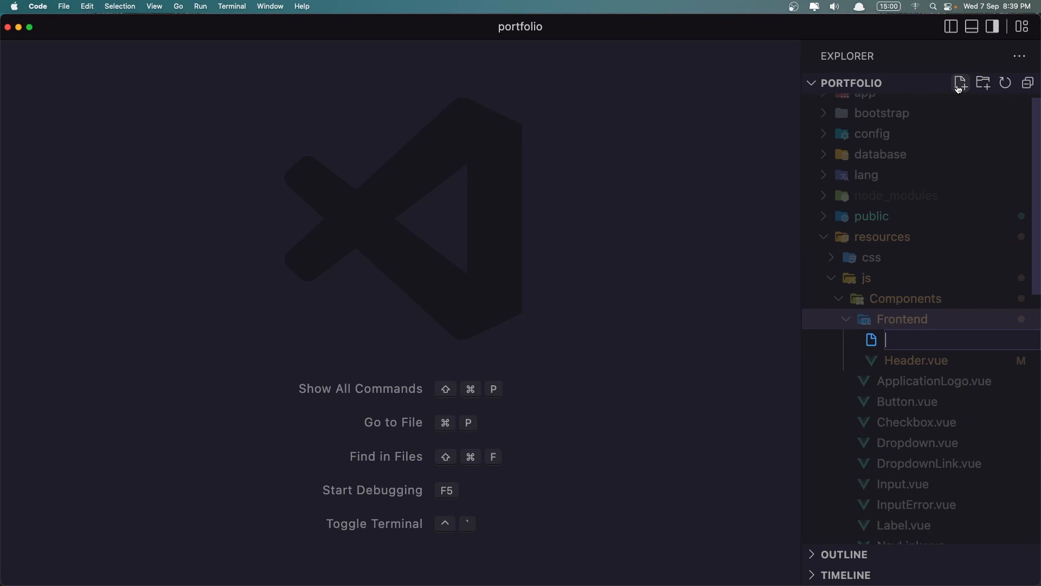
type("F")
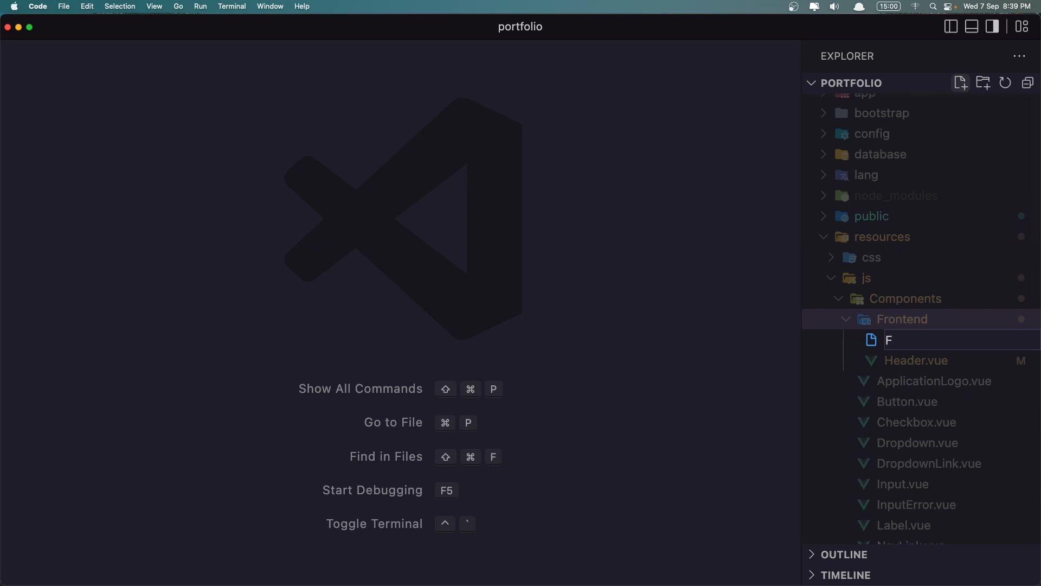
type("ooter.vue")
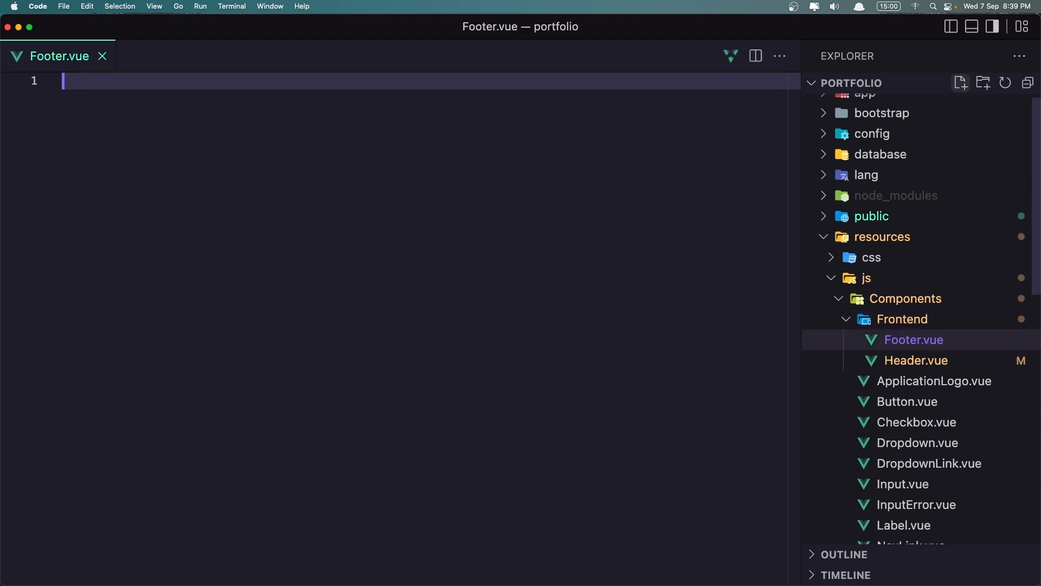
Add an empty <script setup> block followed by an empty <template> block
type("<sc")
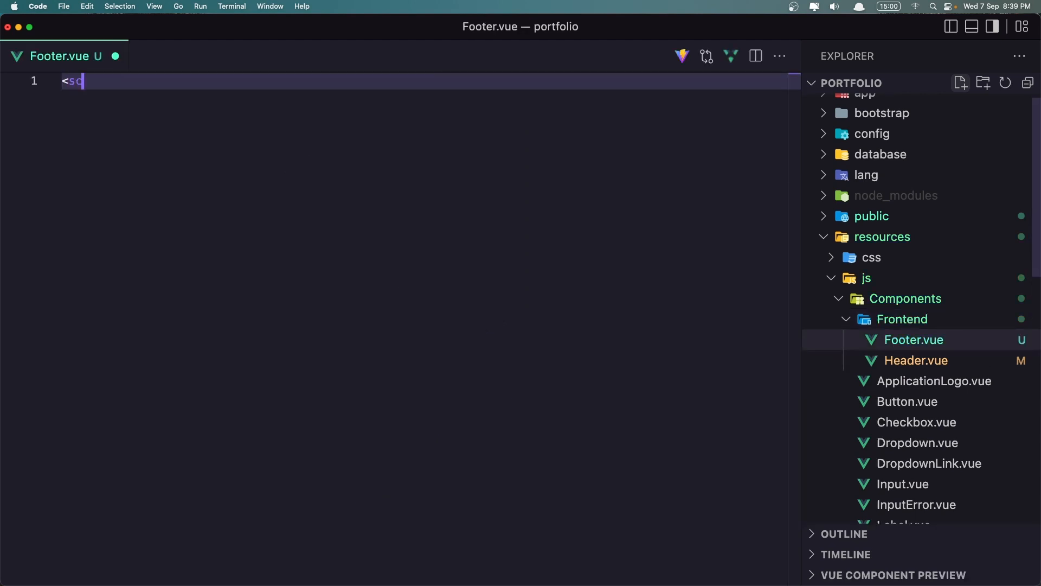
type("ript setup></script>")
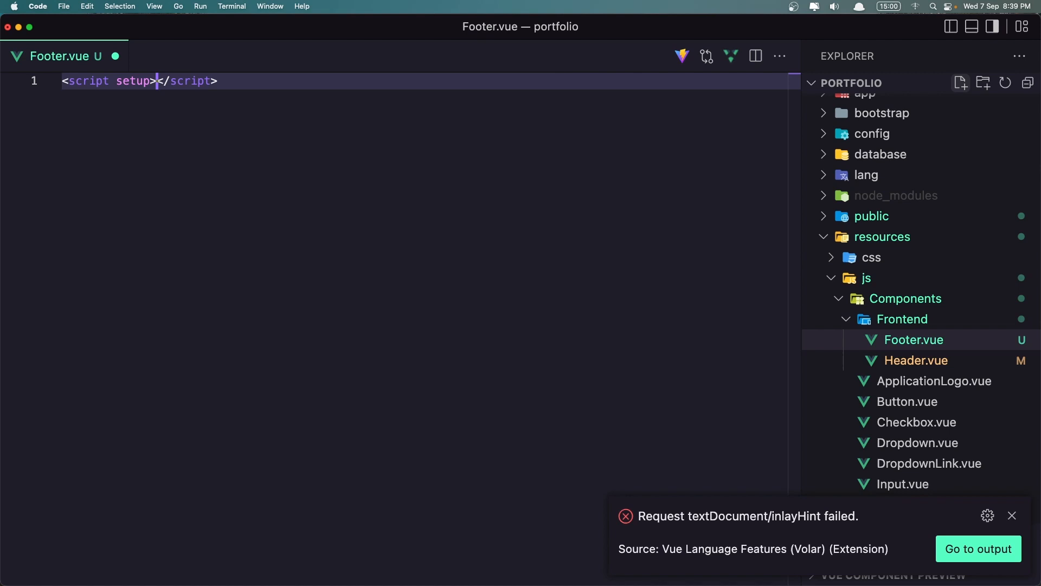
key("Enter")
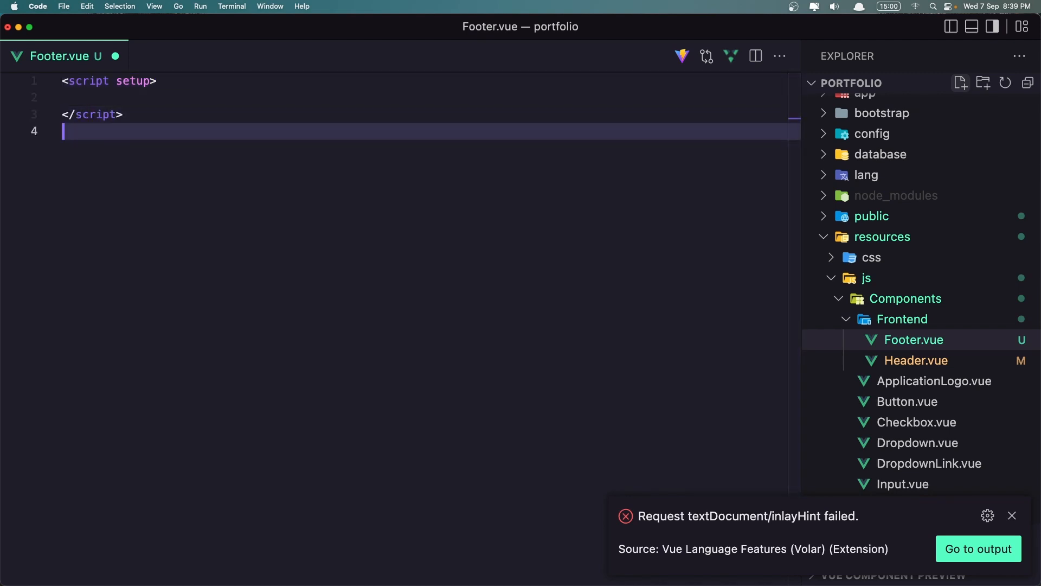
type("<template>")
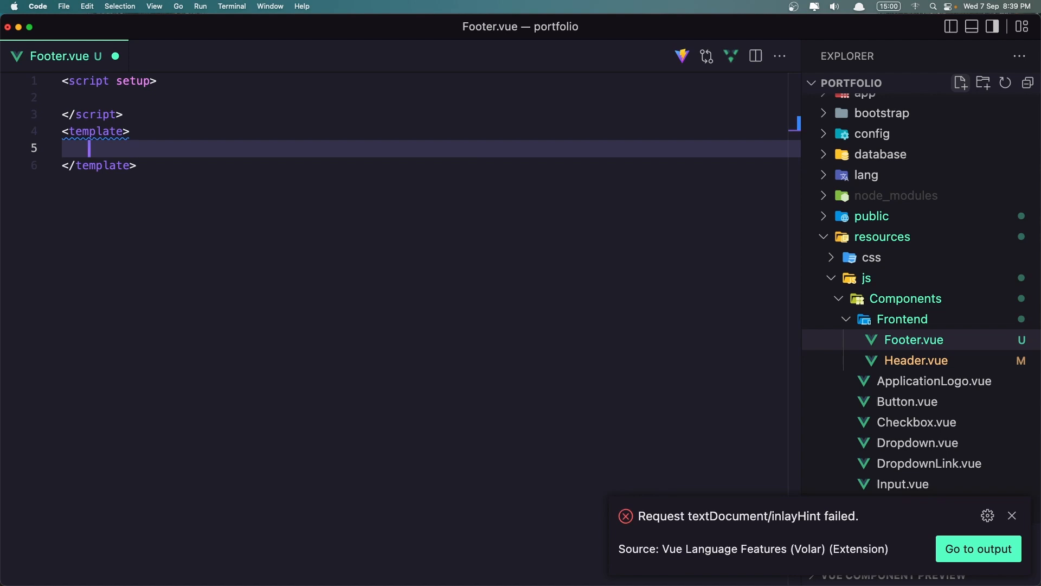
Add <footer class="bg-light-secondary dark:bg-dark-secondary py-12"> inside the template
type("<footer class=\"")
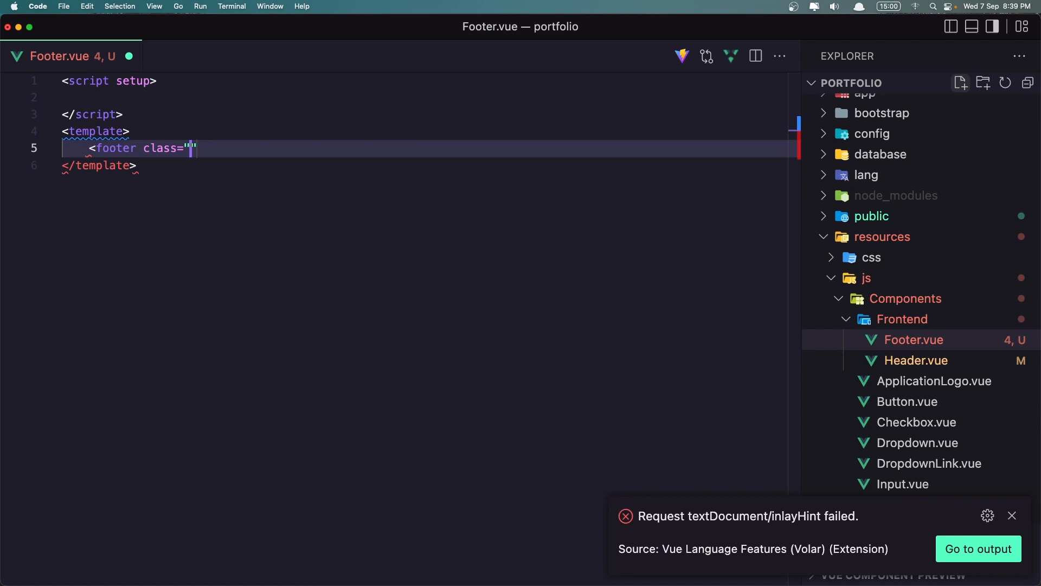
type("bg-")
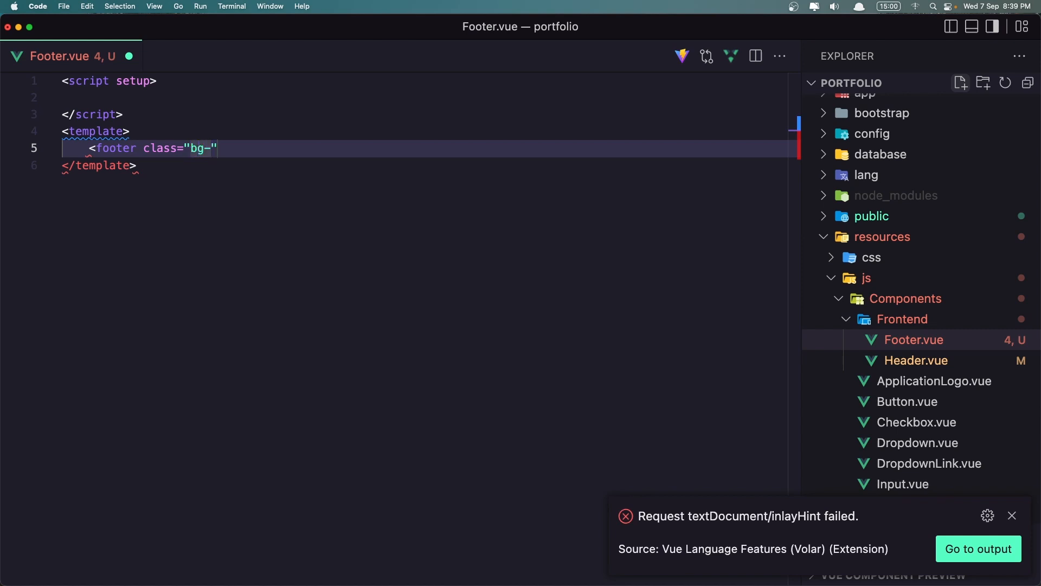
type("lifgt")
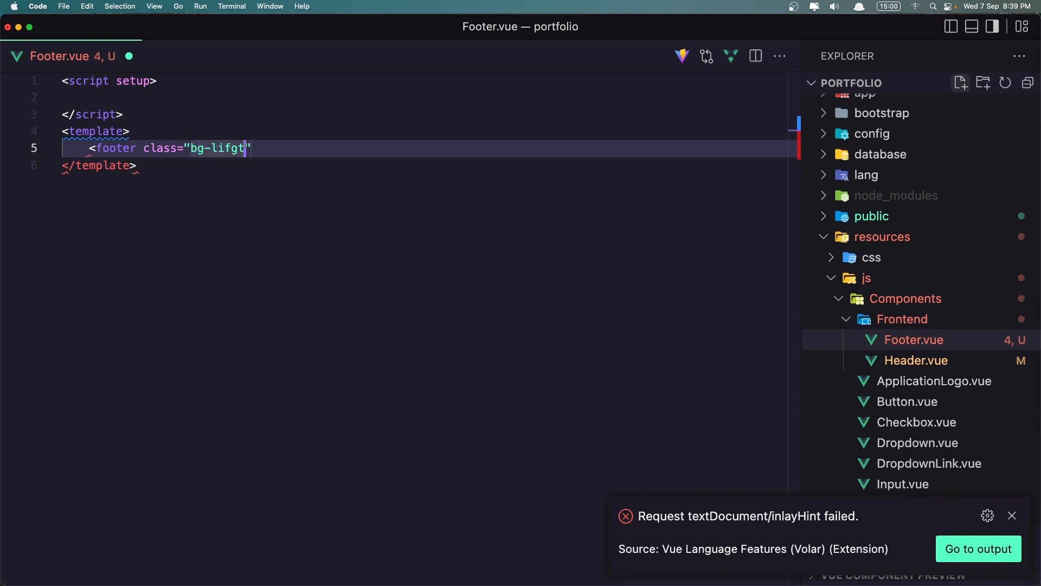
type("-sec")
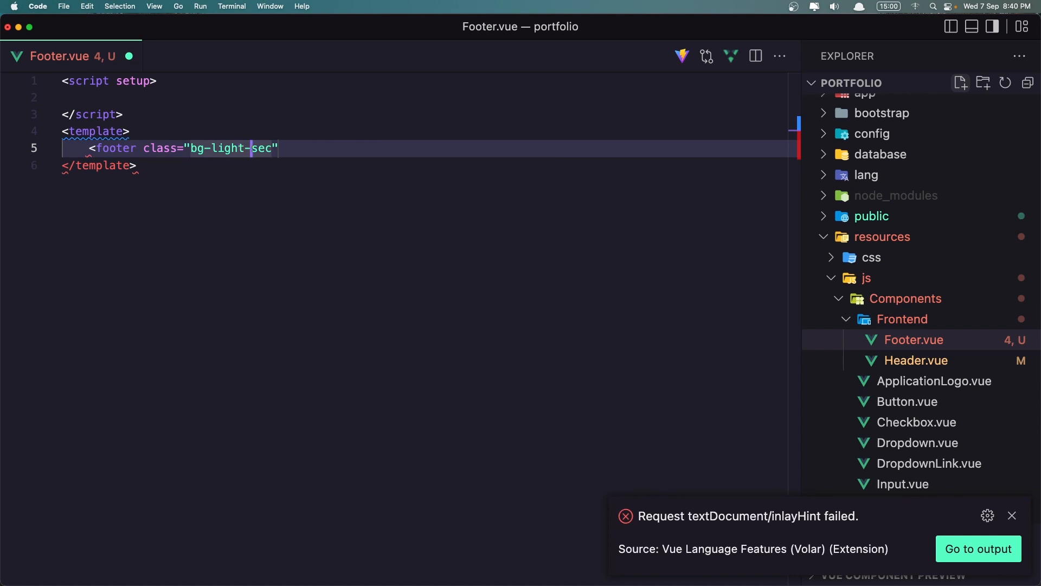
type("o")
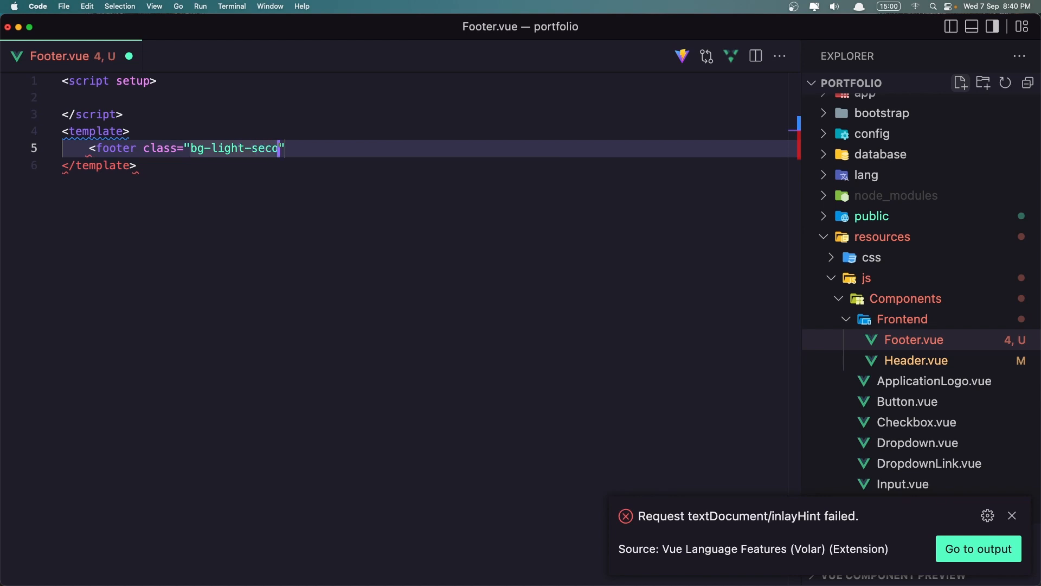
type("ndary dark:")
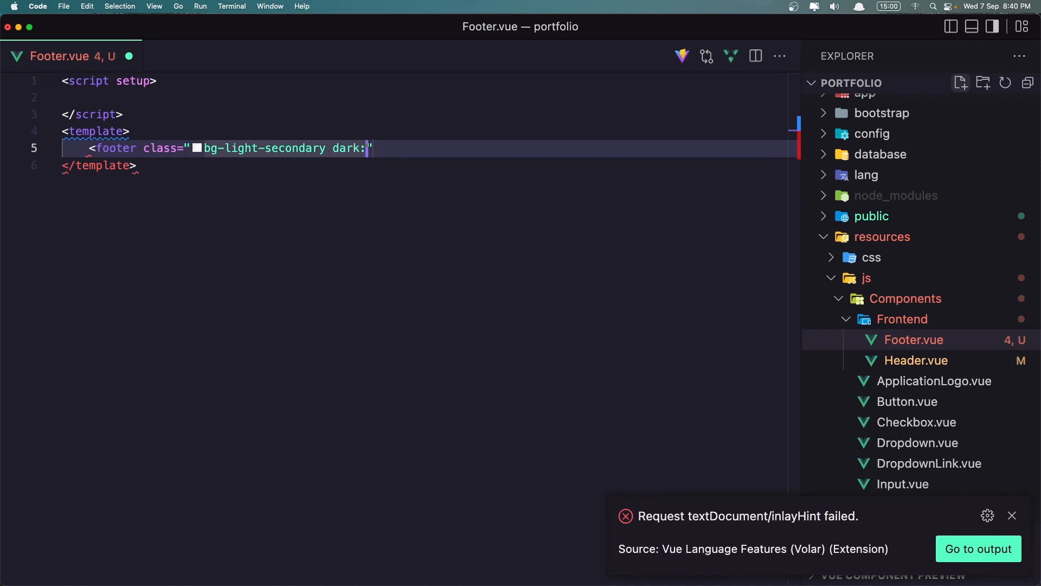
type("bg-d")
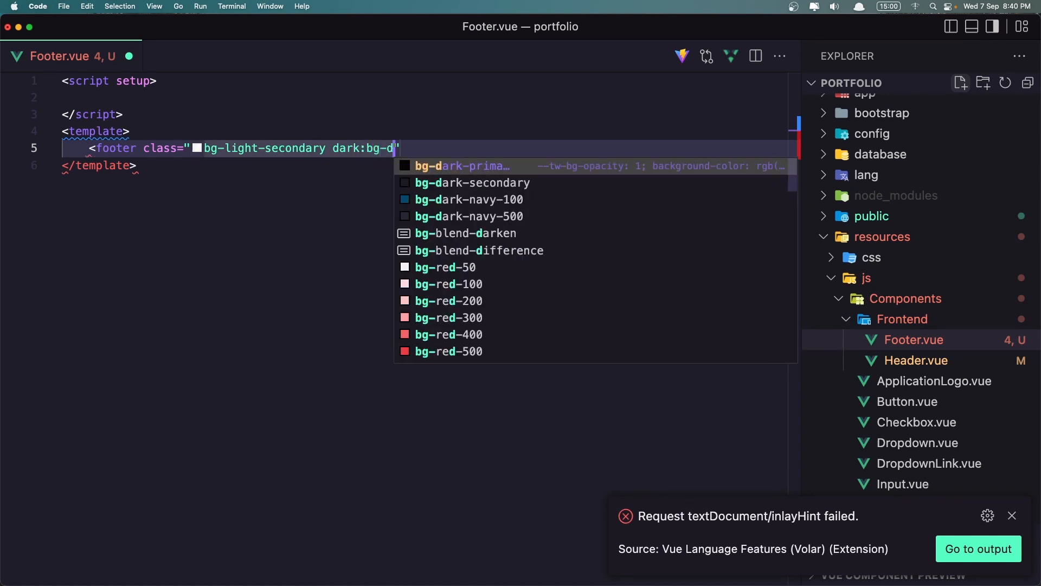
type("ark-secondary")
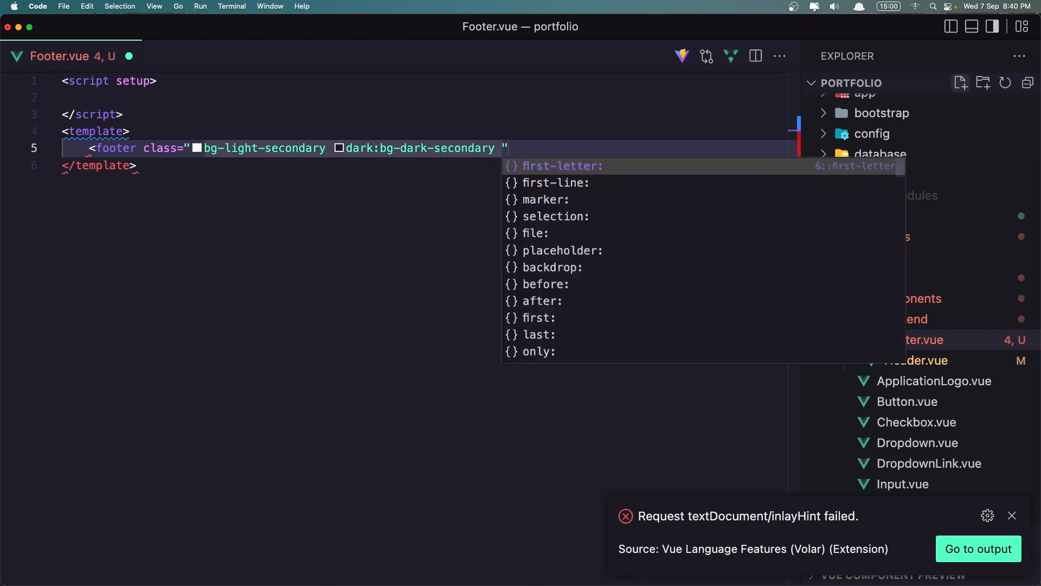
type("py")
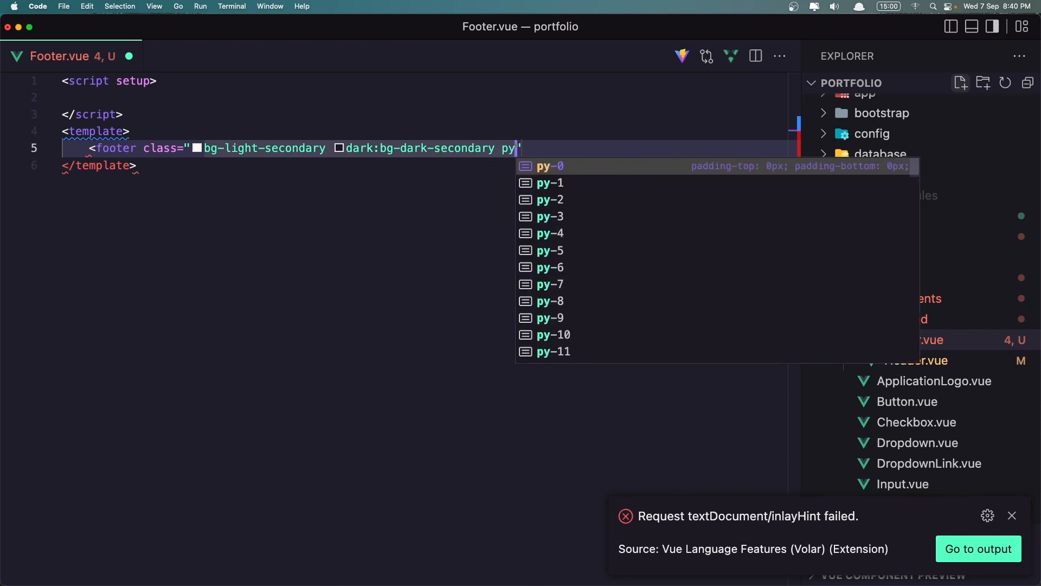
type("-12")
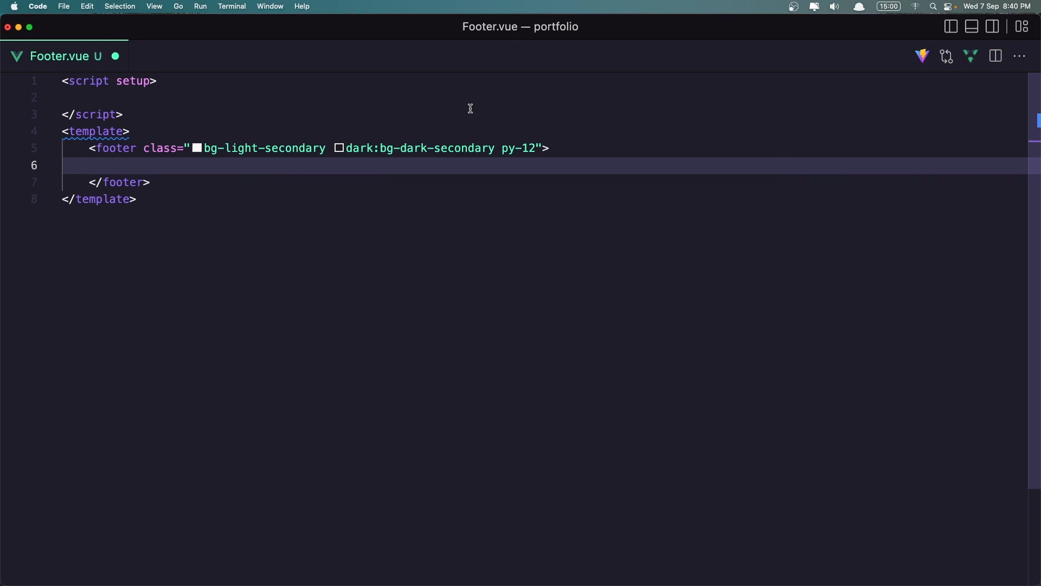
Add a <div class="container mx-auto"> wrapper inside the footer
type("<div class=\"container mx-a")
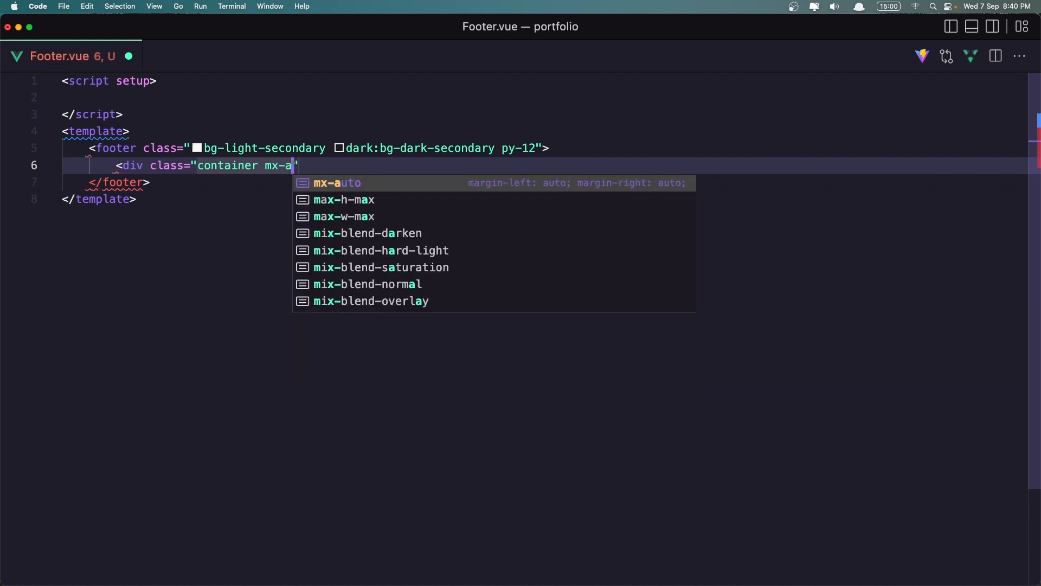
key("Tab")
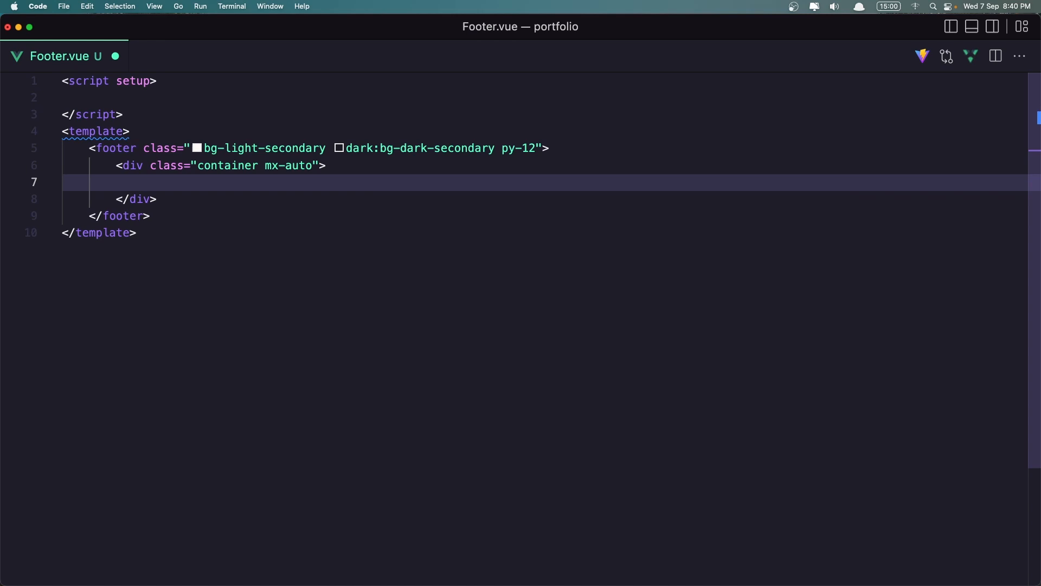
type("<")
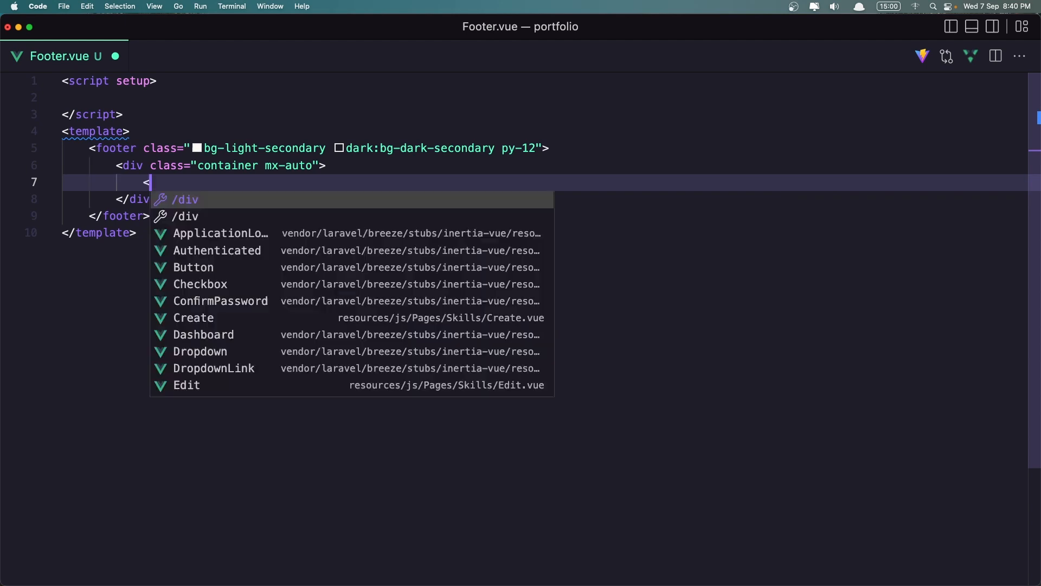
Start a flex div inside the container that switches to md:flex-row
type("div class=\"")
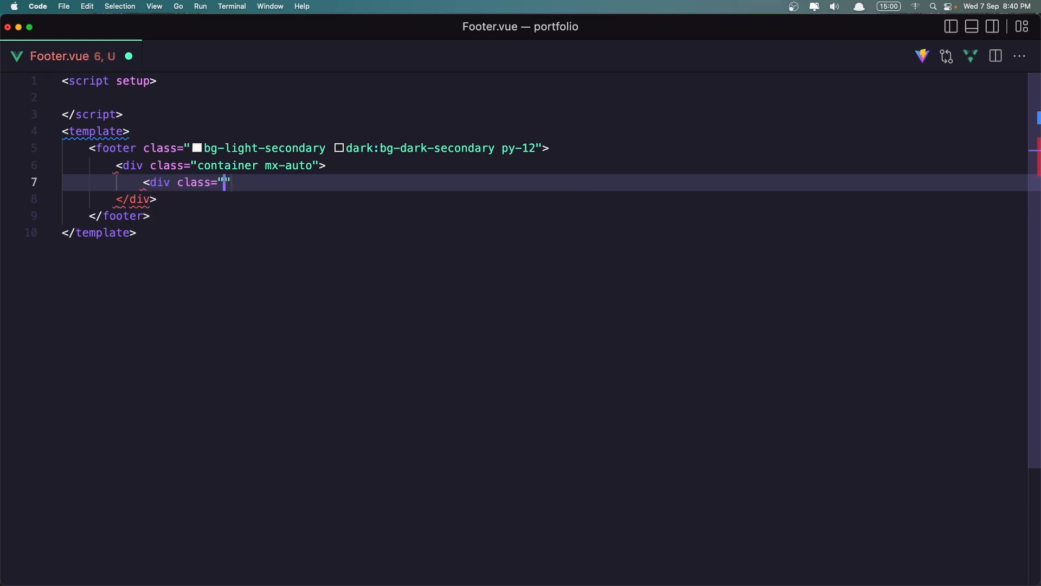
type("flex")
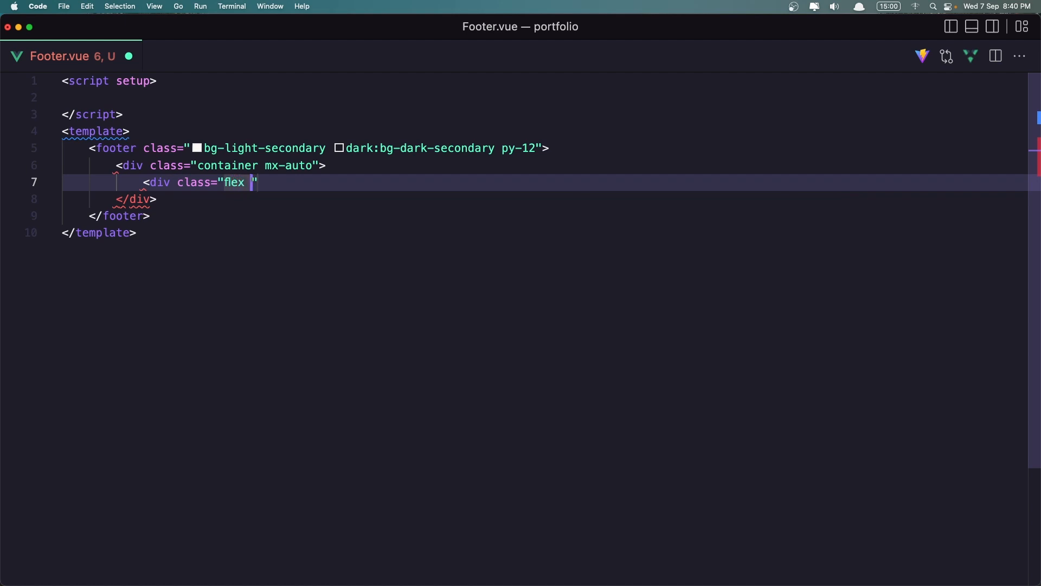
type("flex")
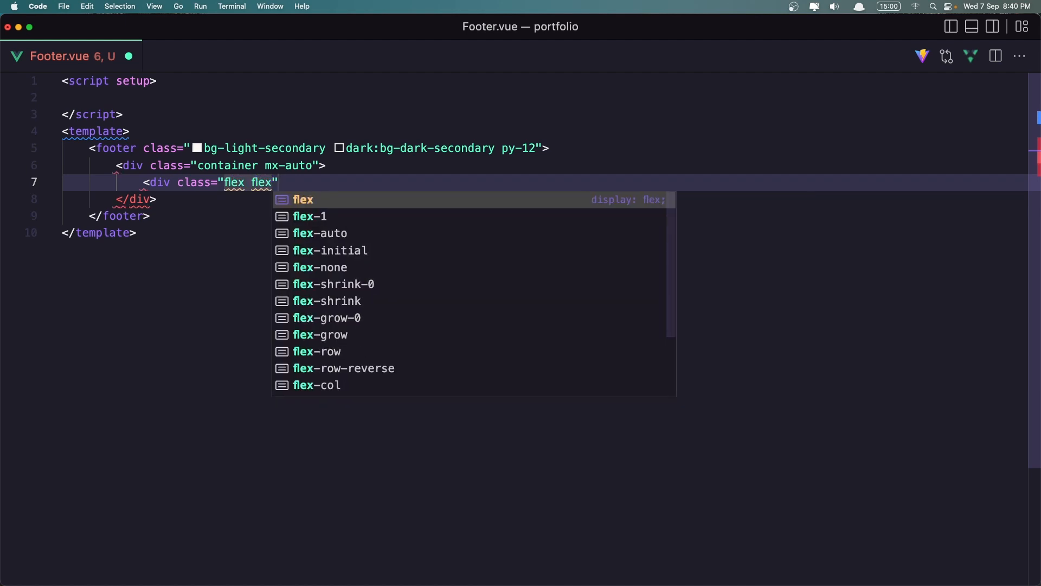
type("col")
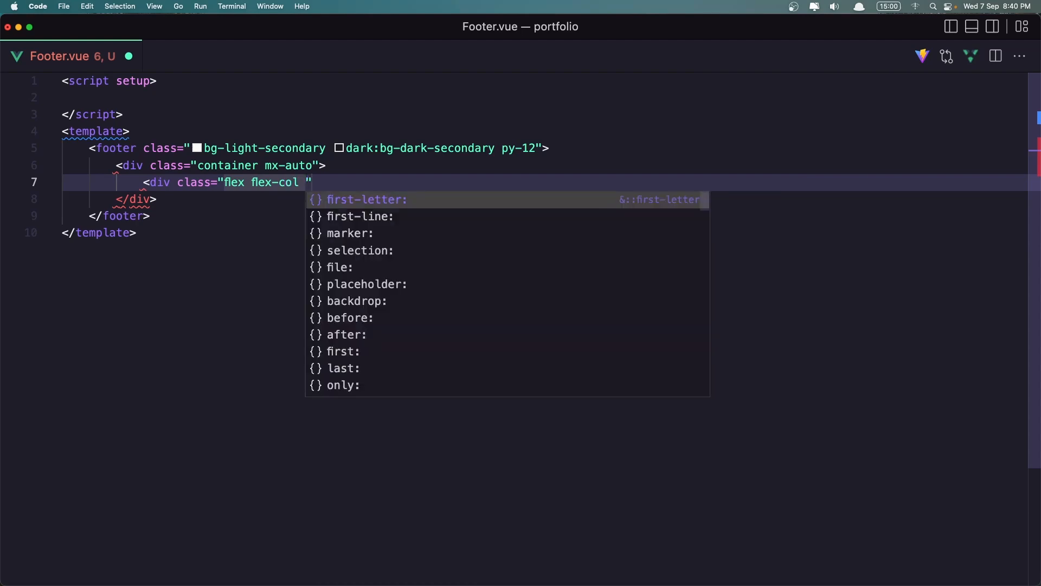
type("md:f")
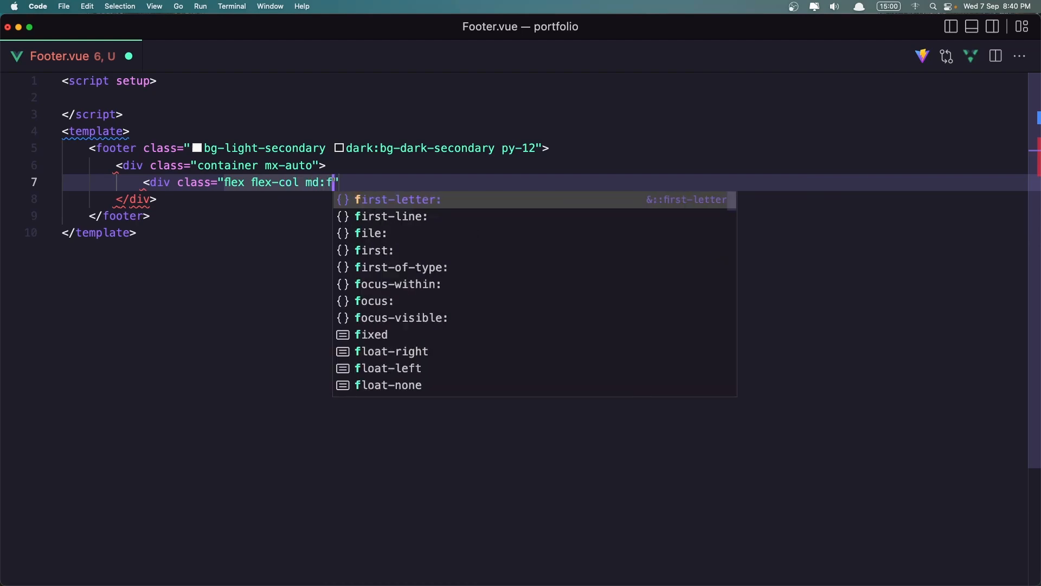
type("lex")
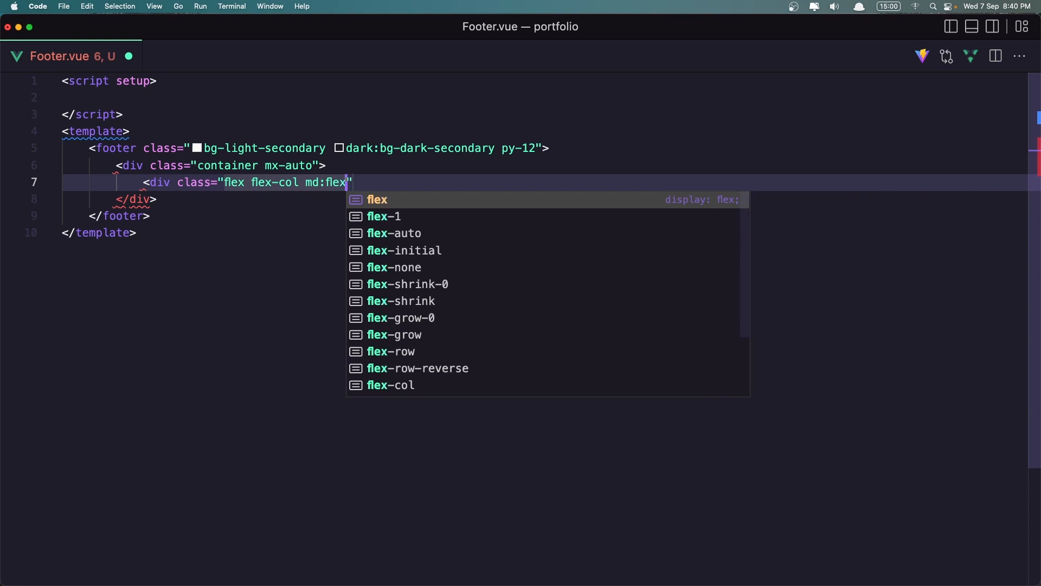
type("-row sp")
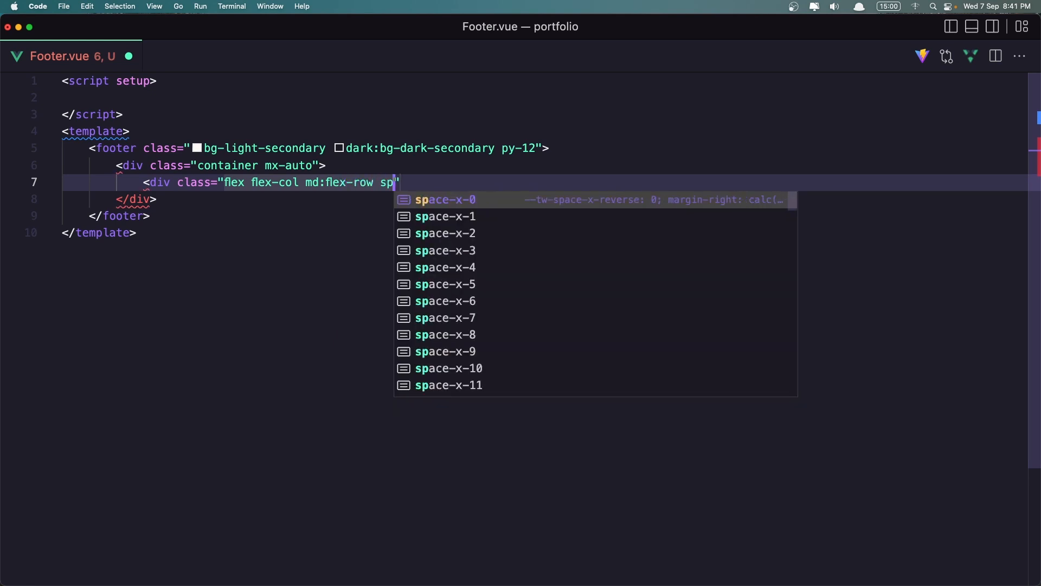
Add space-y-6, lg:space-y-0, items-center and justify-between classes to that div
type("ace")
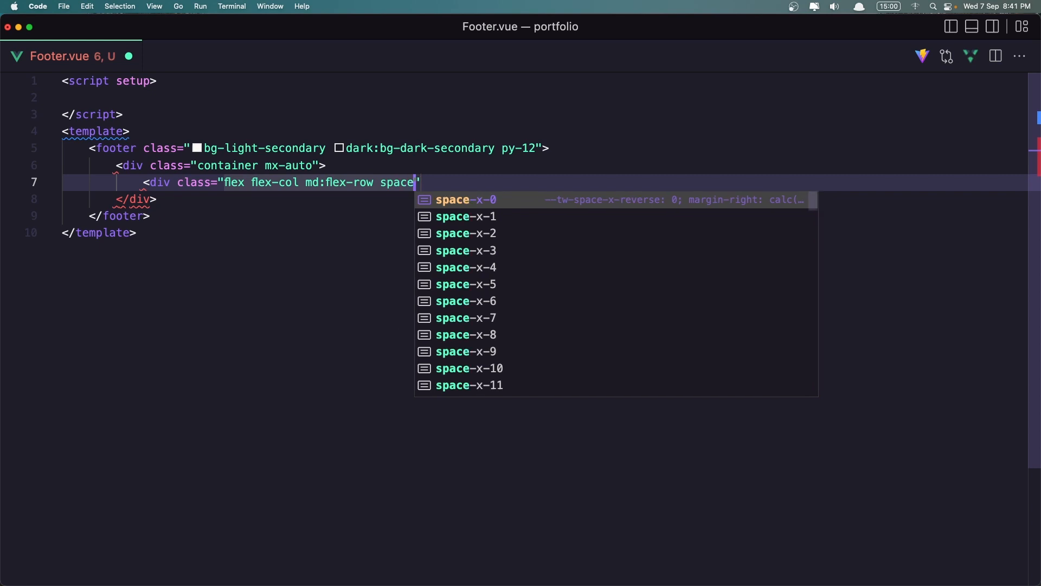
type("-")
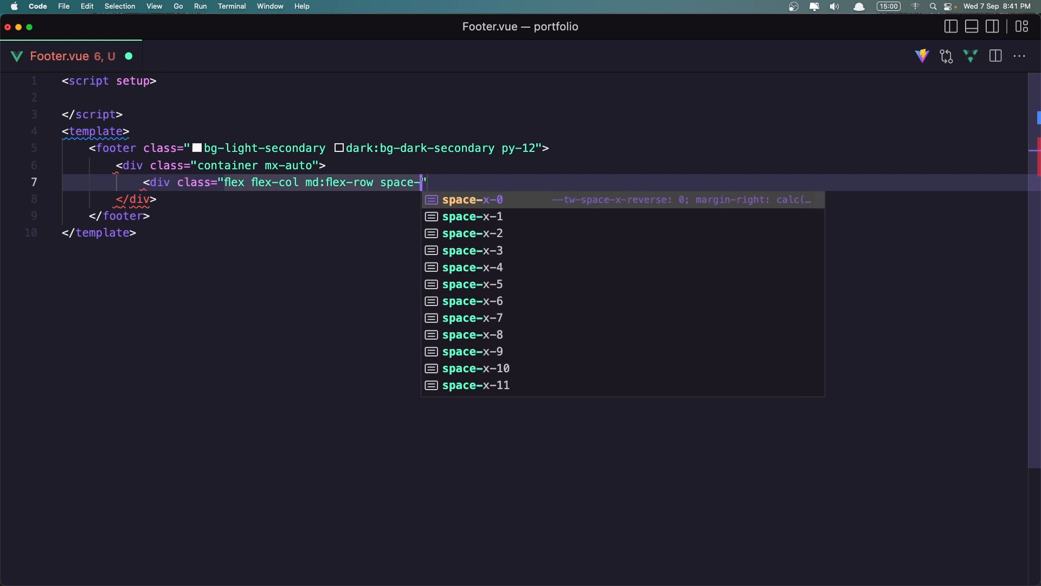
type("y")
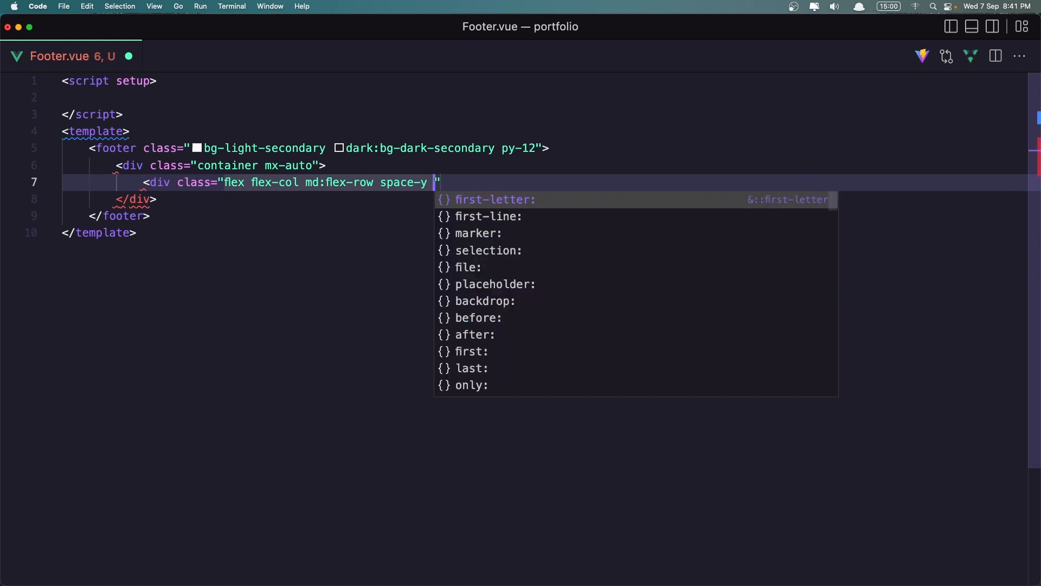
type("-")
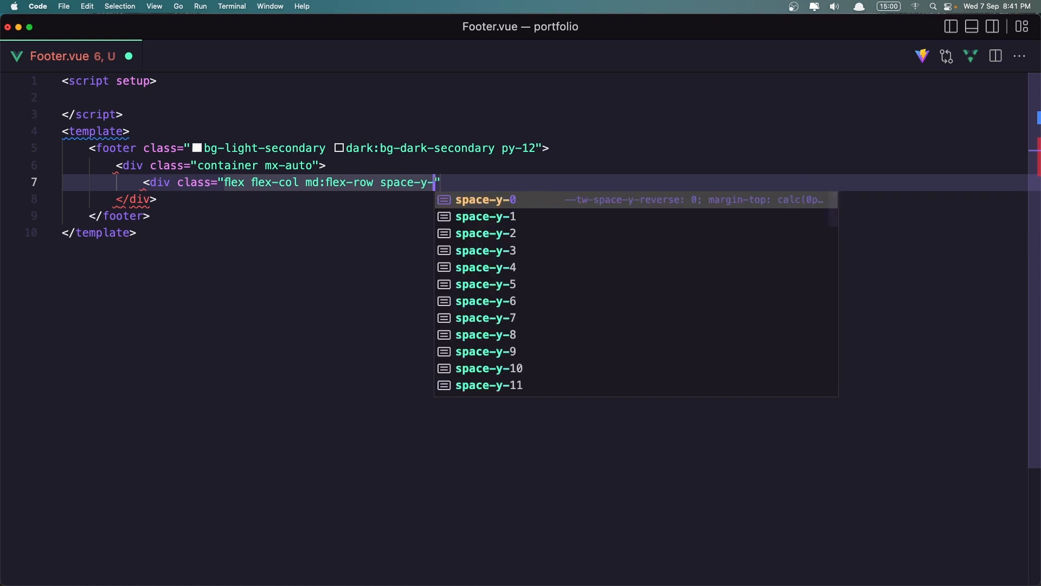
type("6")
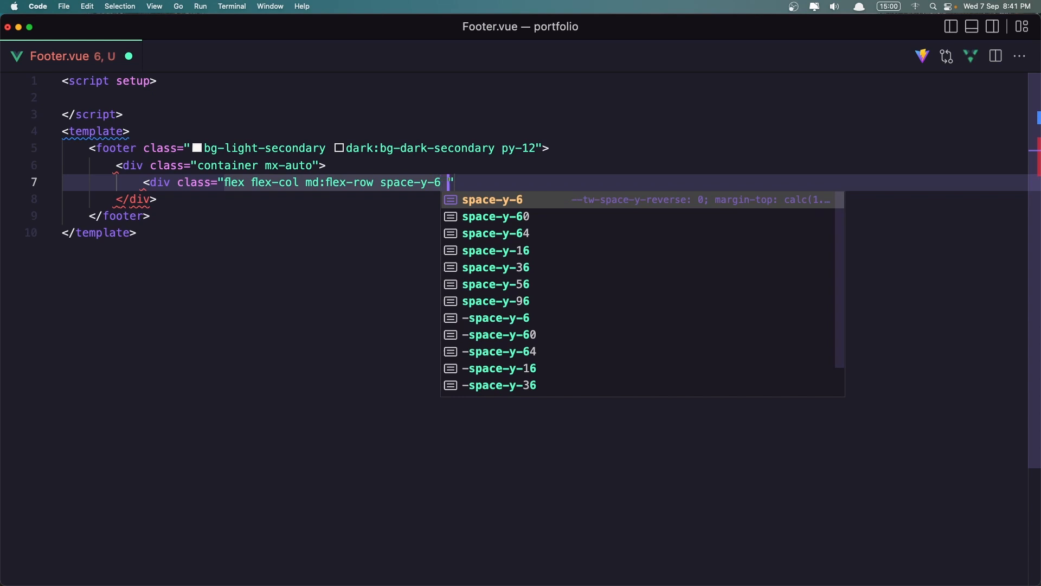
type("lg")
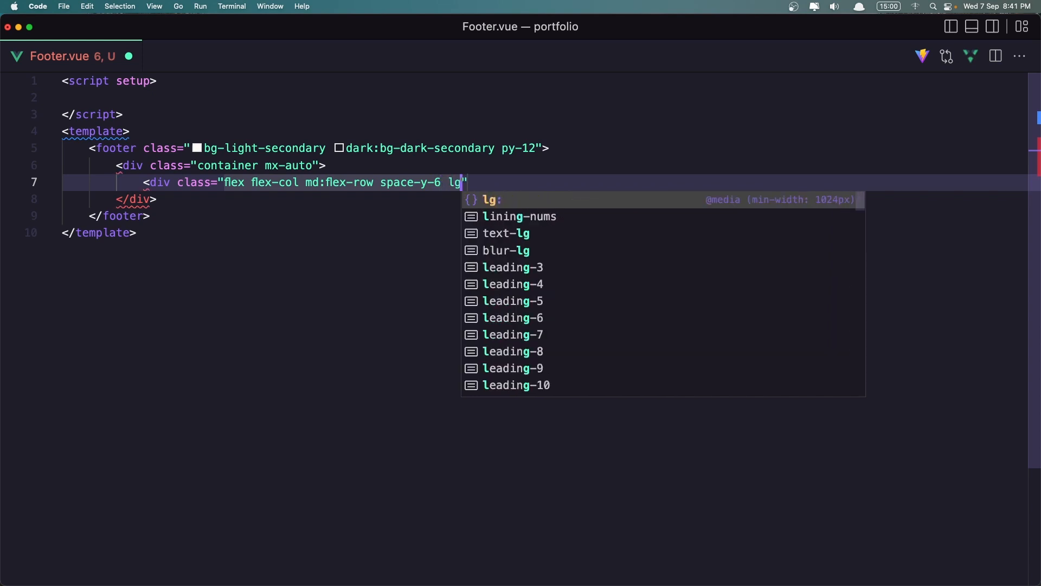
type(":")
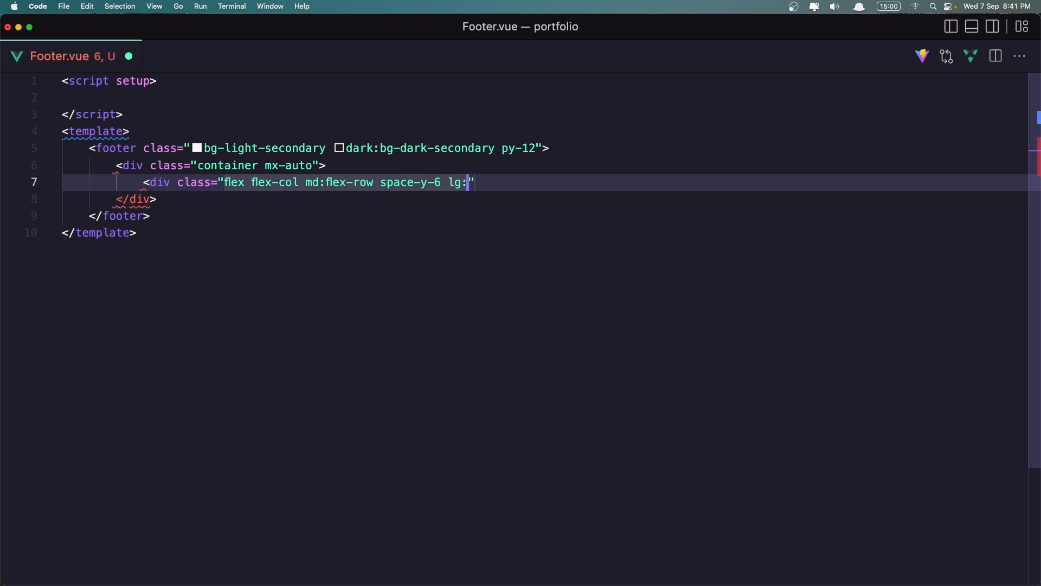
type("space-y")
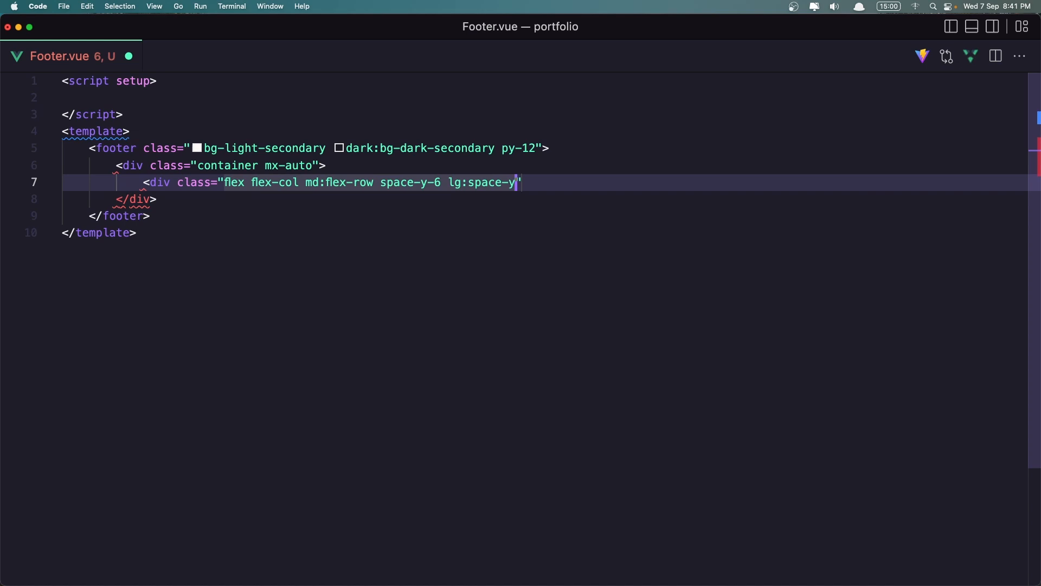
type("0")
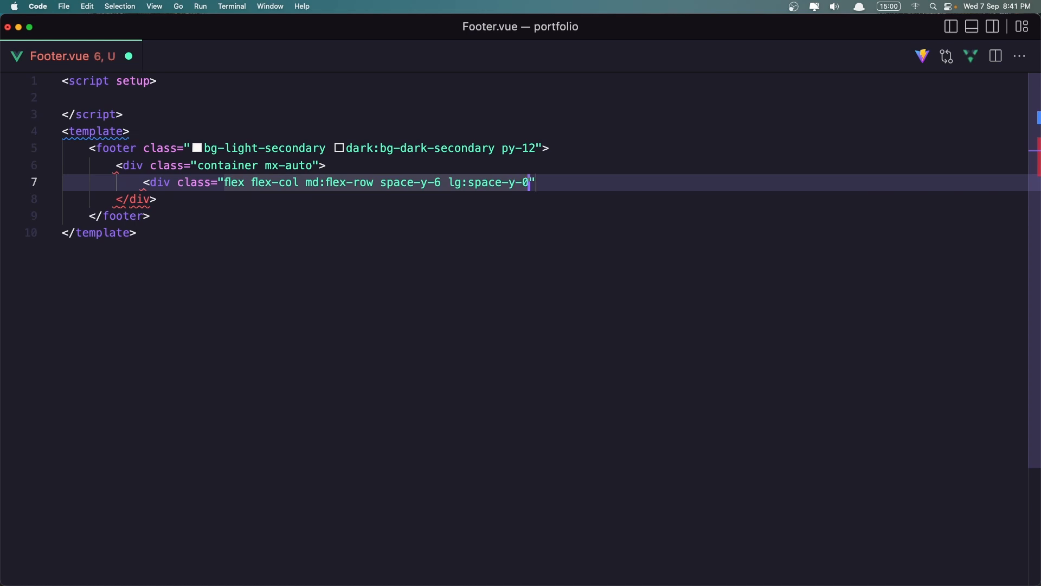
type("\" \"")
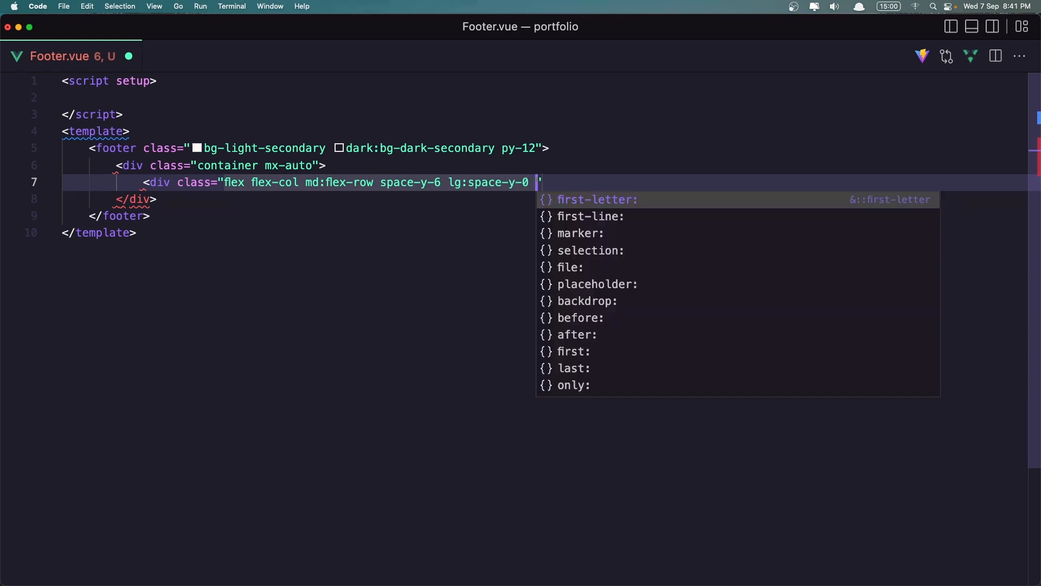
type("items-center")
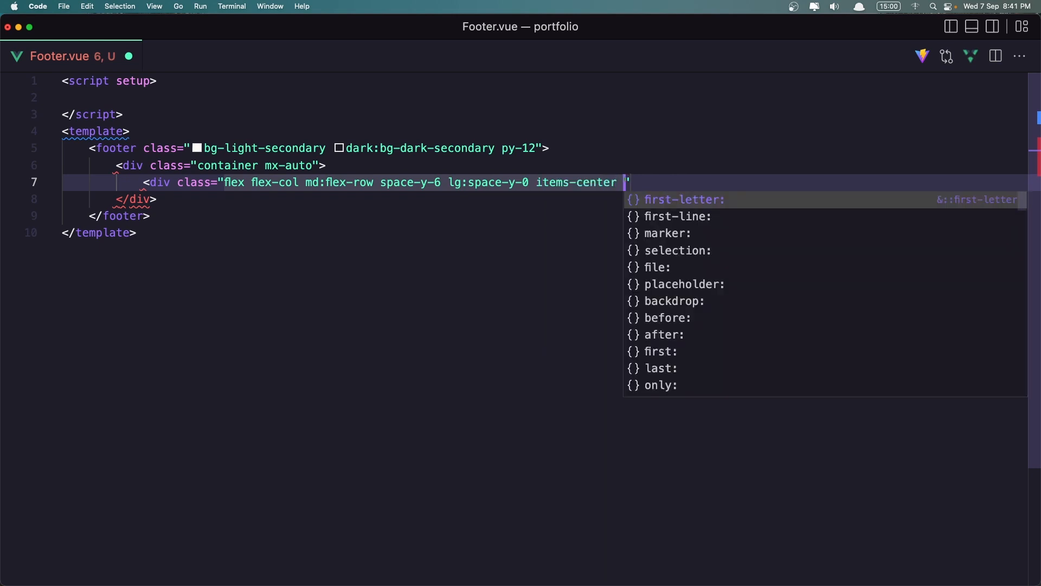
type("justify-between")
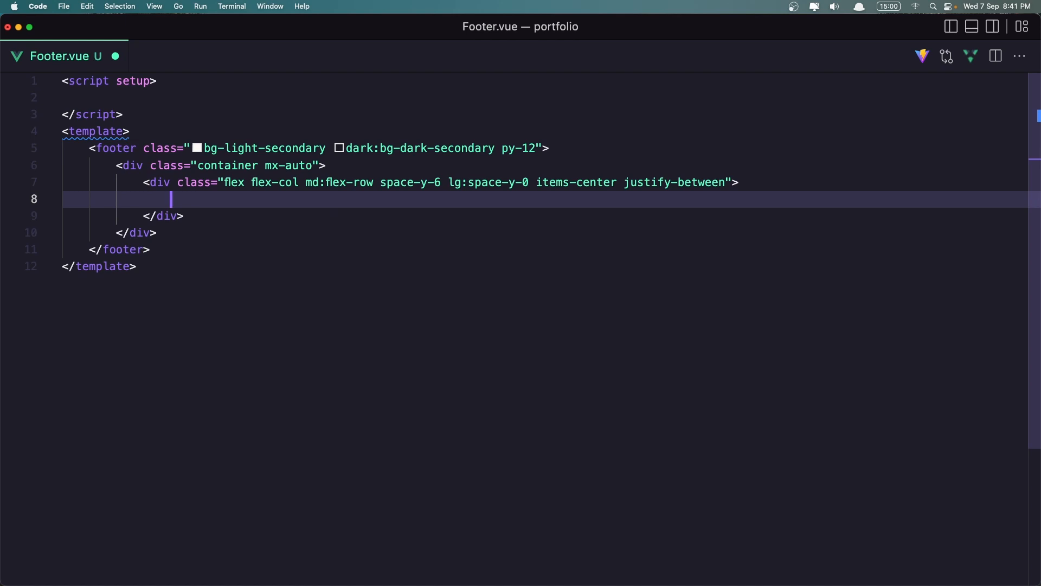
Add an empty div and a paragraph with paragraph colour, opacity and text-[15px] classes
type("<div>")
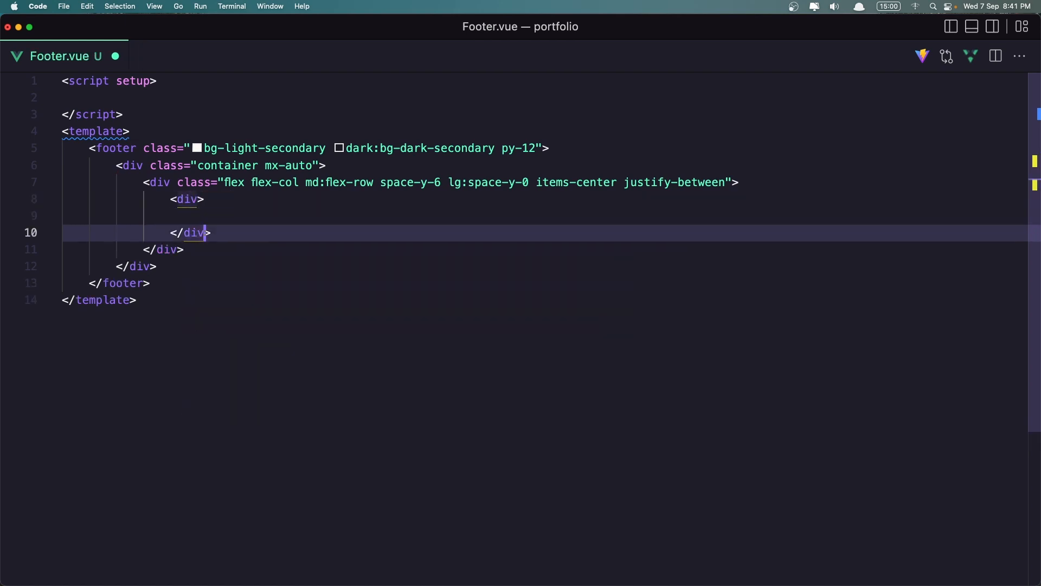
type("<")
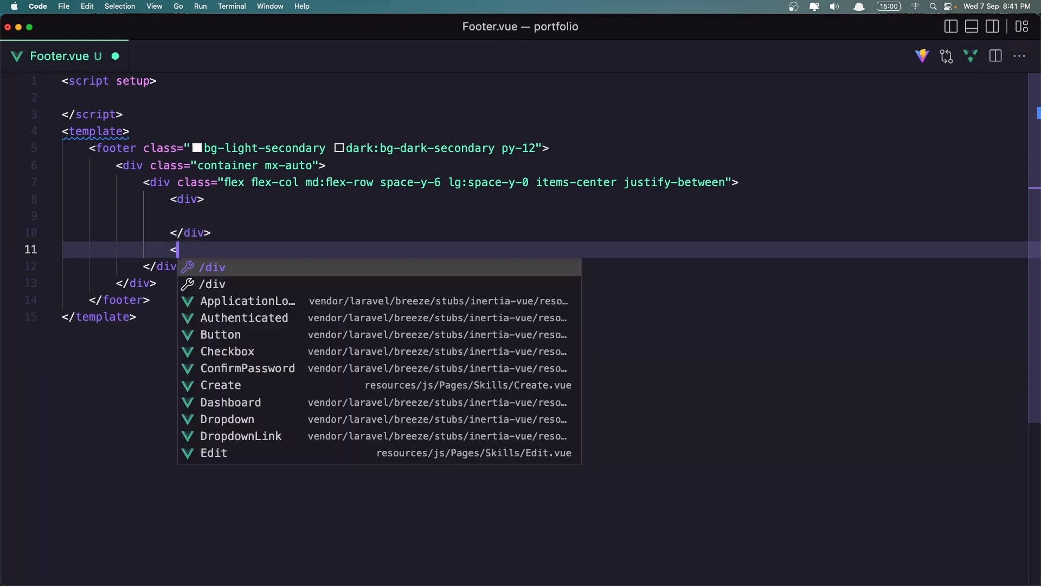
type("p class=\"\"")
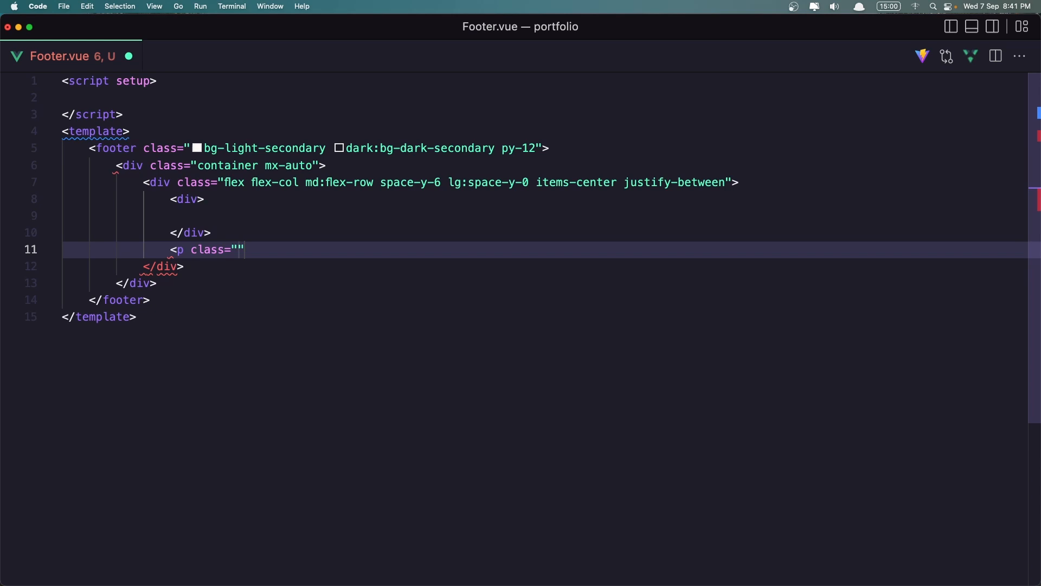
type("text")
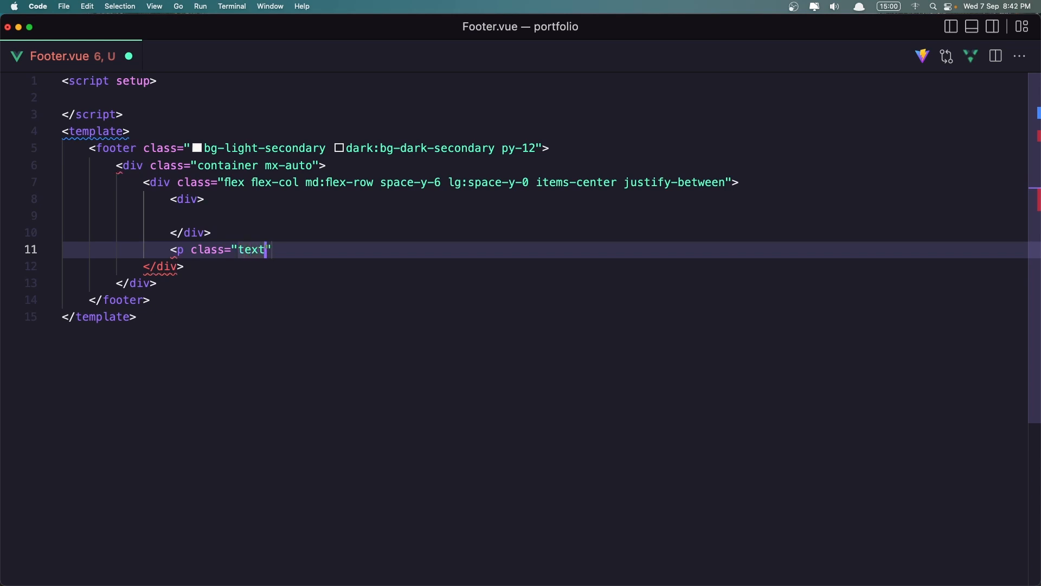
type("-para")
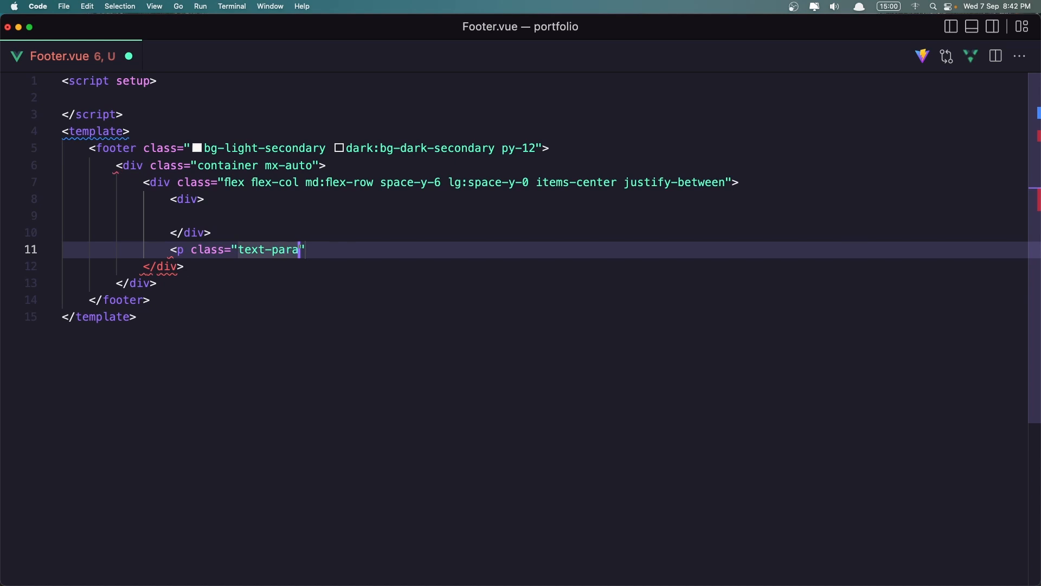
type("graph")
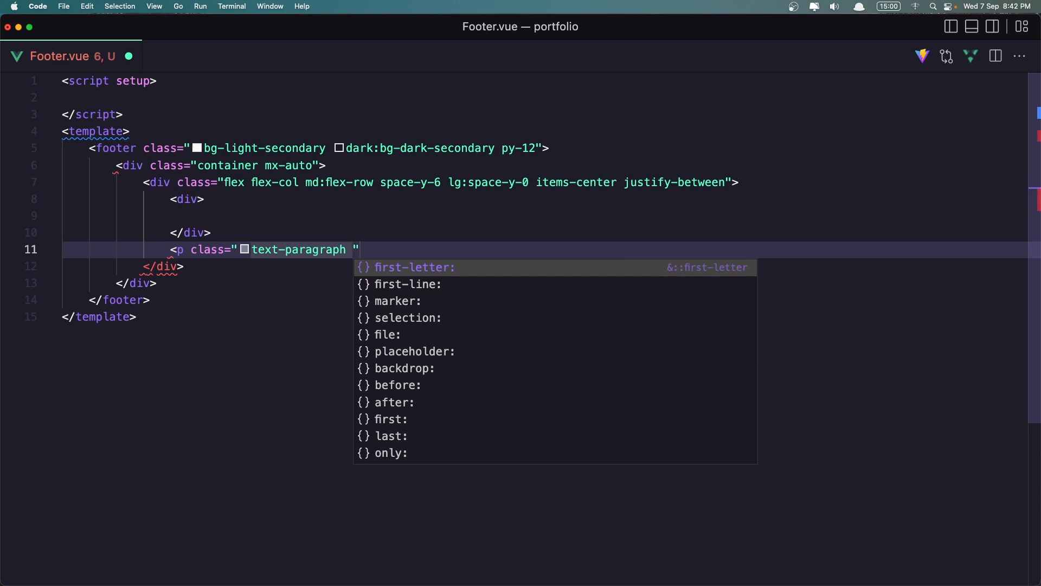
type("opacity-80")
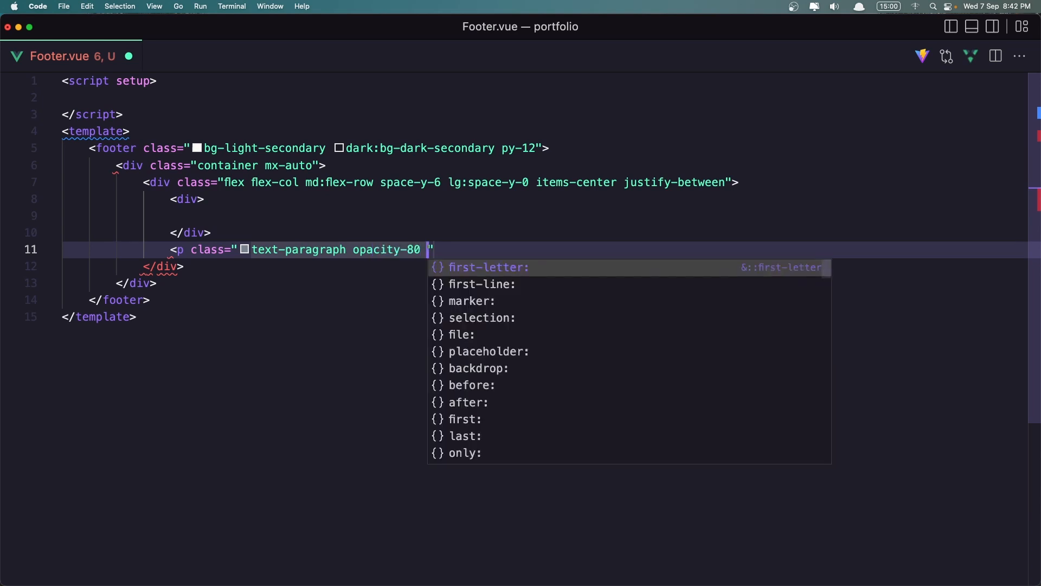
type("text-")
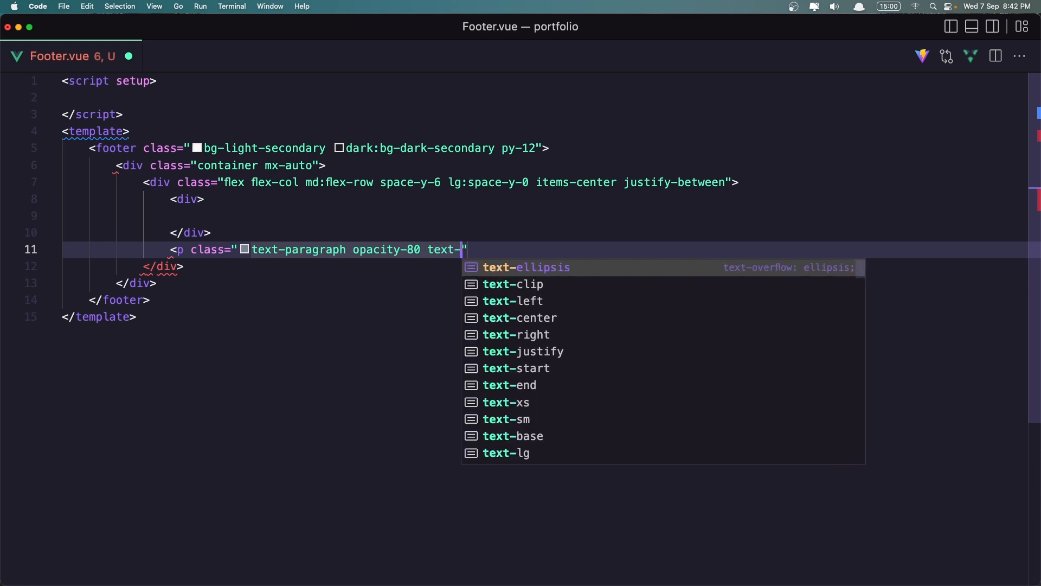
type("[")
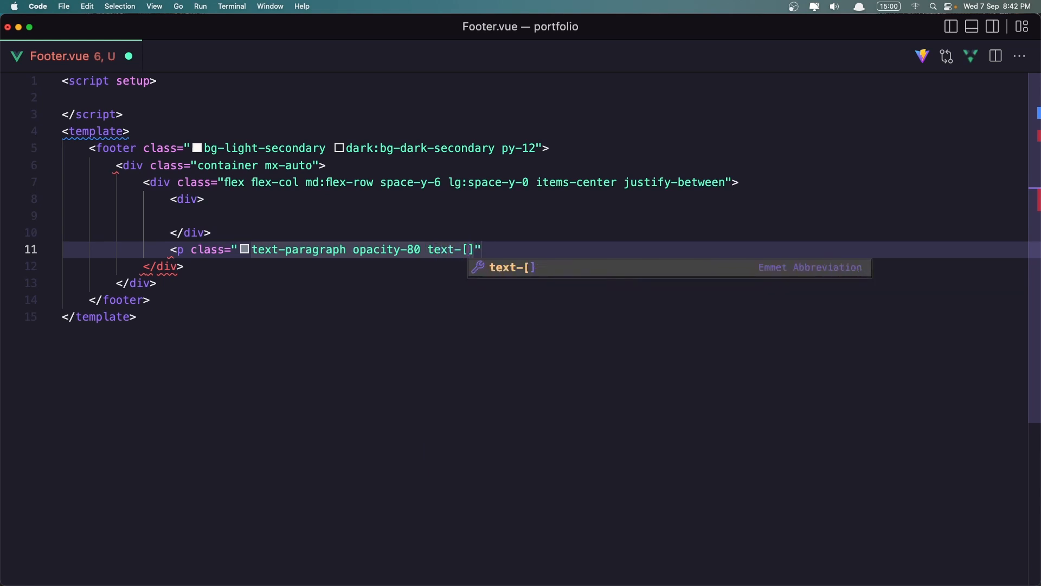
type("15")
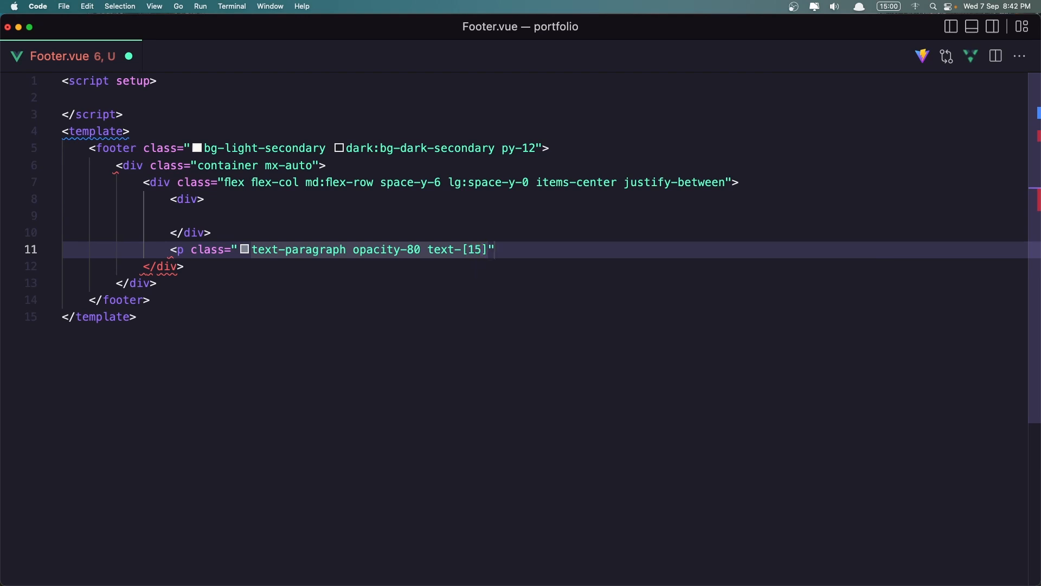
type("px")
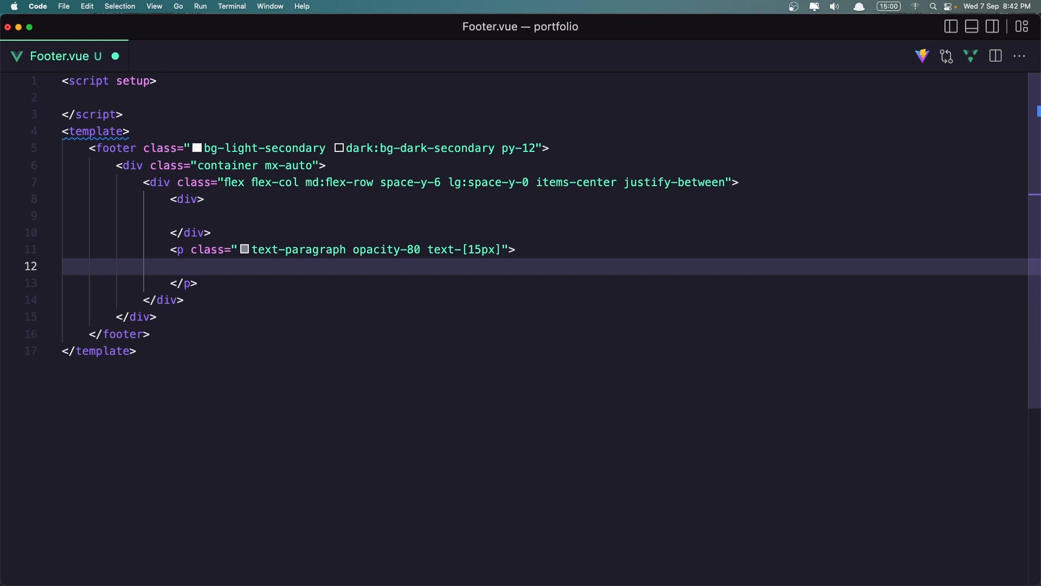
Write '&copy; 2022 Laraveller.com All right reserved.' inside the paragraph
type("&c")
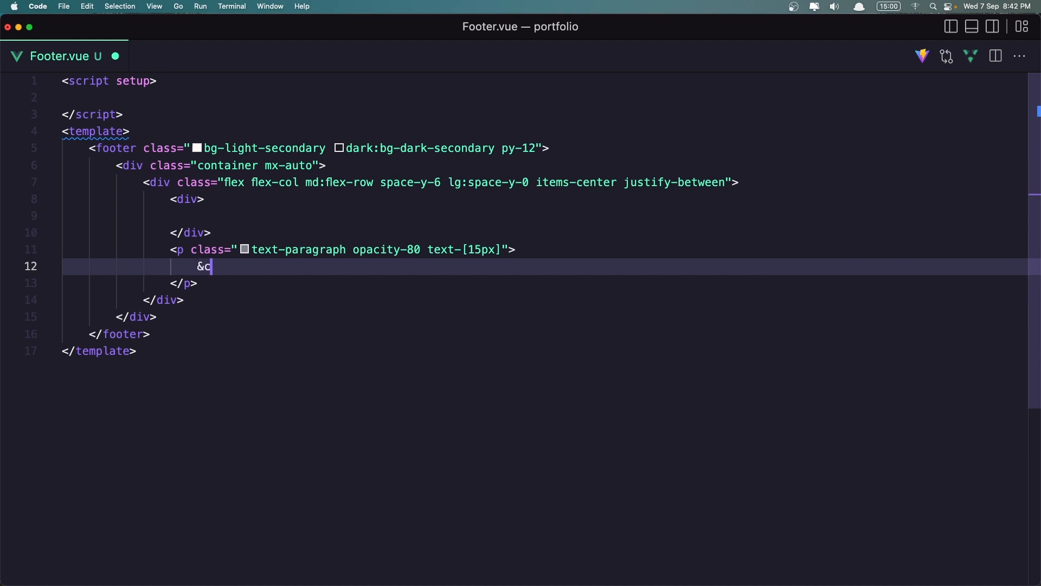
type("opy;")
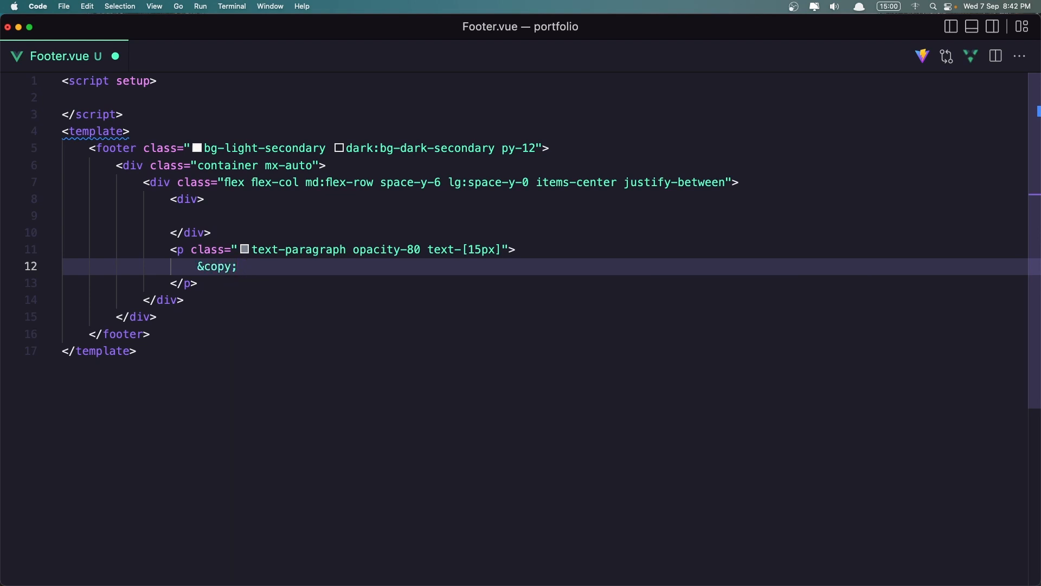
type("202")
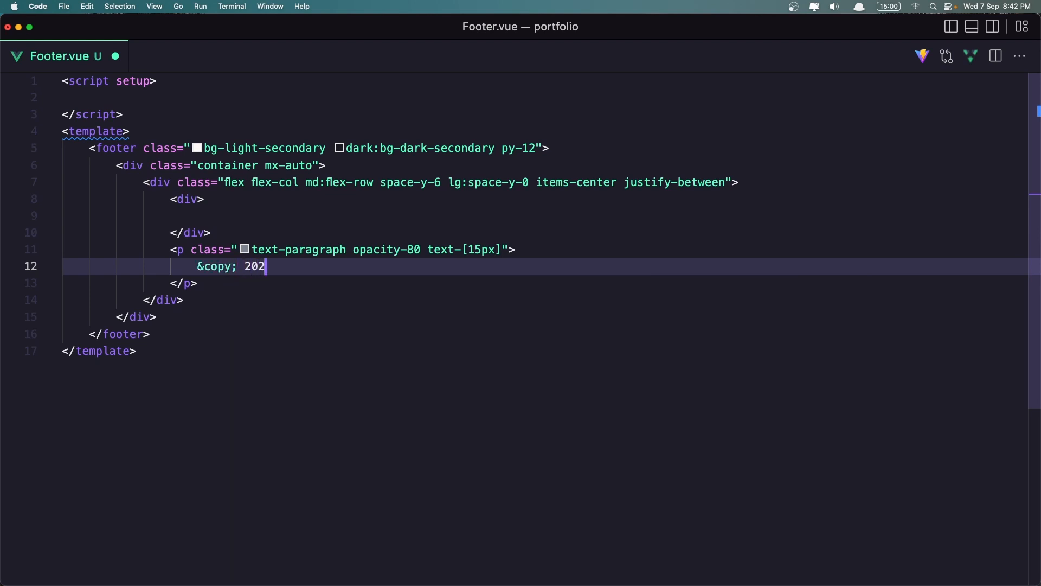
type("2 Lara")
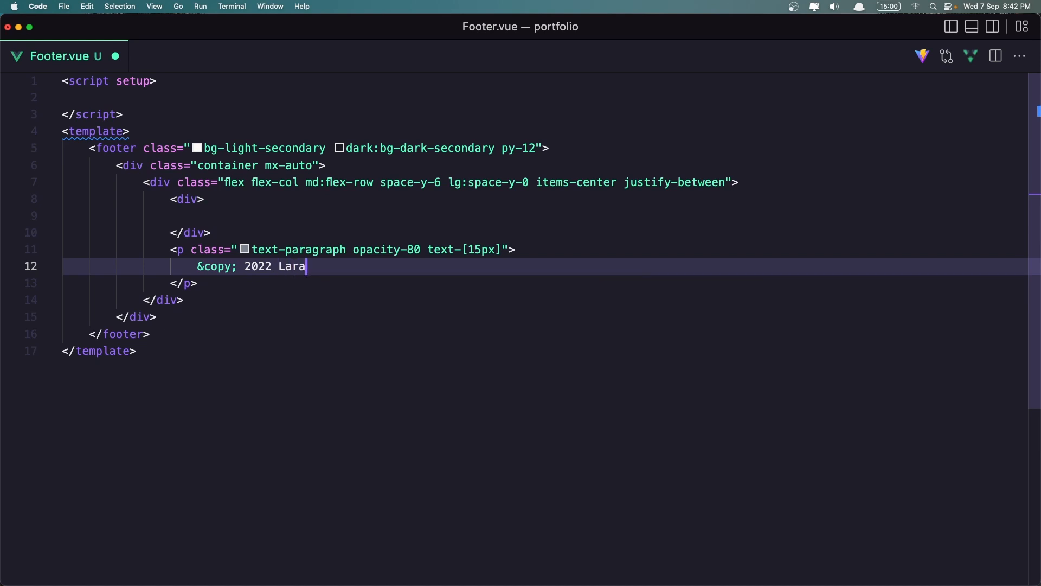
type("veller.")
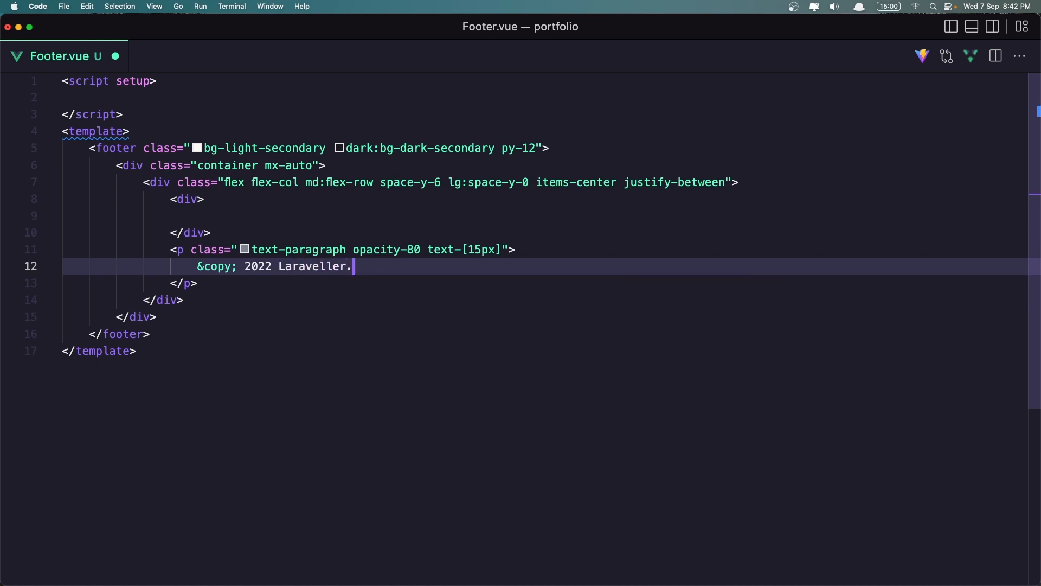
type("com A")
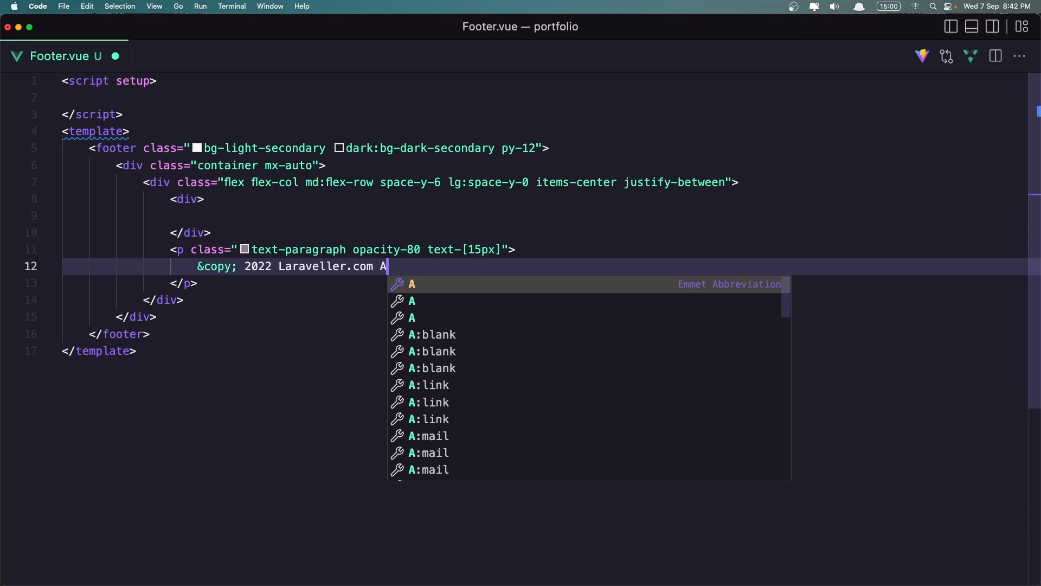
type("ll")
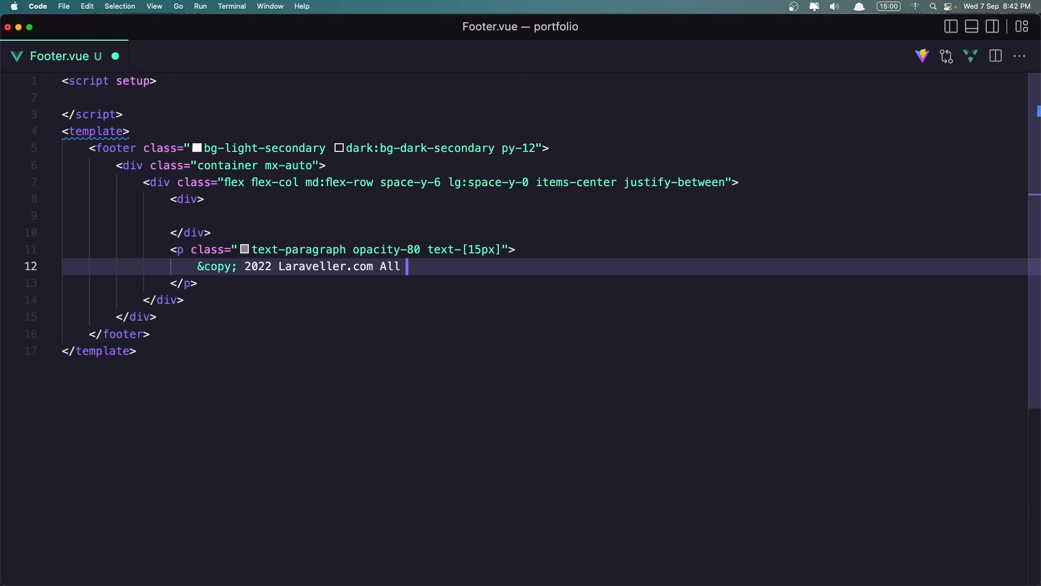
type("right")
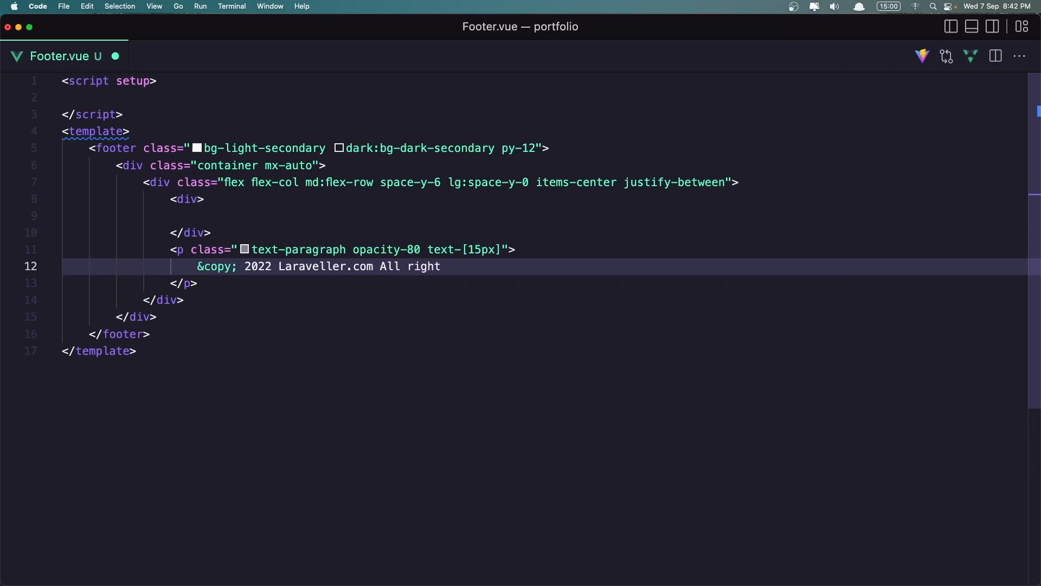
type("reserve")
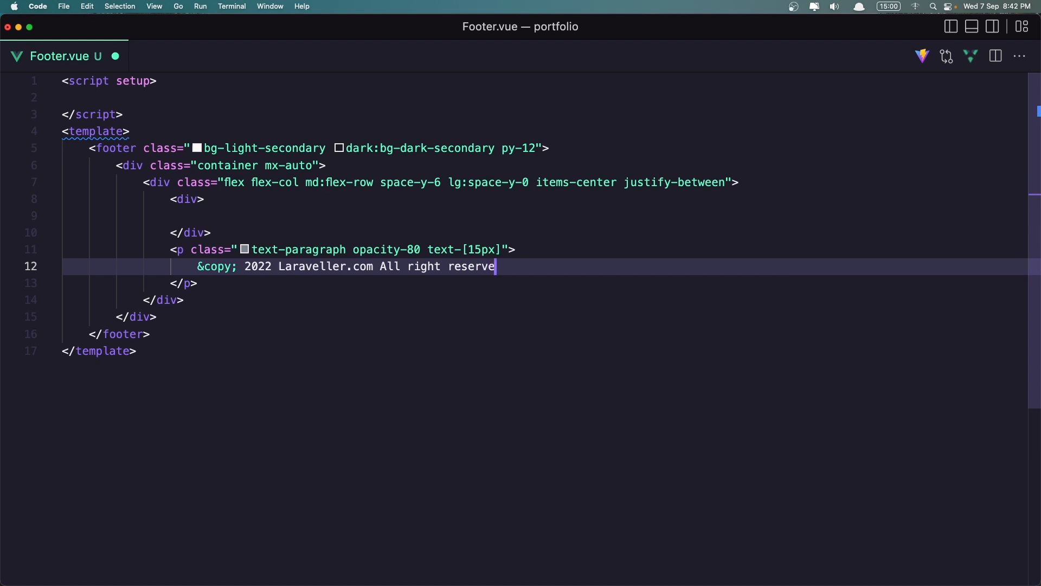
type("d.")
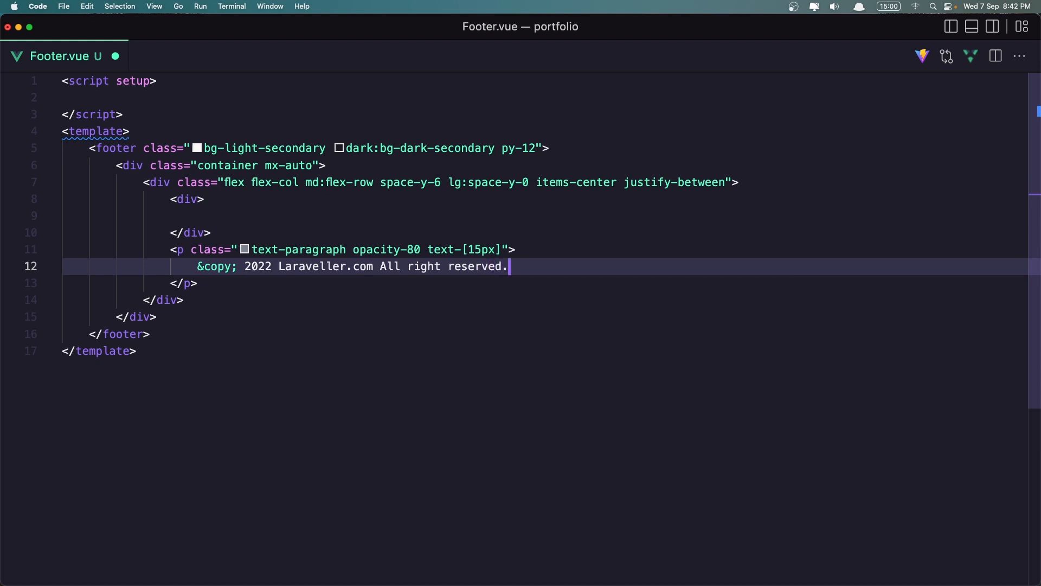
mouse_move(206, 201)
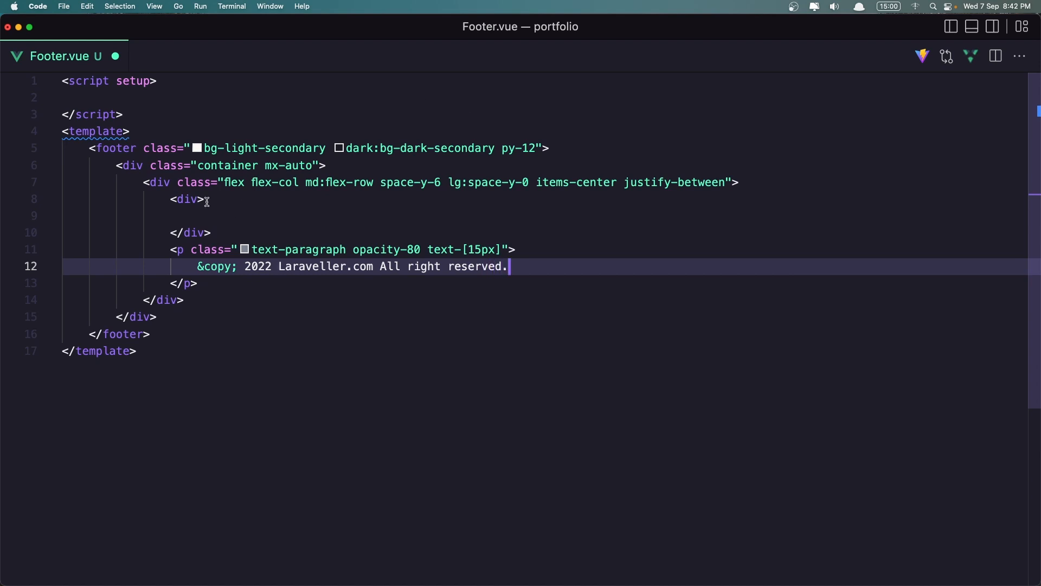
Give the empty first div flex, spacing, item-alignment and justify classes
left_click(206, 199)
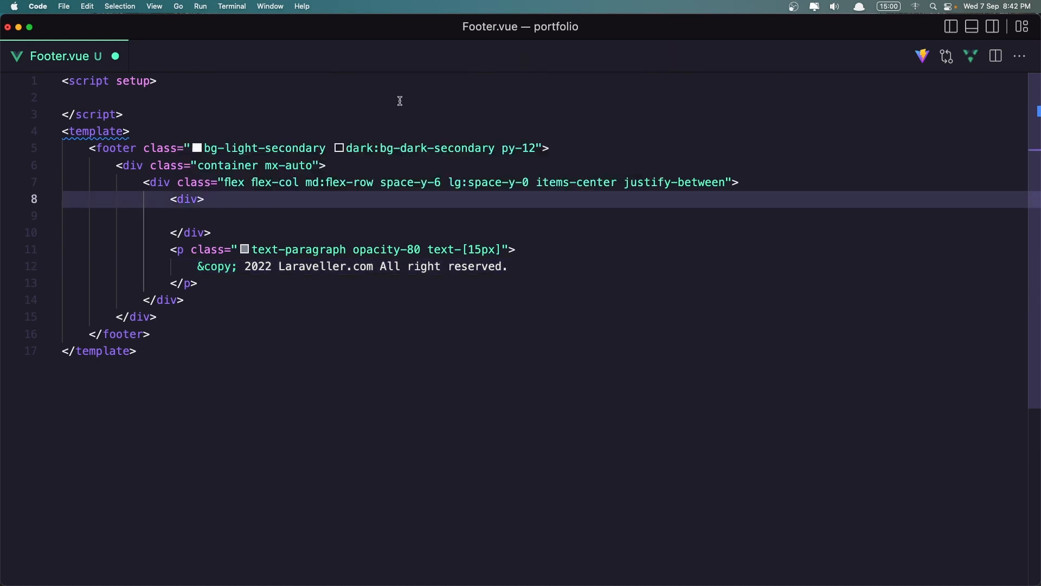
type("class=\"\"")
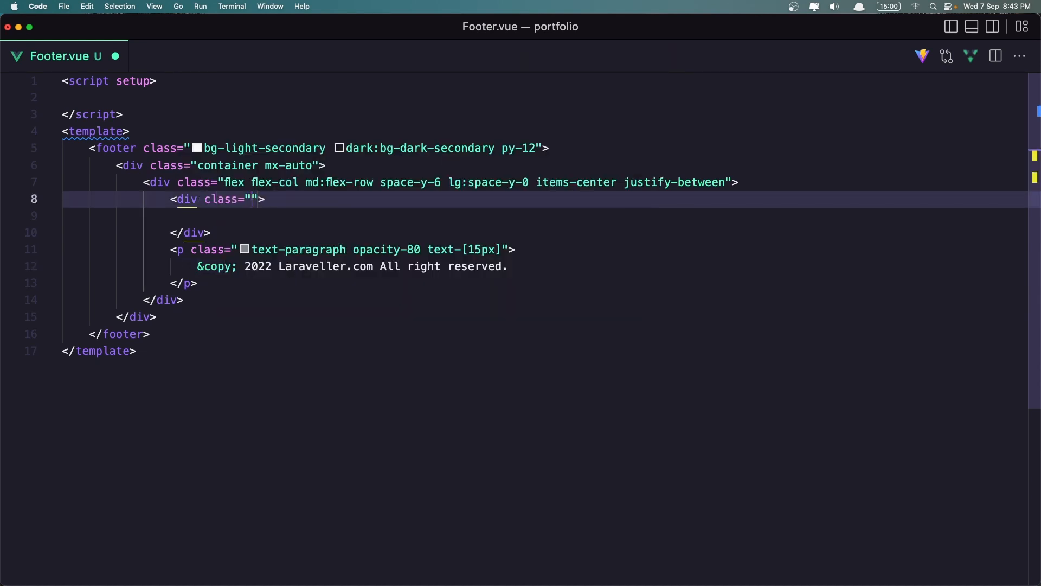
type("f")
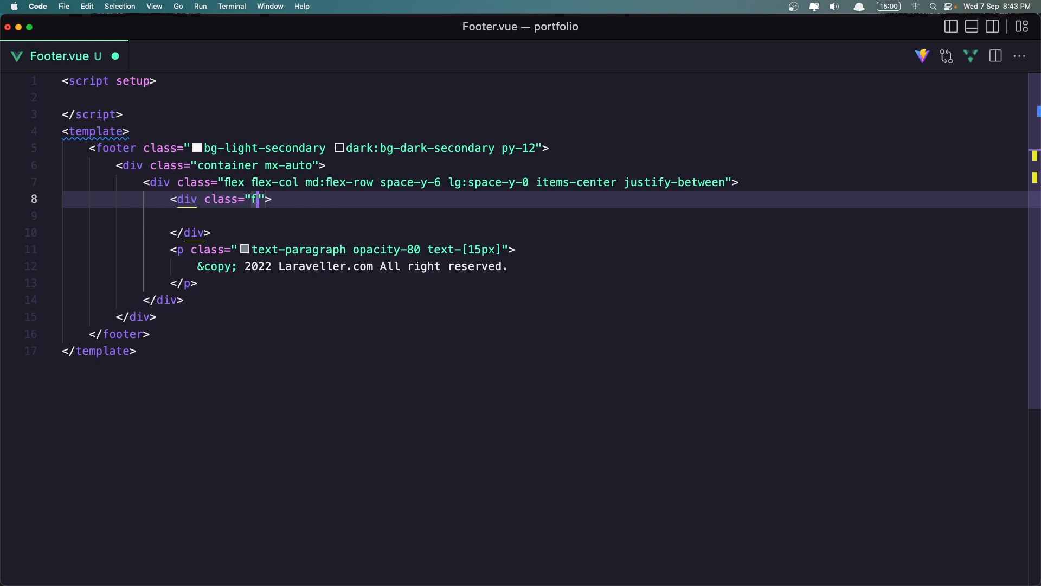
type("lex")
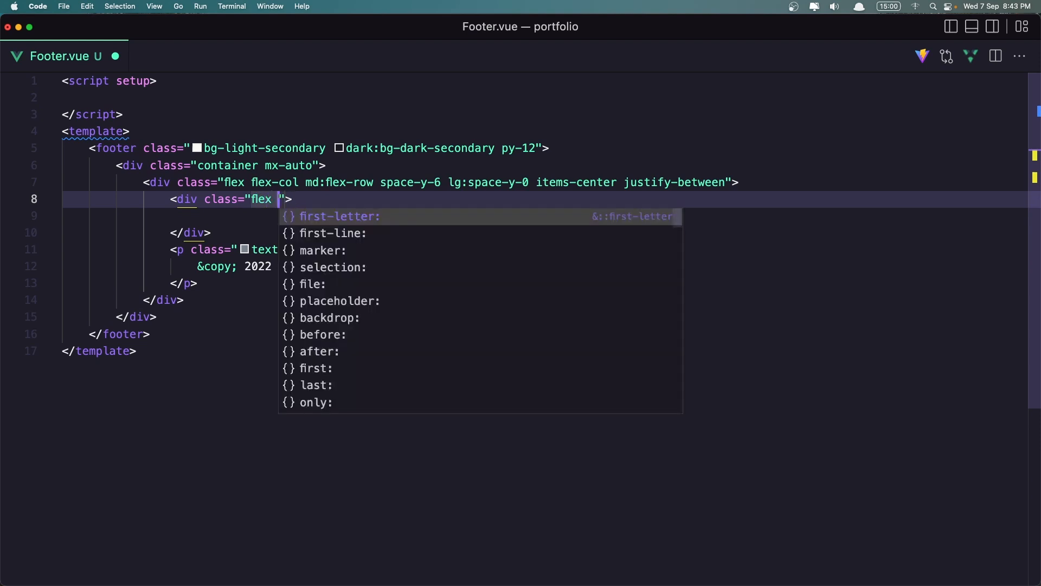
type("space-x-6")
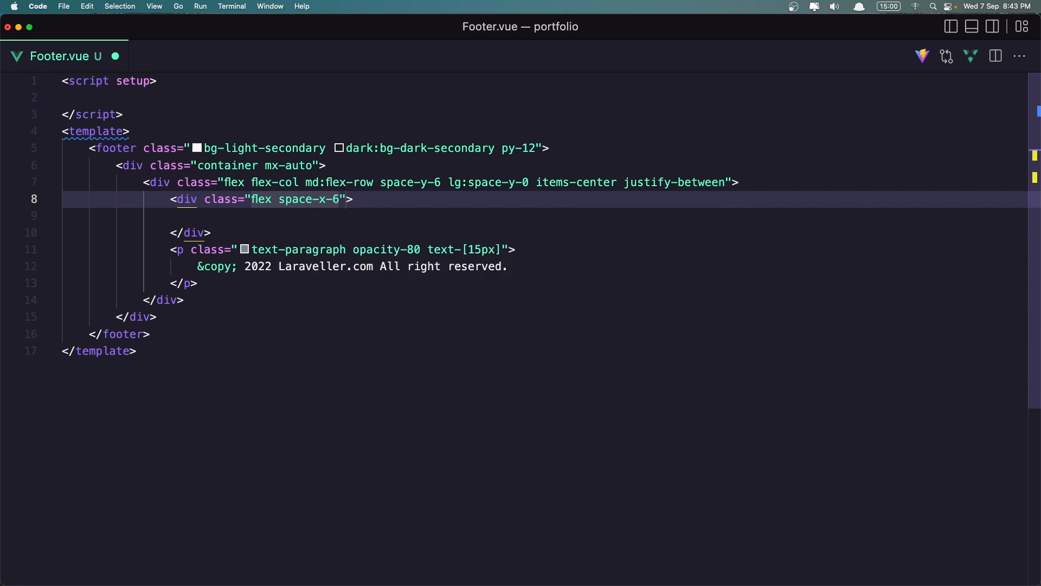
type("items-center")
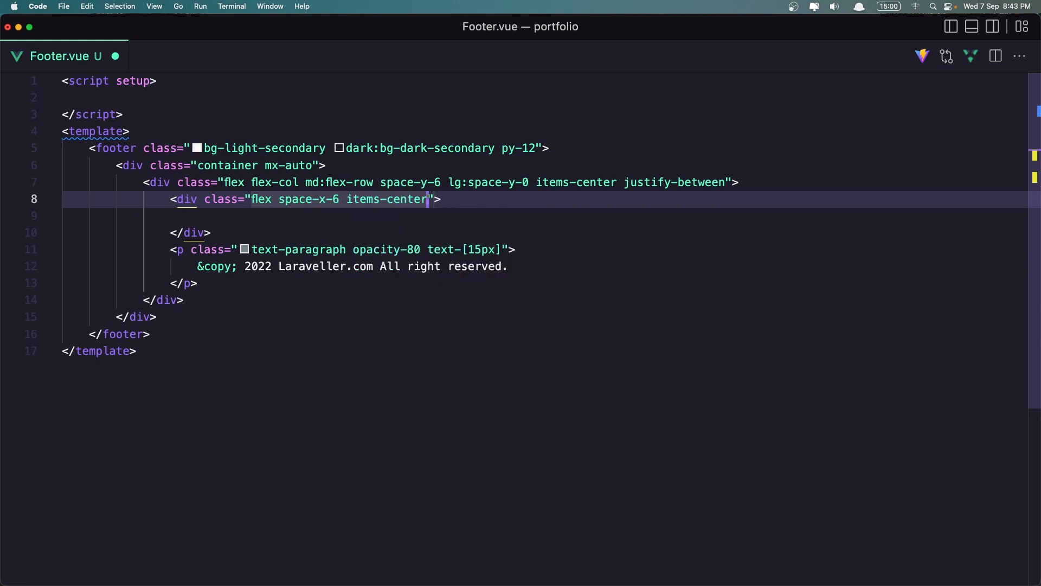
type("justify-center")
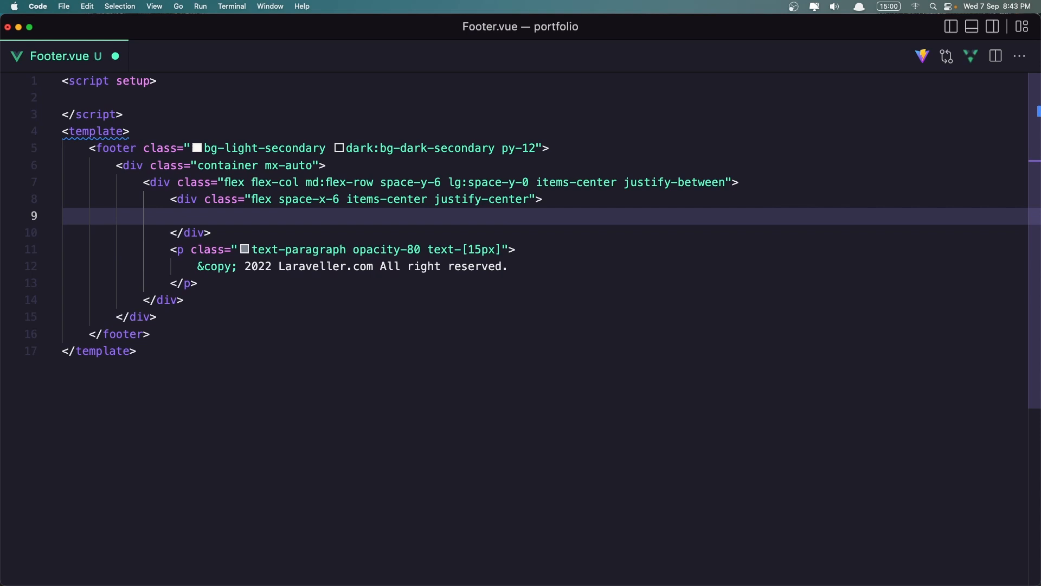
type("img class=\"h-8 w-auto")
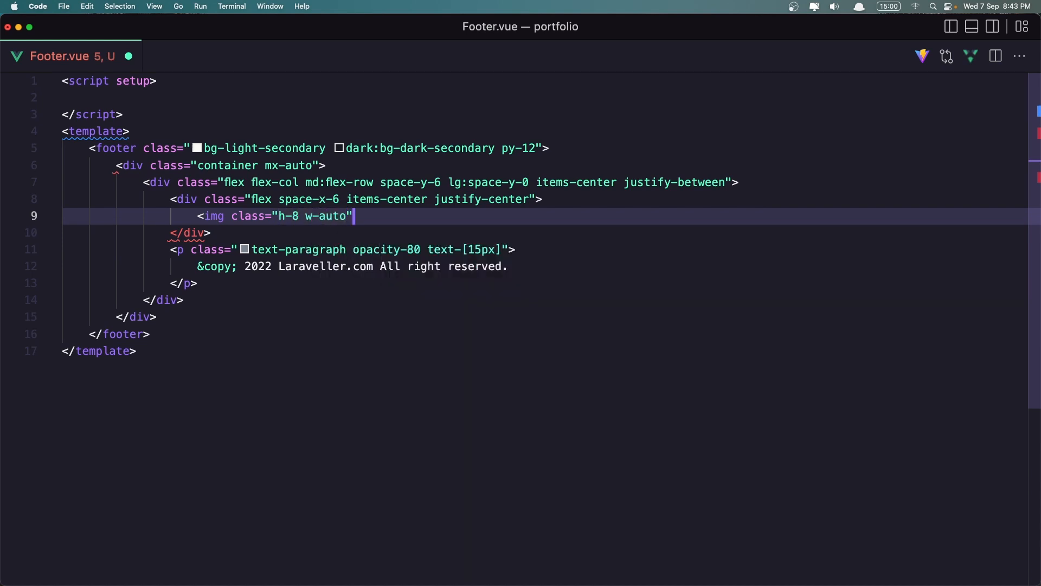
type("s")
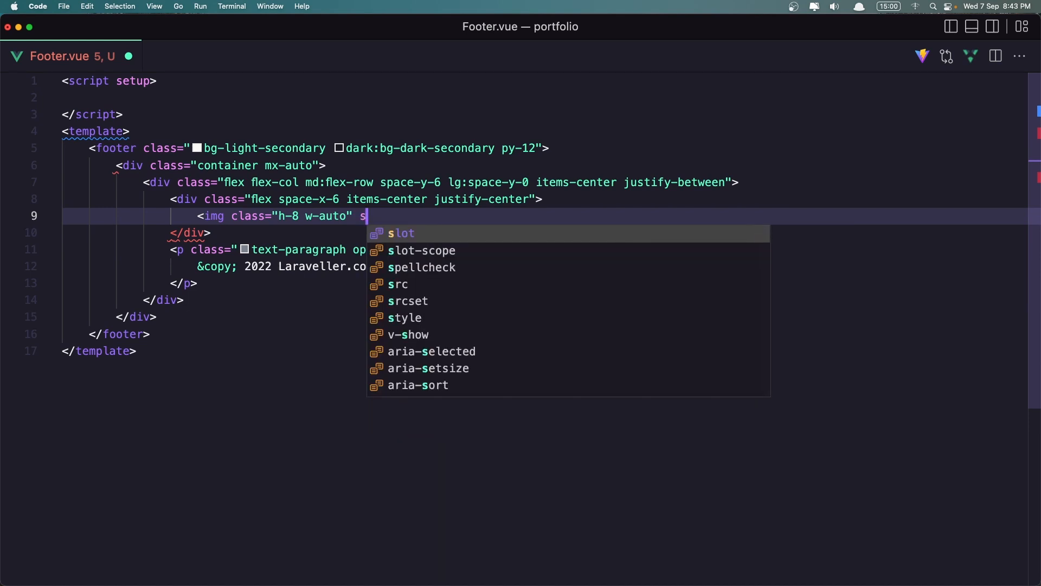
type("rc=\"h\"")
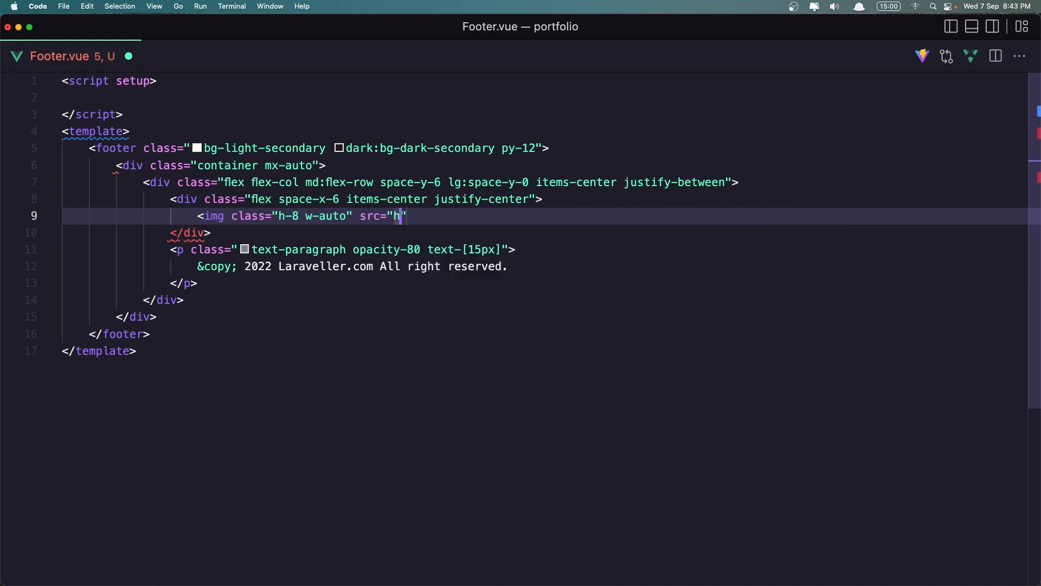
type("ttp:")
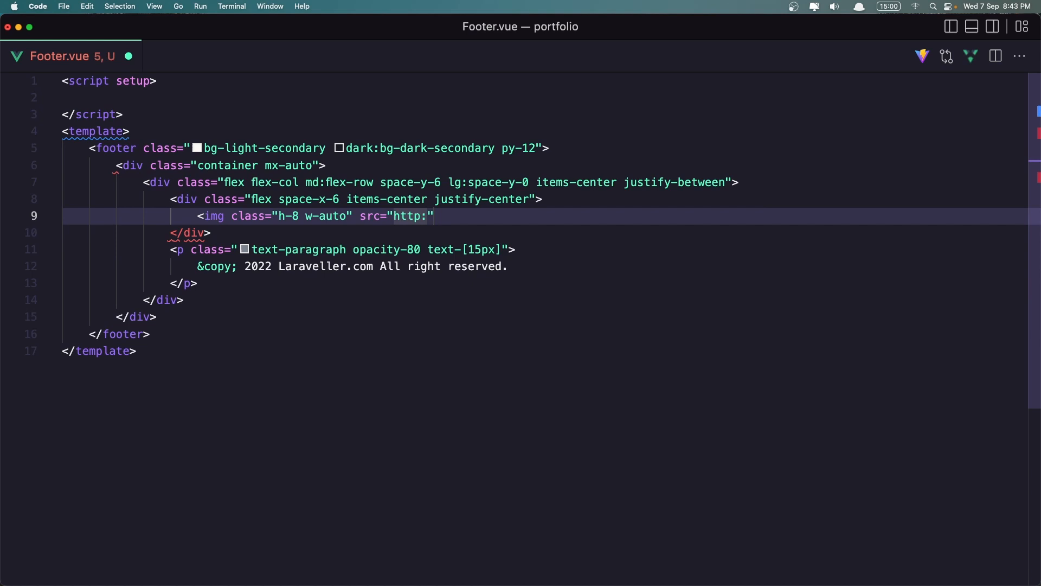
type("//")
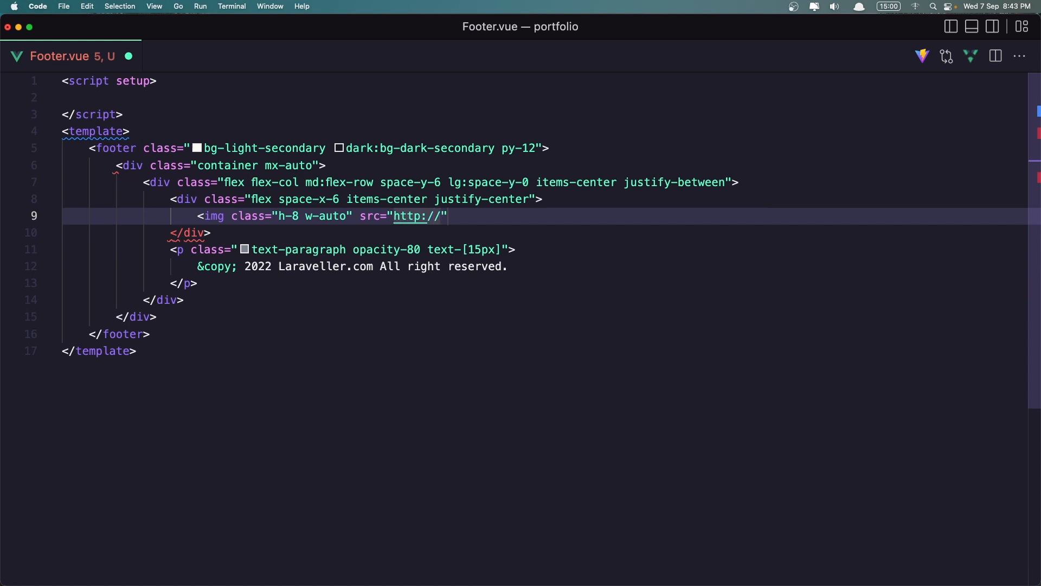
type("port")
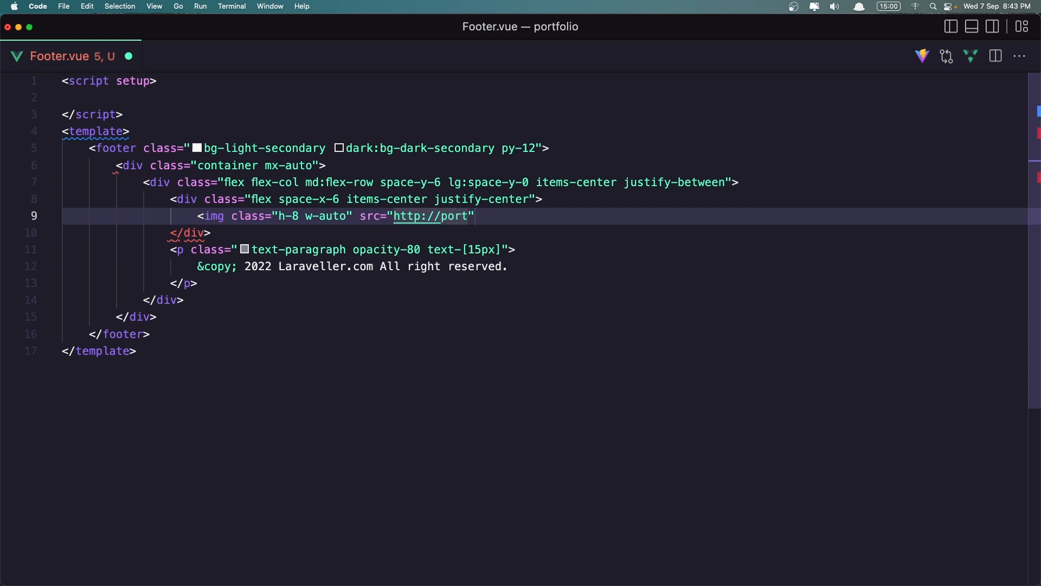
type("folio.t")
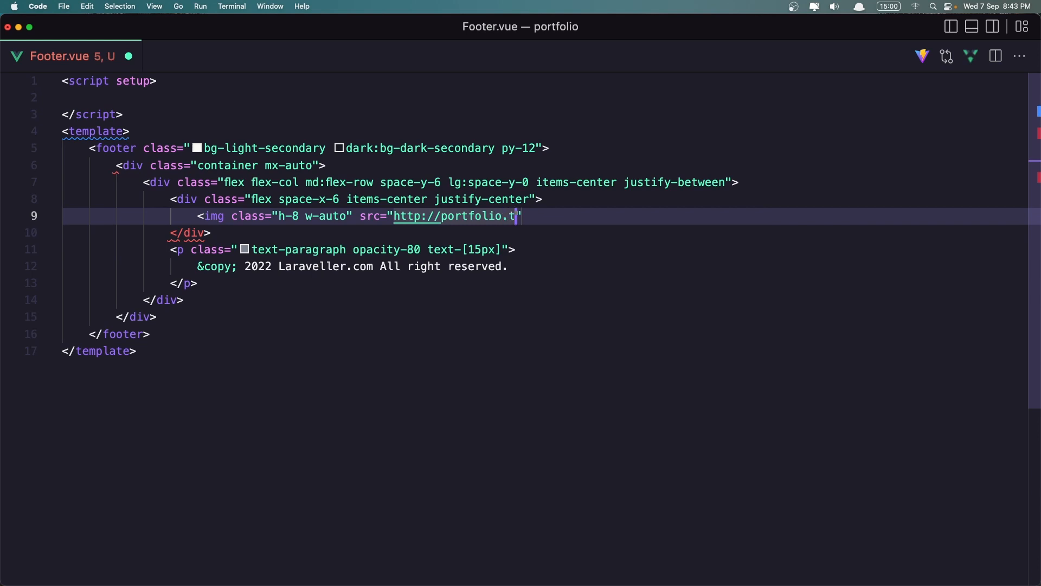
type("est/")
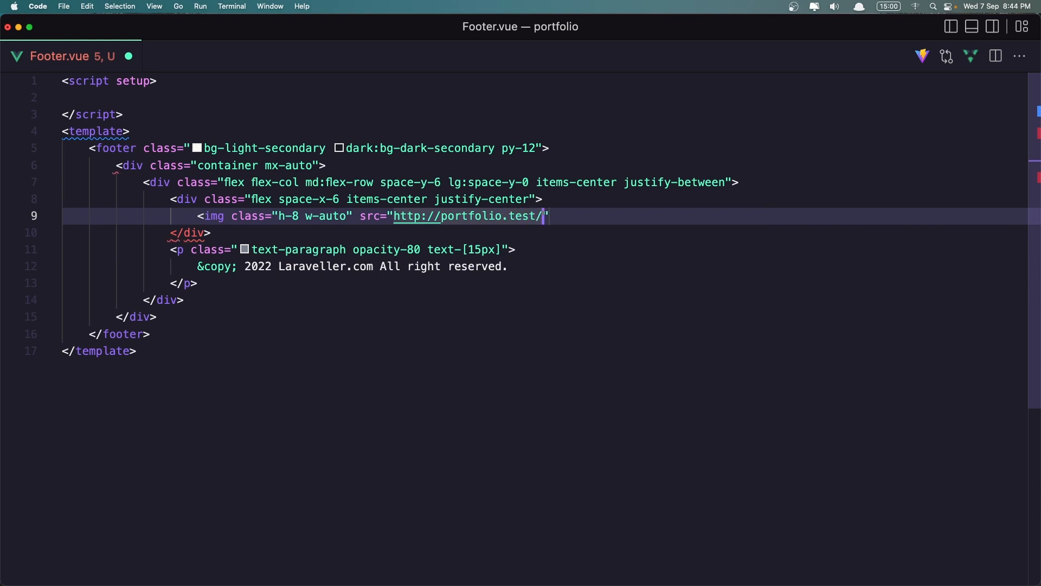
type("img/")
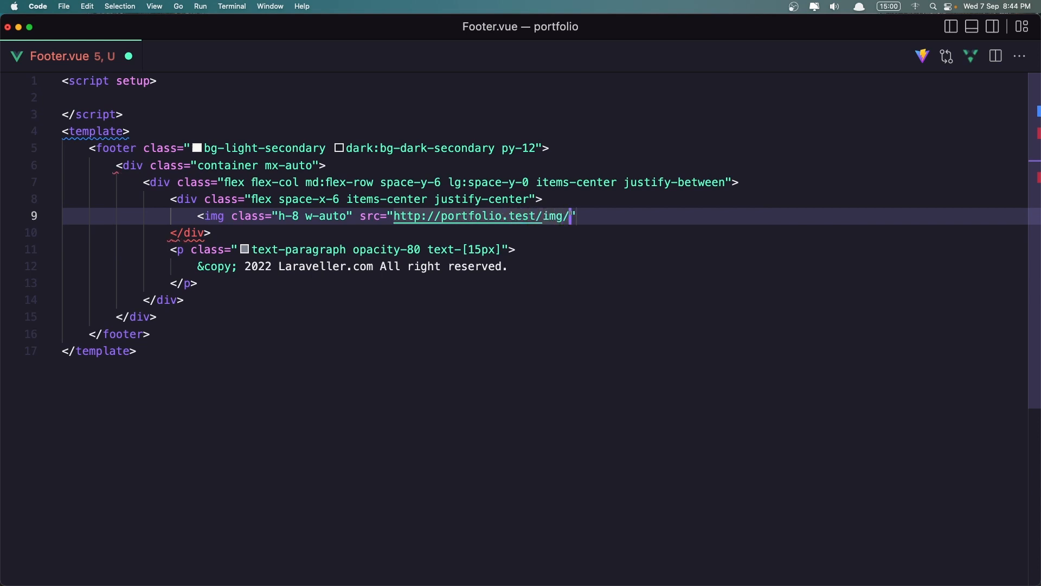
type("logo")
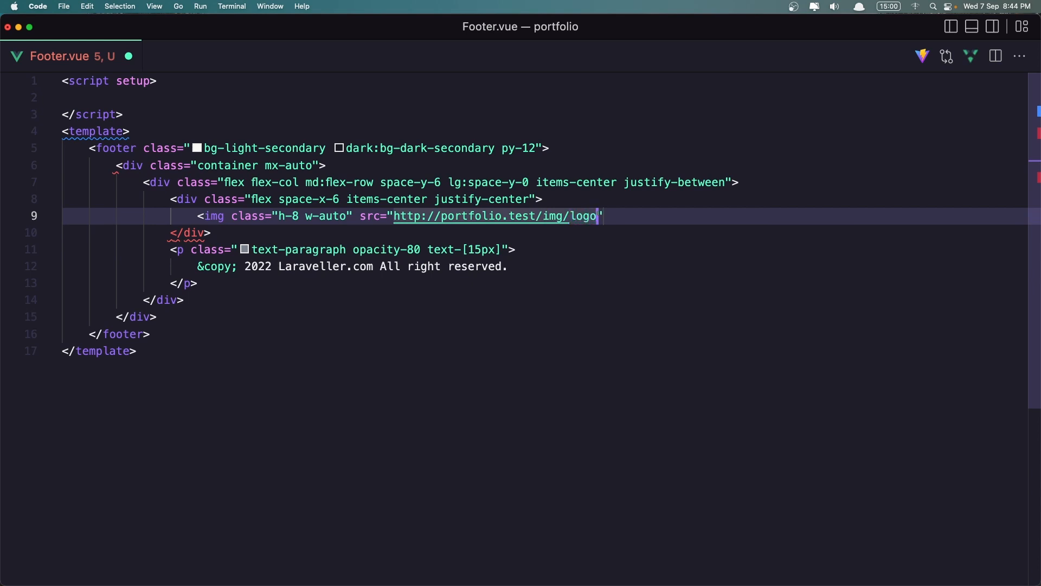
type(".png")
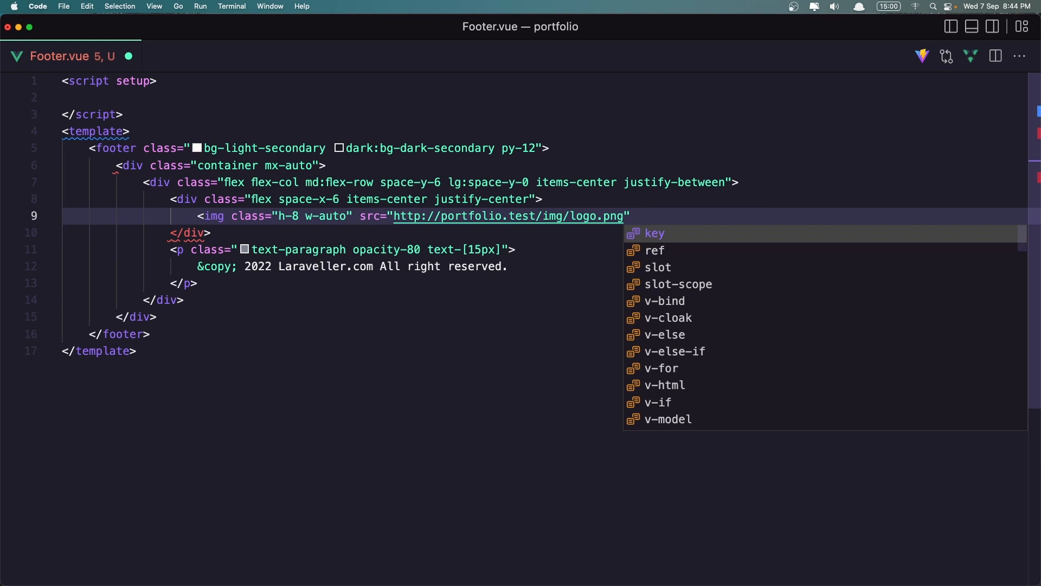
type("alt=\"\"")
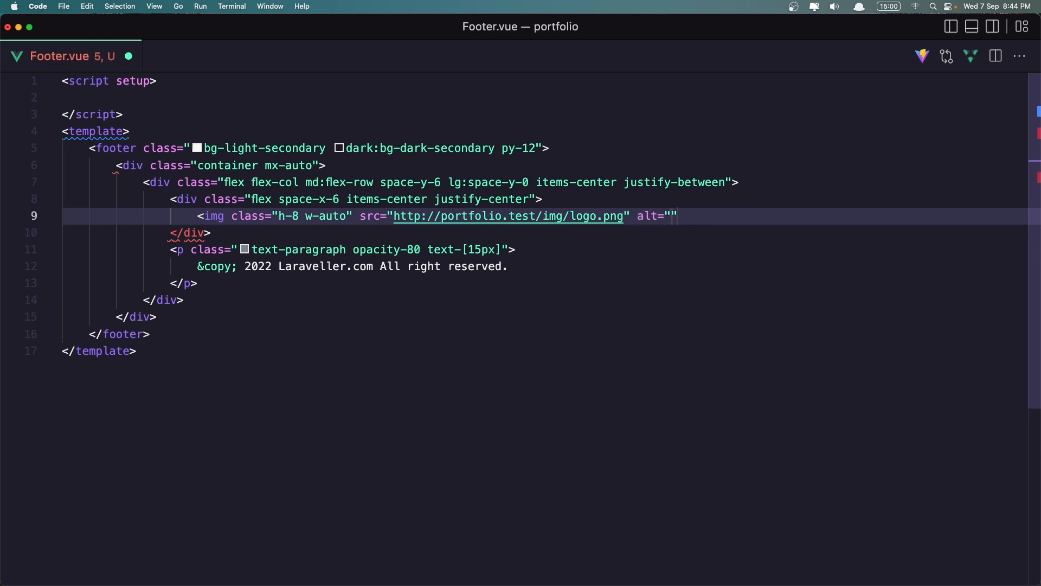
type("Laravel")
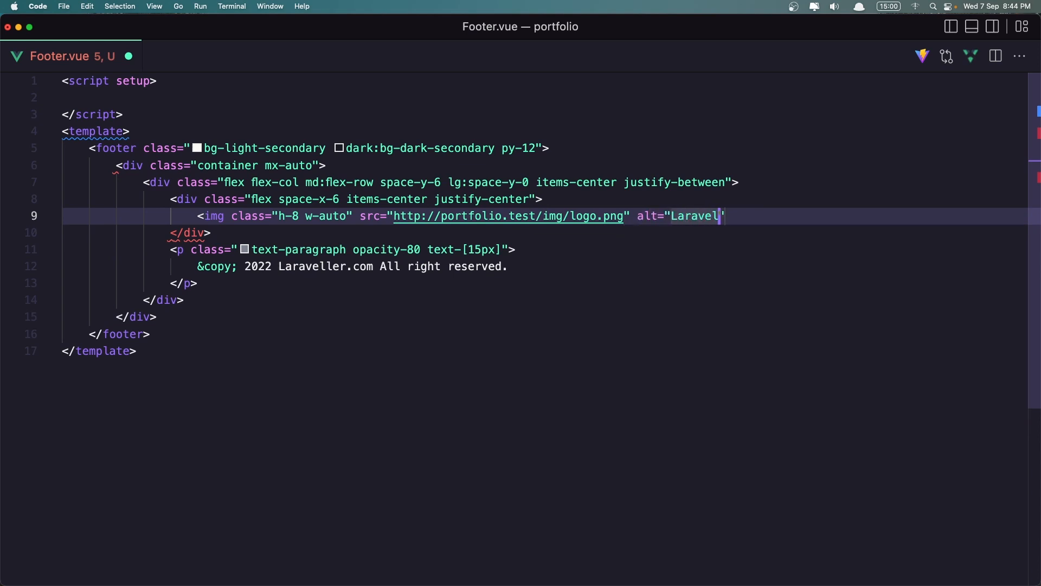
type("ler.com\"")
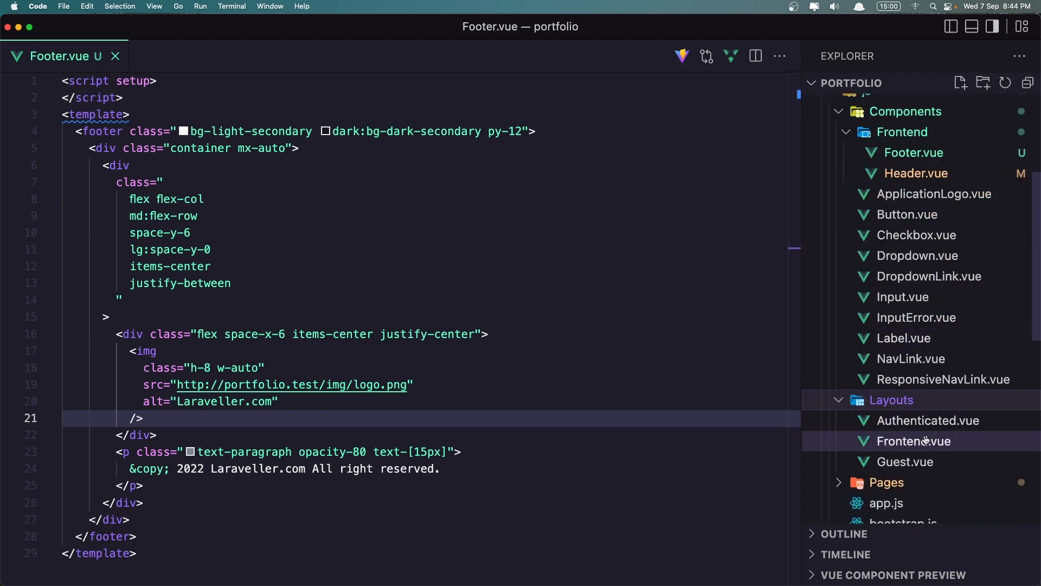
Insert a <Footer> component under the Footer comment in Layouts/Frontend.vue
left_click(914, 441)
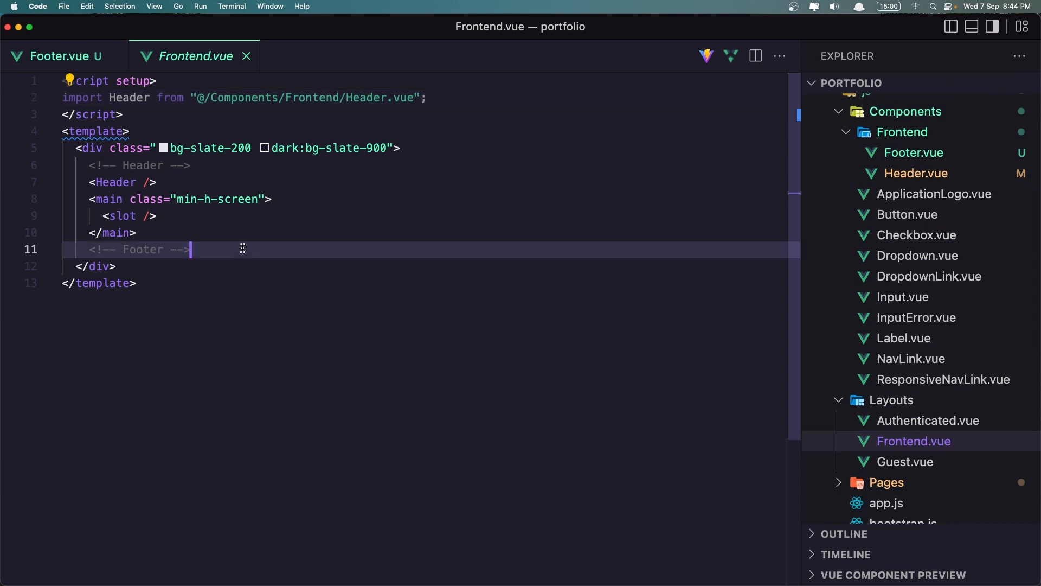
type("<F")
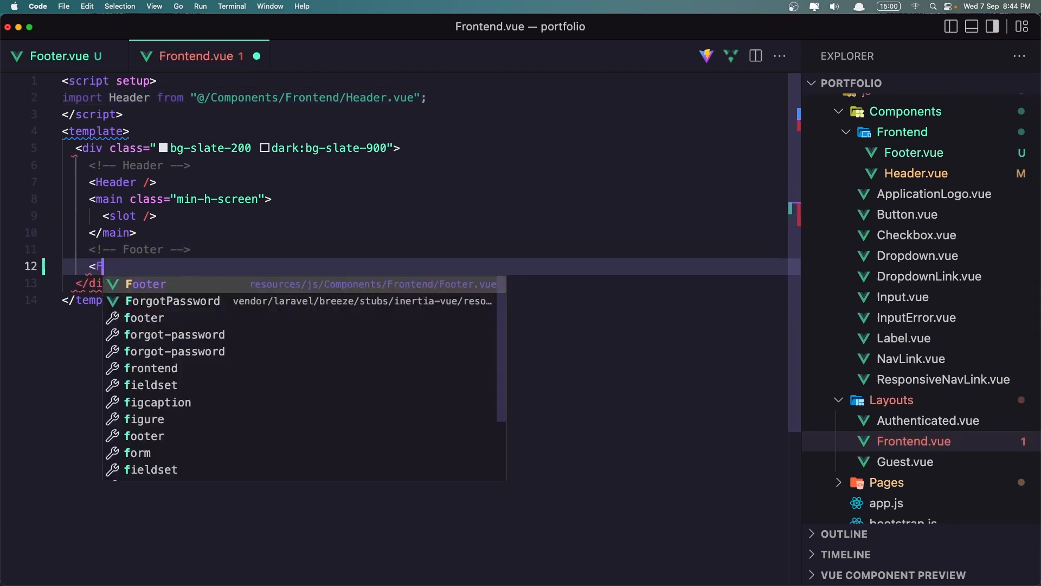
key("Tab")
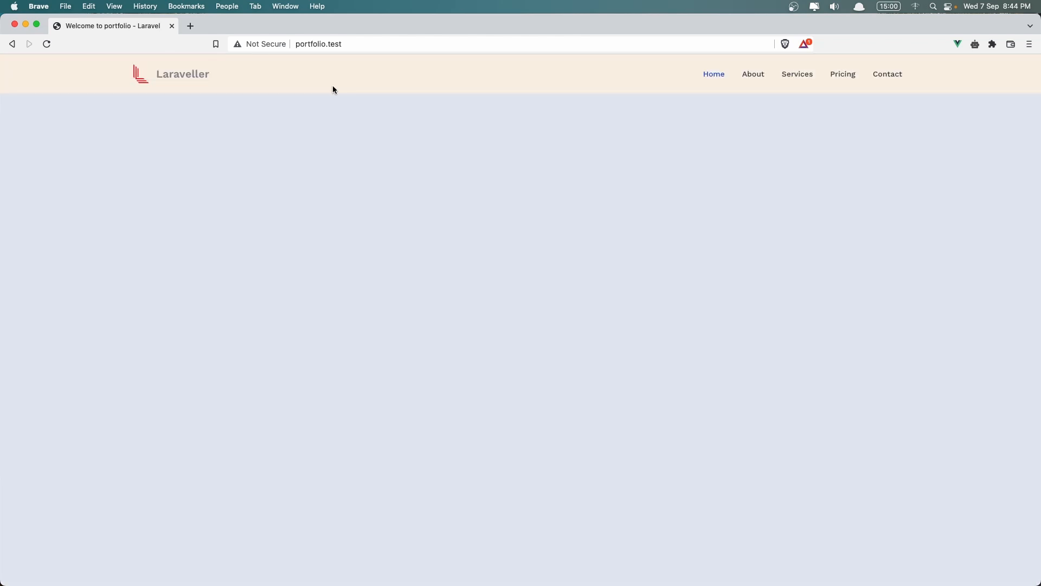
mouse_move(298, 82)
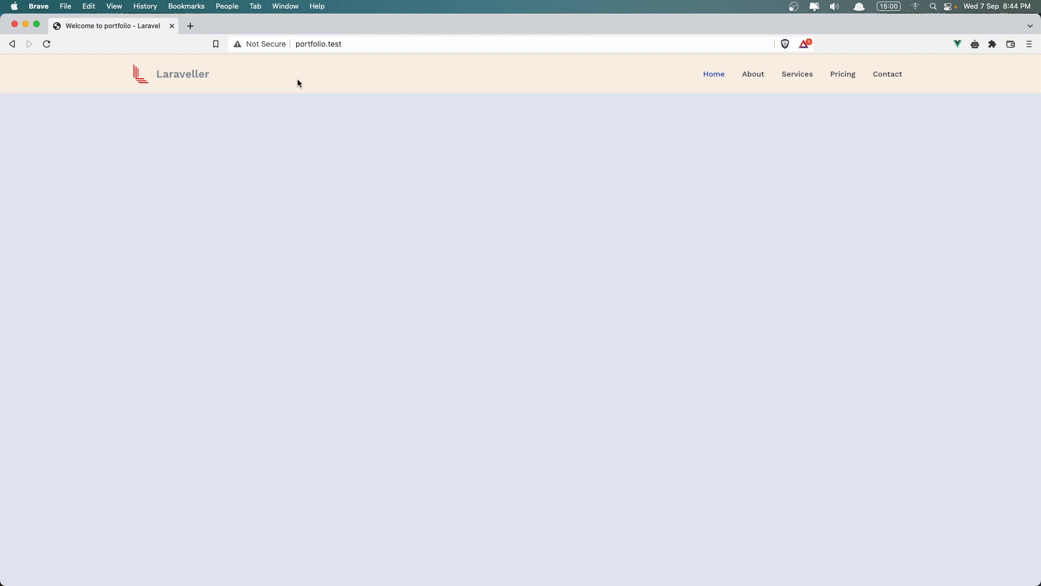
Scroll the portfolio page in Brave and preview it in DevTools as iPhone 12 Pro
scroll("down", 3)
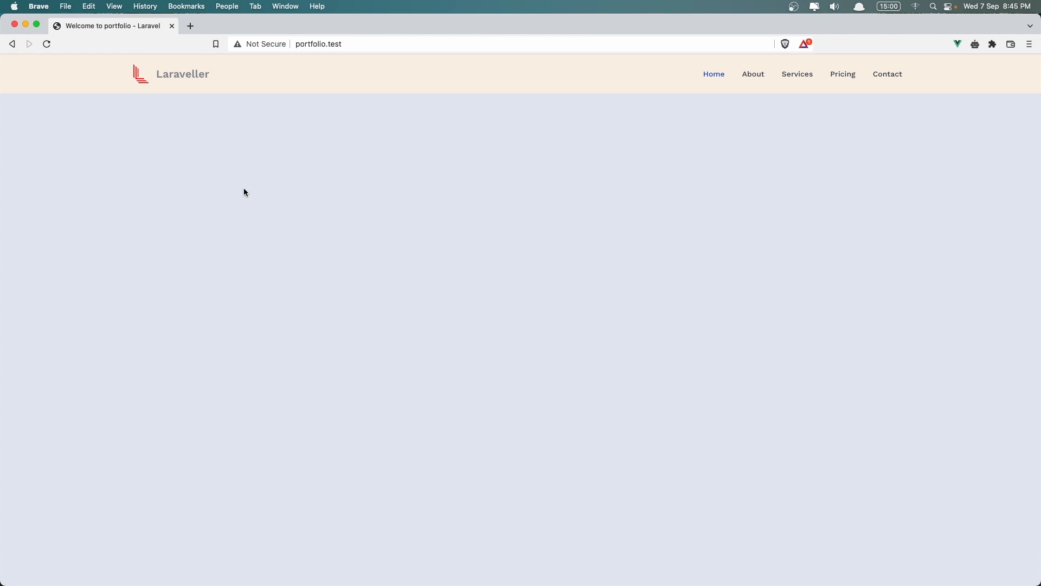
mouse_move(299, 317)
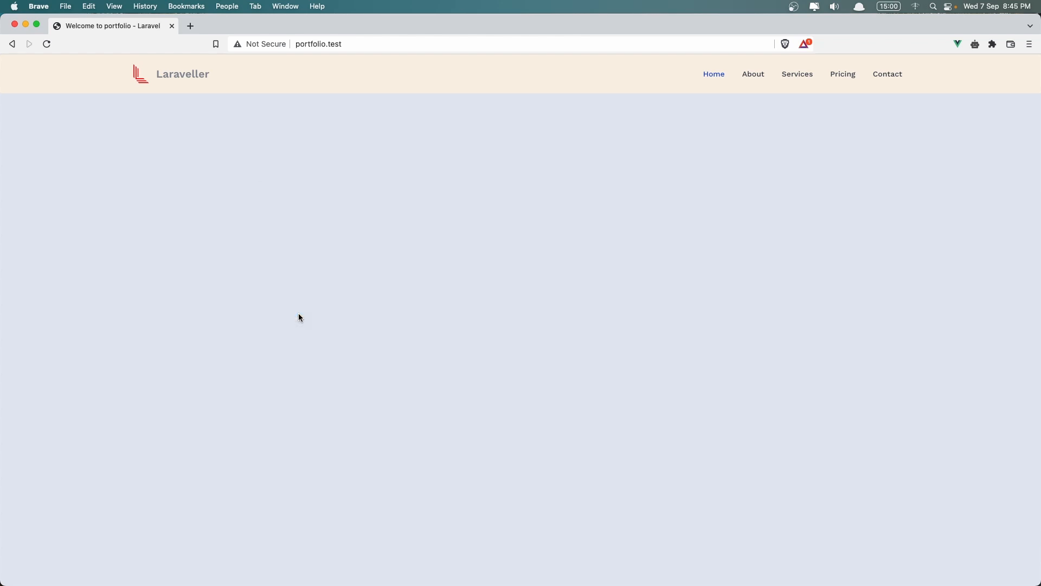
key("F12")
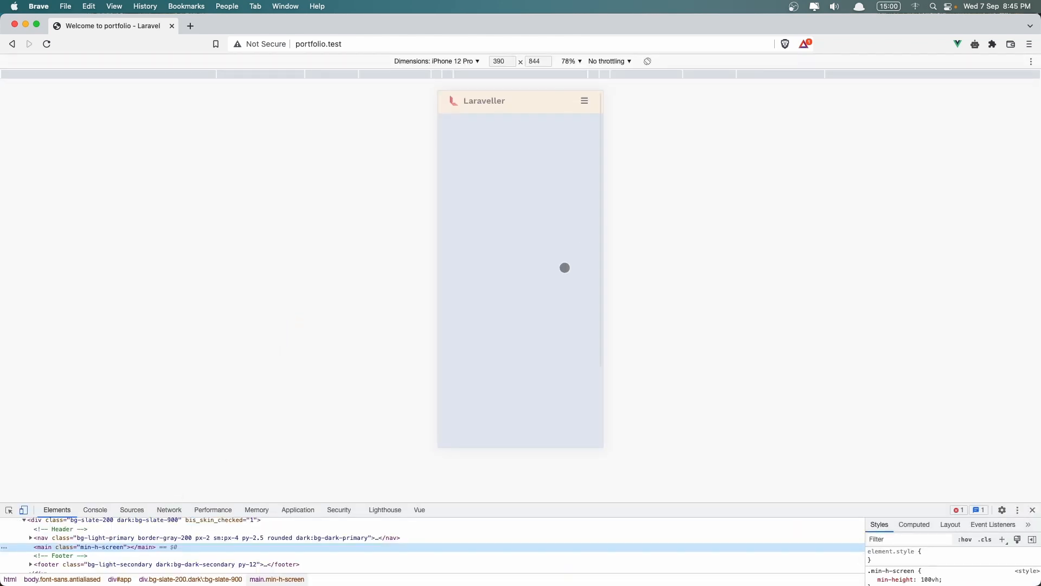
scroll("down", 3)
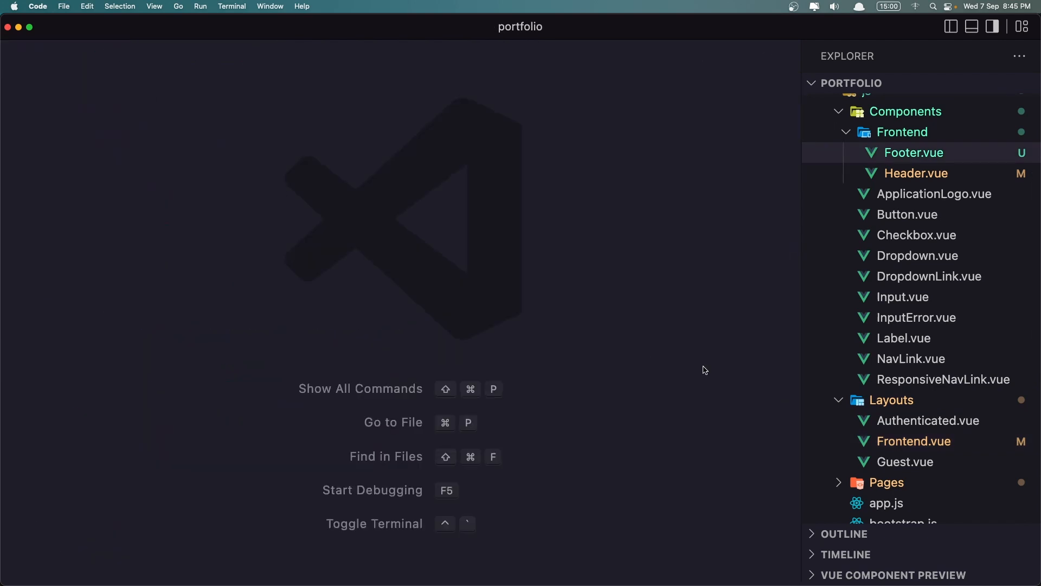
In Pages/Welcome.vue, rename the Frontend import to FrontendLayout and tidy the layout tags
left_click(886, 362)
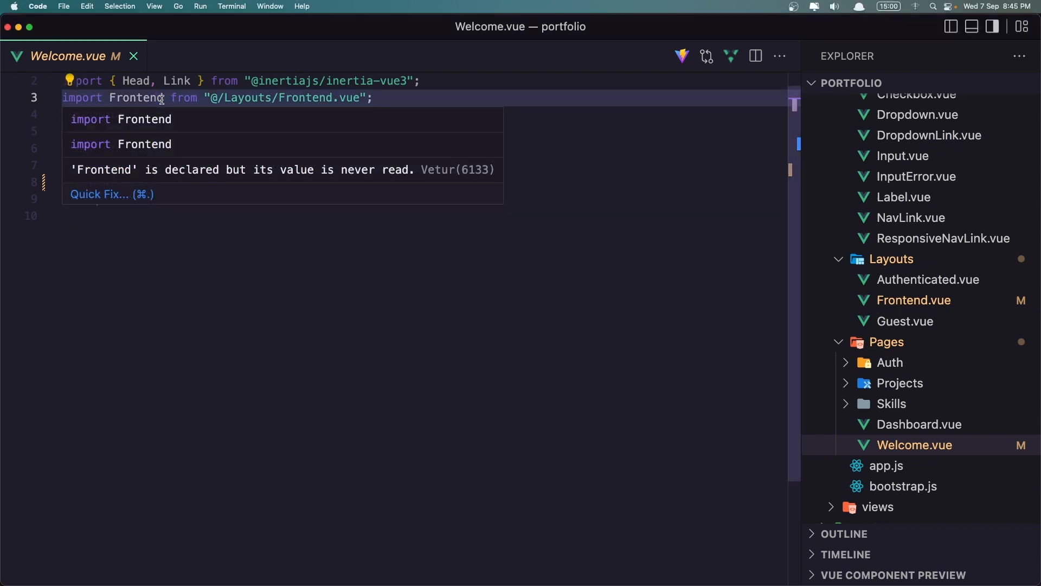
type("Layout")
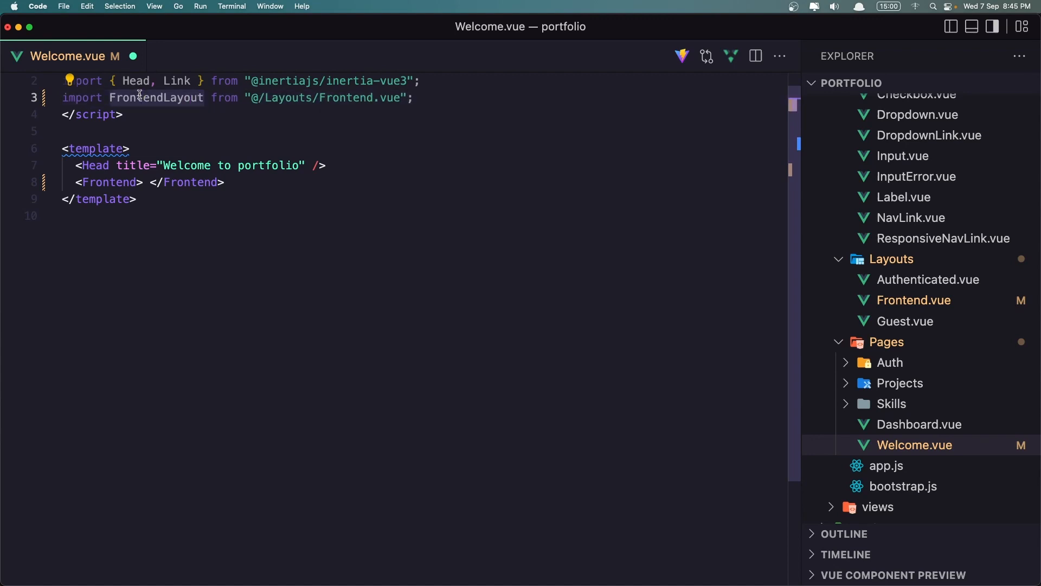
left_click(110, 183)
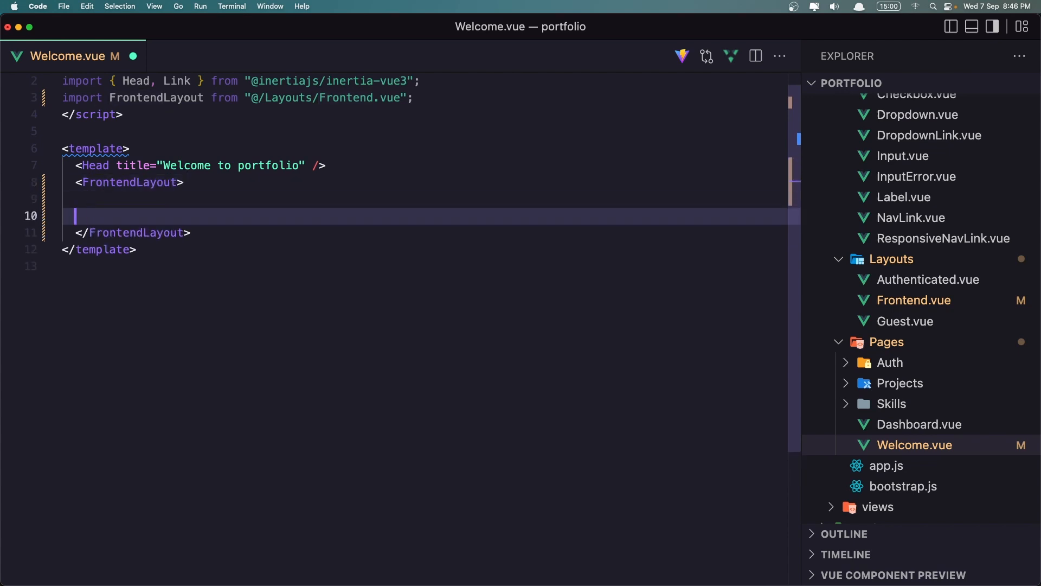
key("Backspace")
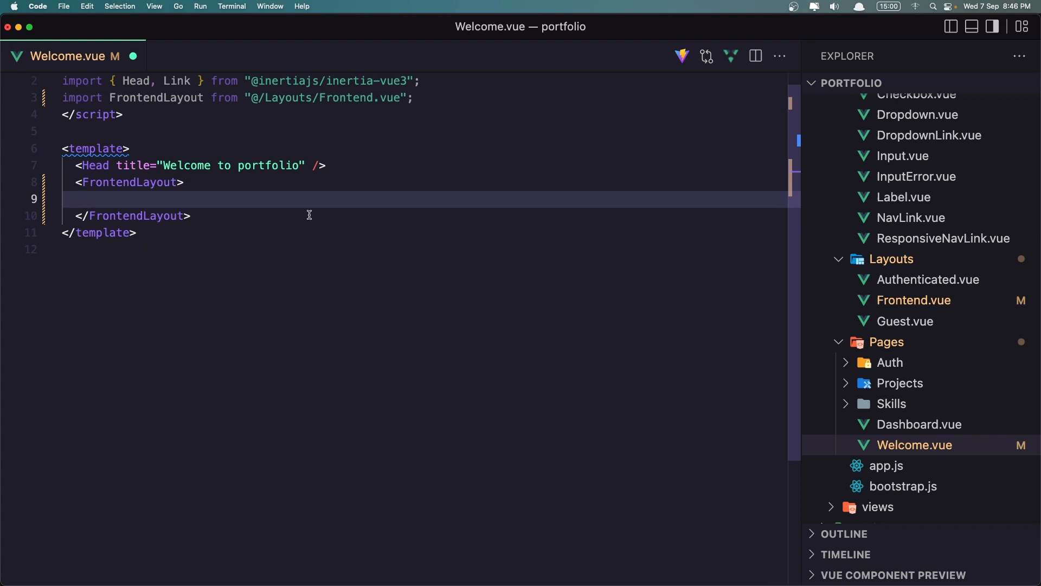
mouse_move(350, 234)
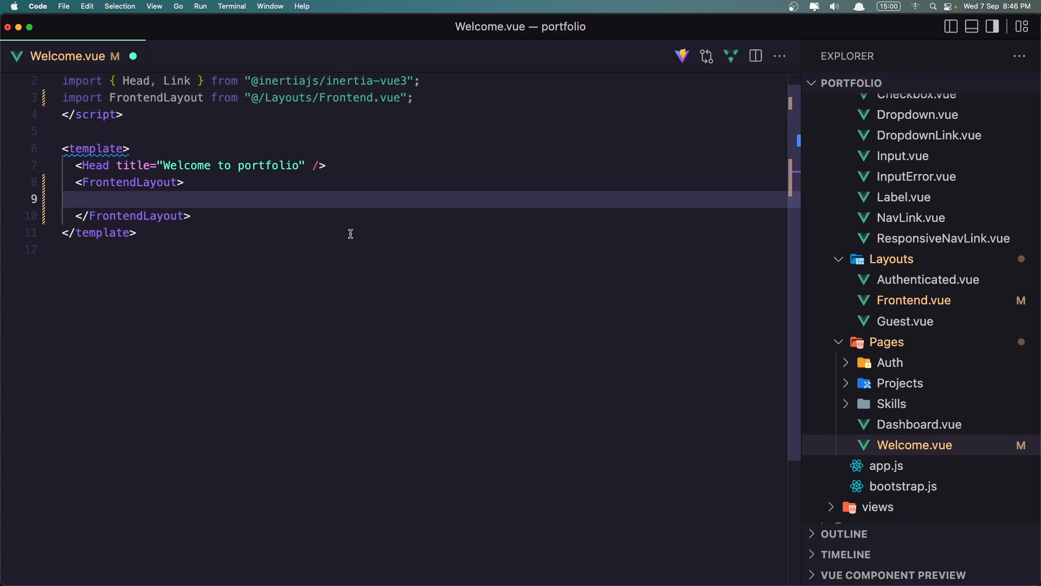
Add the <!-- Hero primary --> placeholder comment inside FrontendLayout and start a new line
type("<!--  -->")
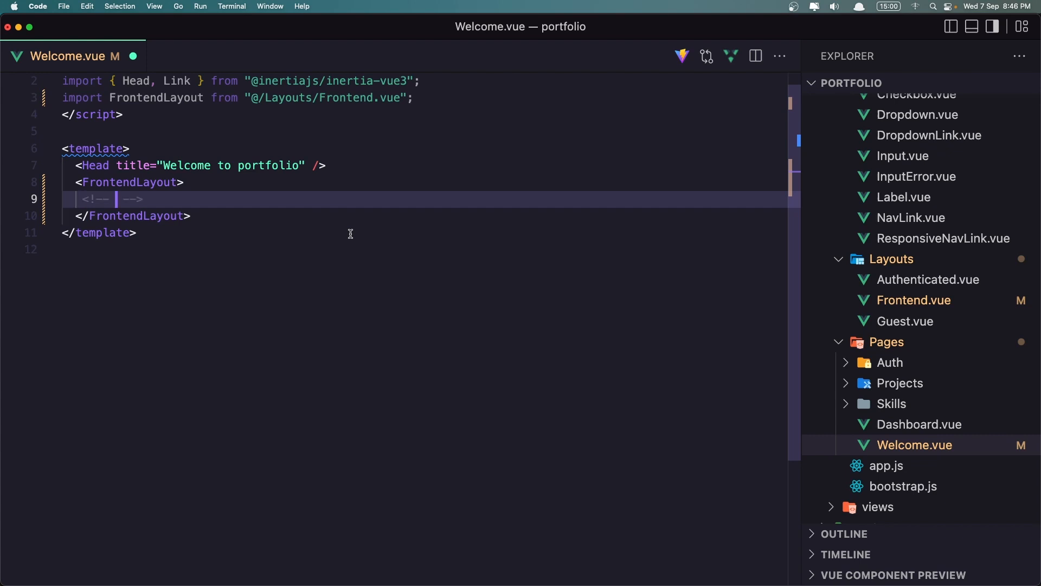
type("Hero")
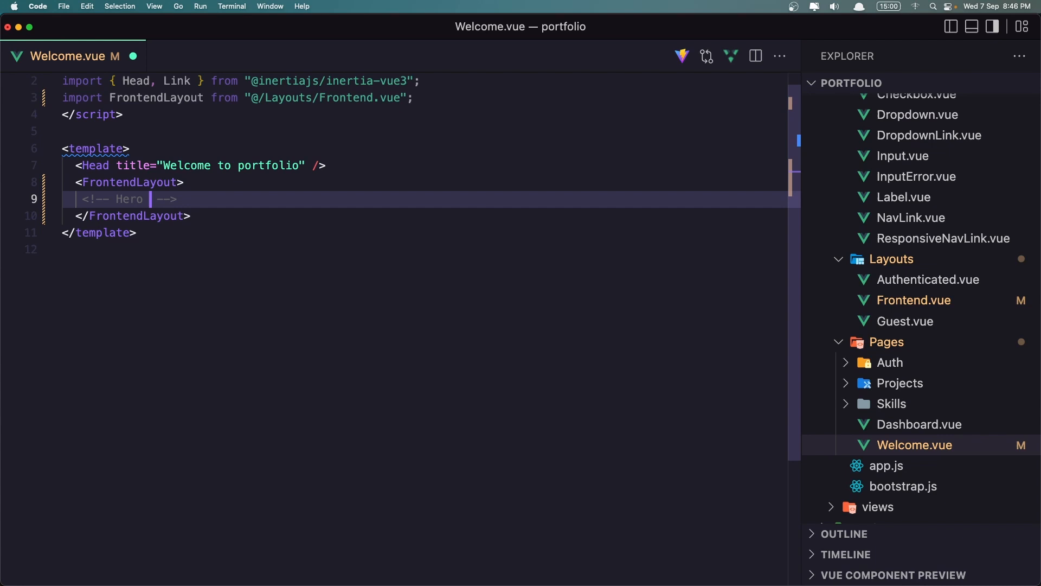
type("p")
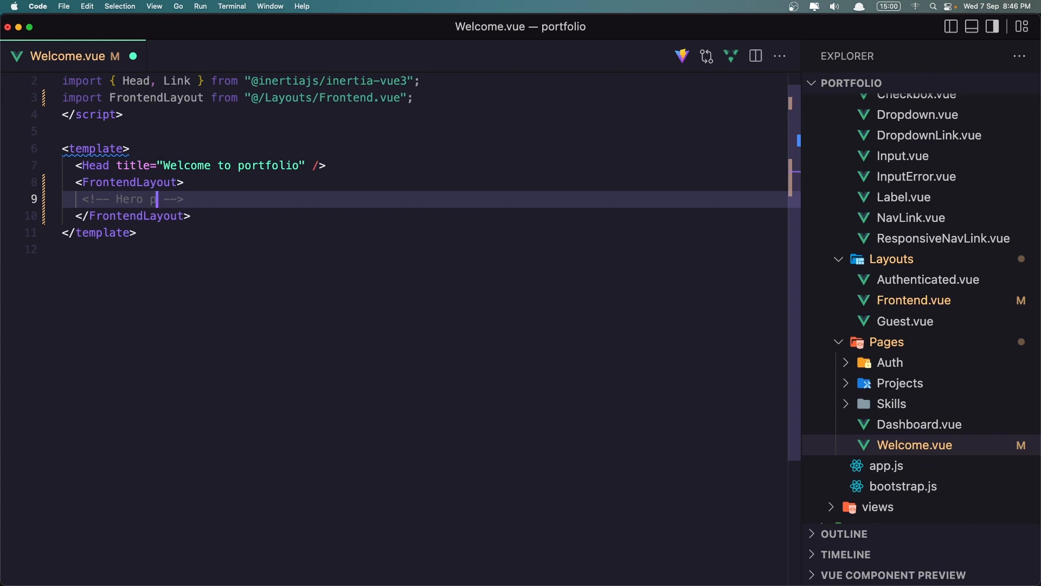
type("rimary")
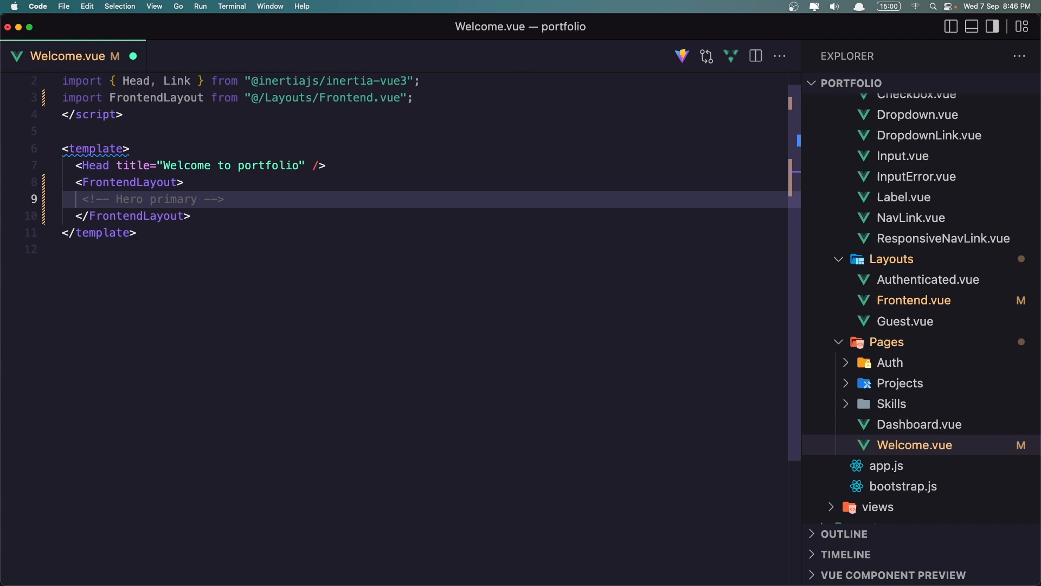
key("enter")
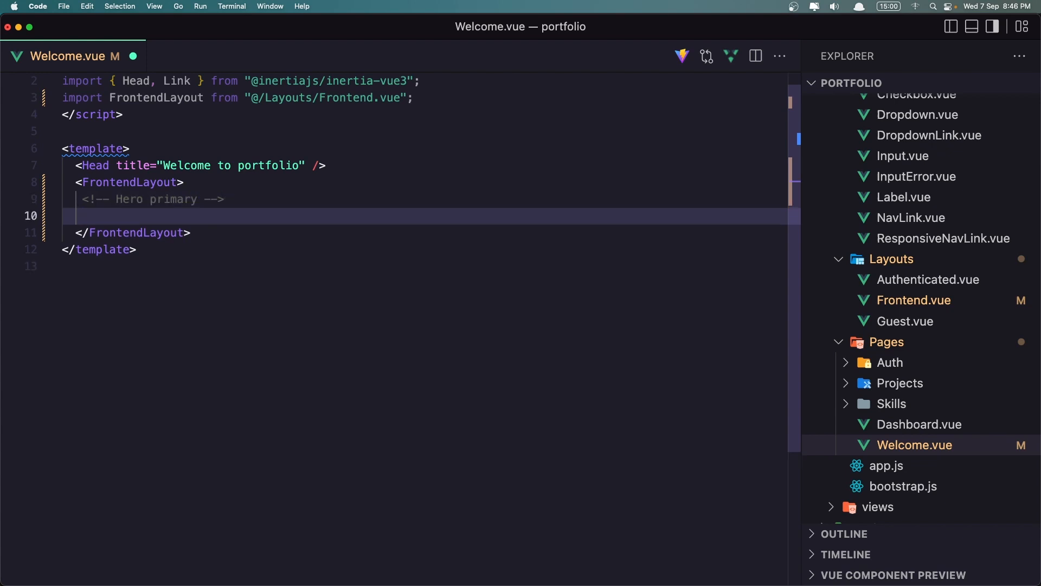
Add a second placeholder comment reading 'promote tail-100'
type("<!--  -->")
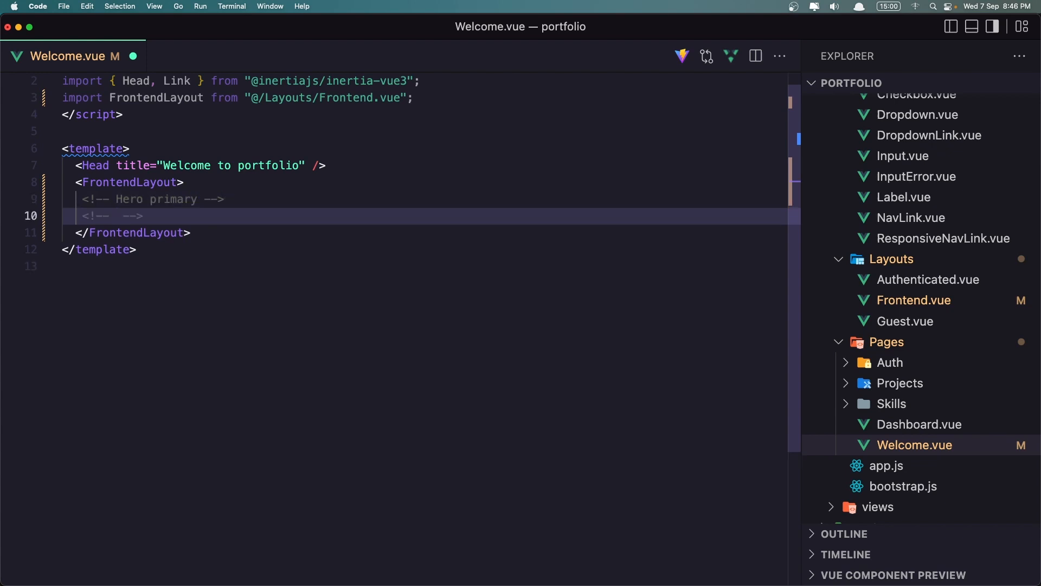
type("pro")
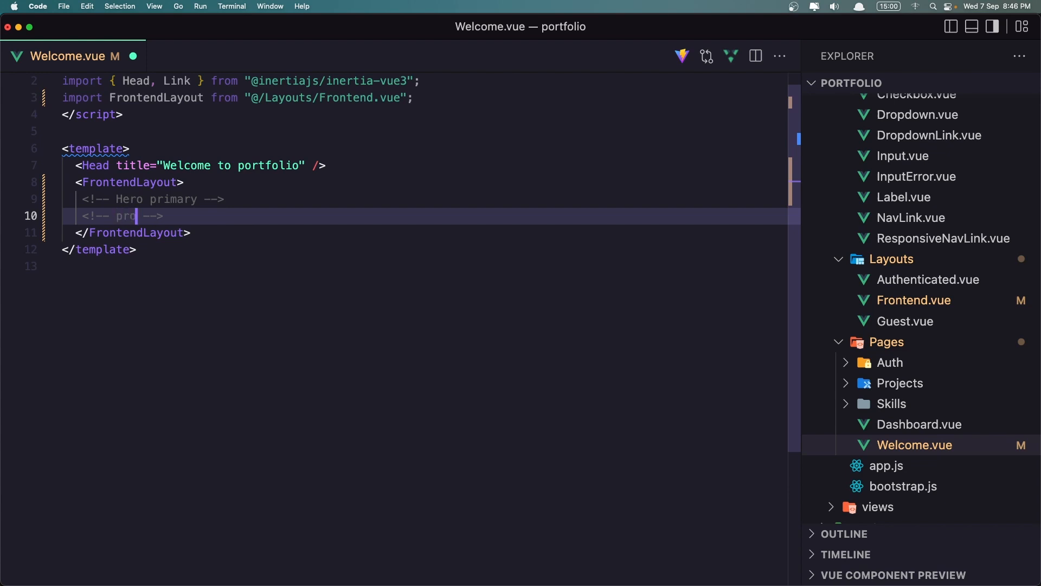
type("mote")
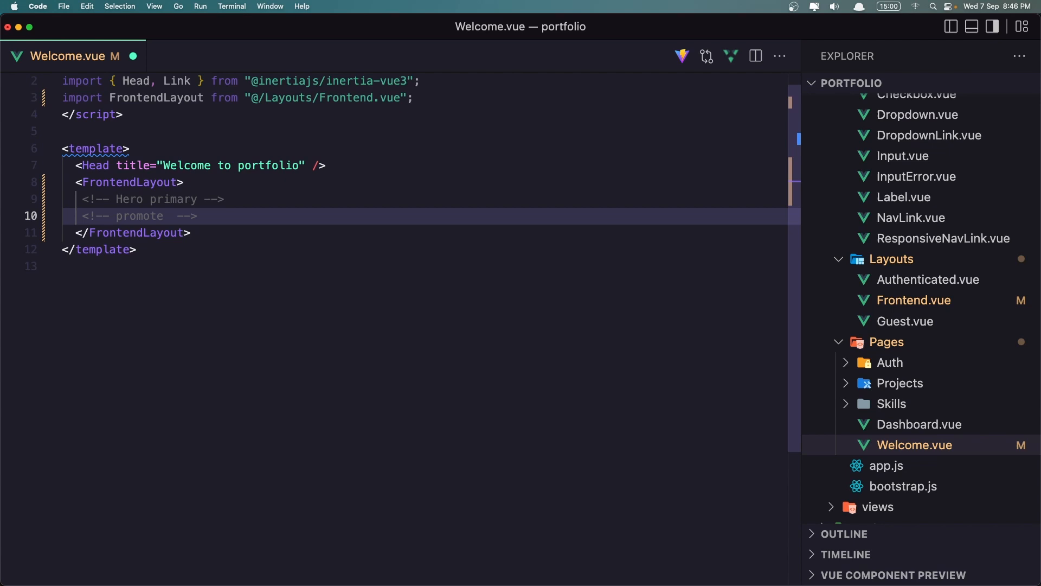
left_click(171, 215)
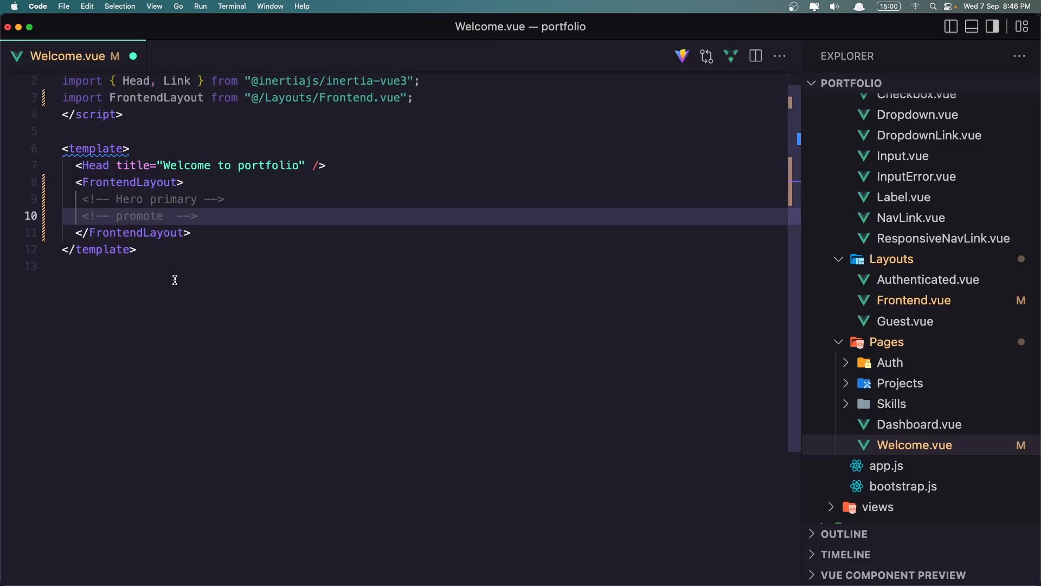
type("lis")
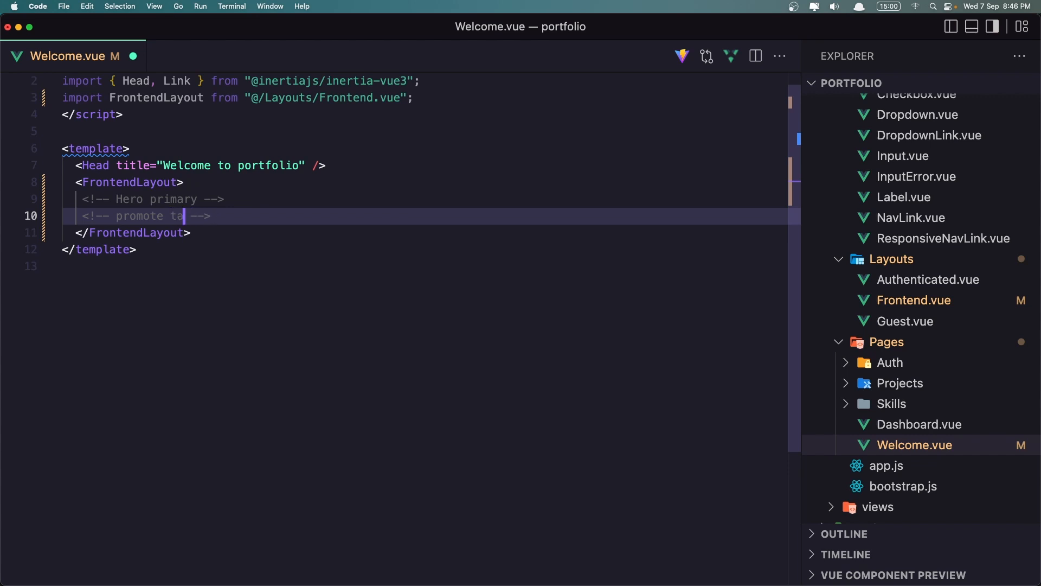
type("il-1")
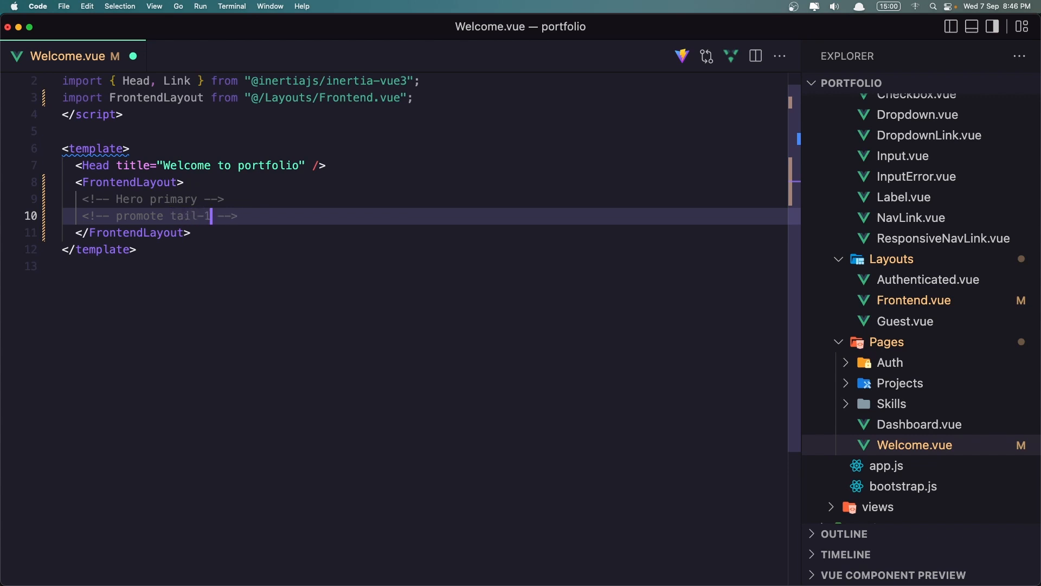
type("00")
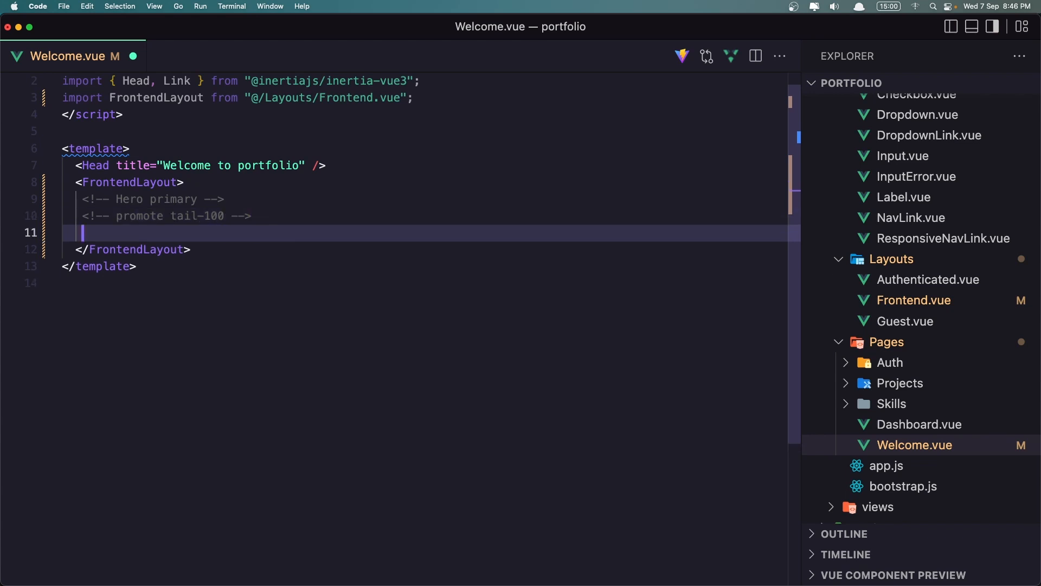
Add the <!-- About secondary --> placeholder comment
type("<!-- -->")
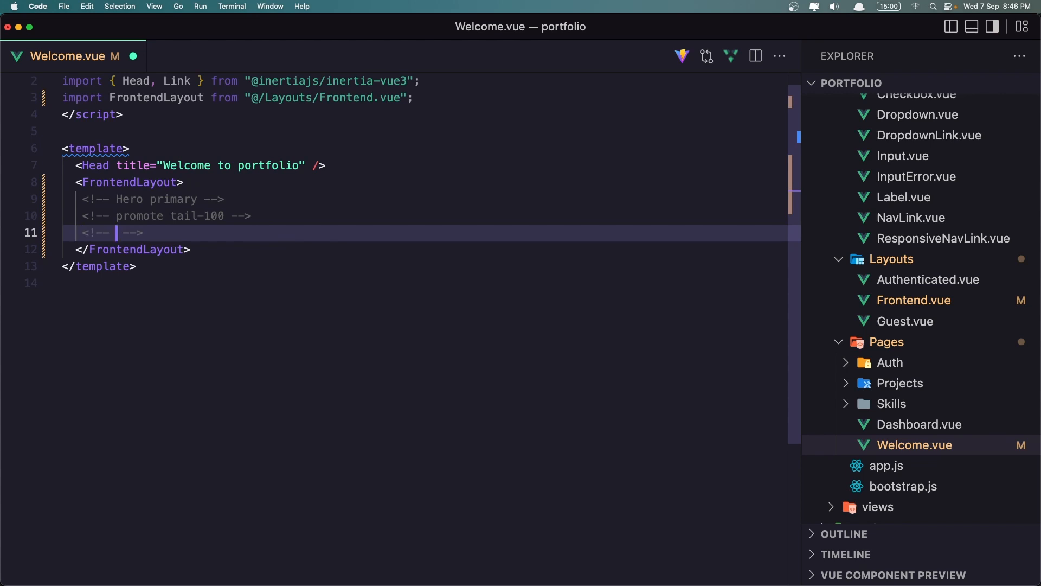
type("abc")
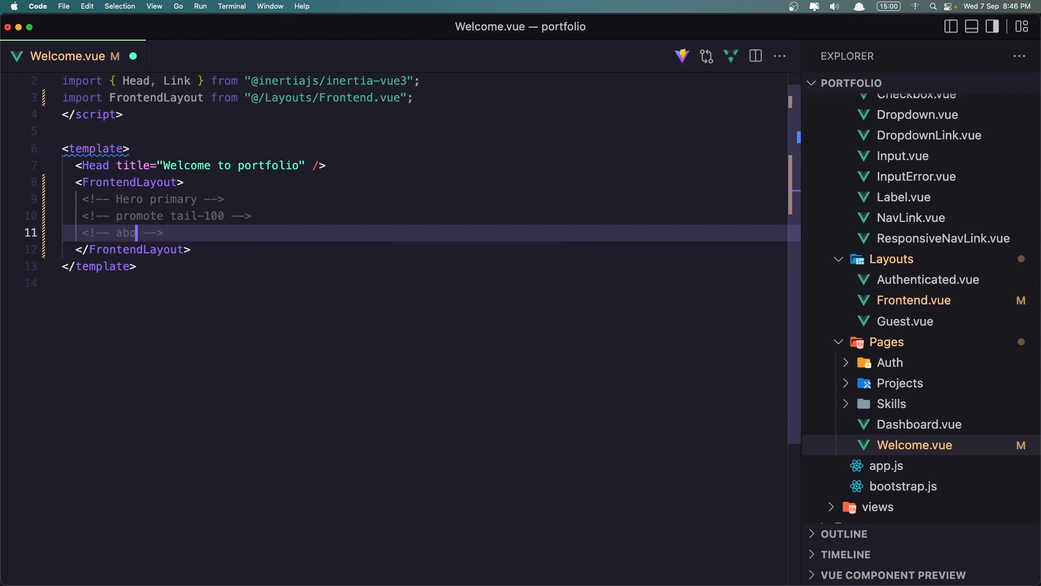
type("out")
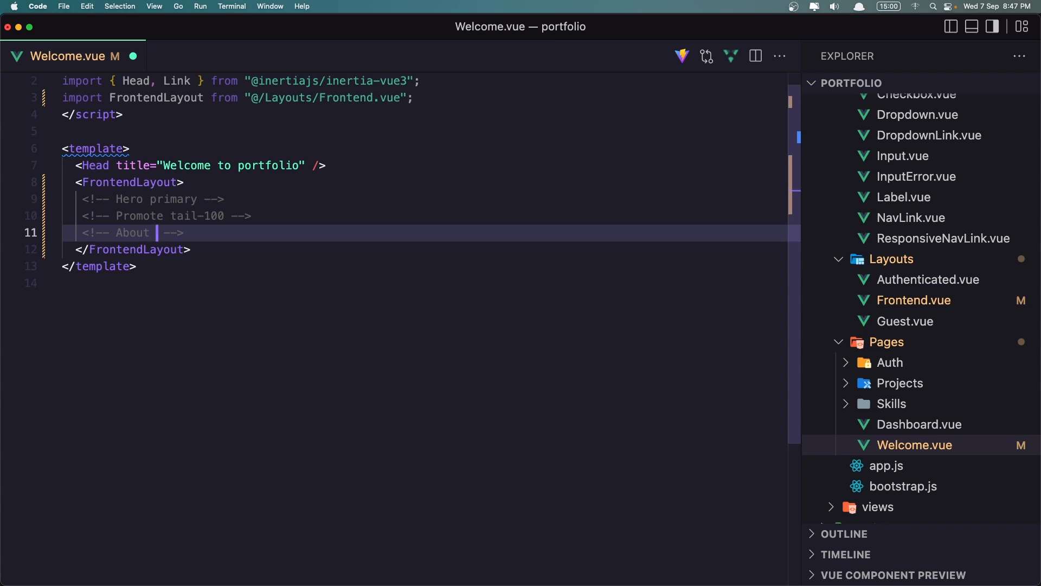
type("sec")
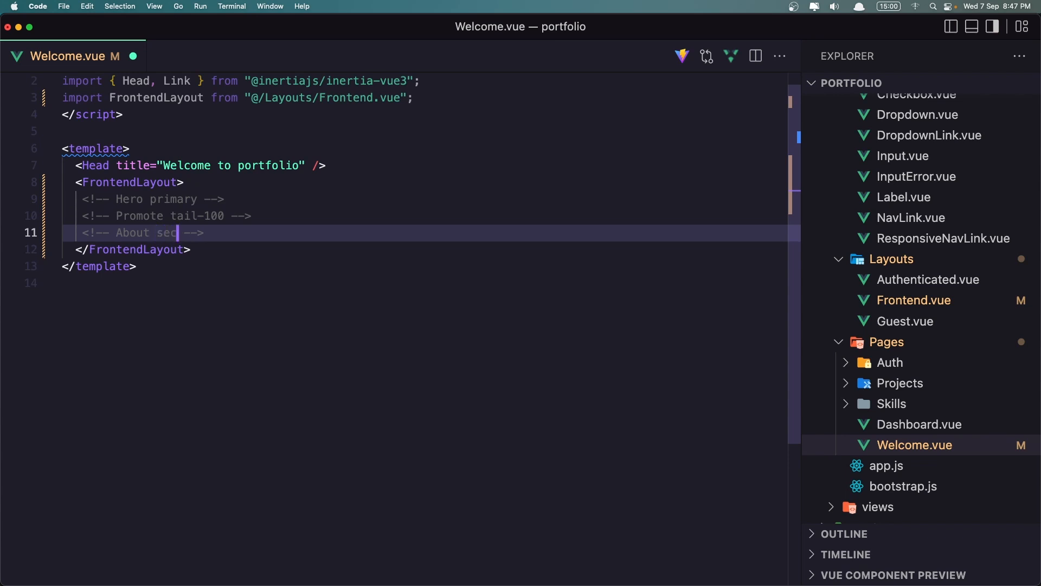
type("ondary")
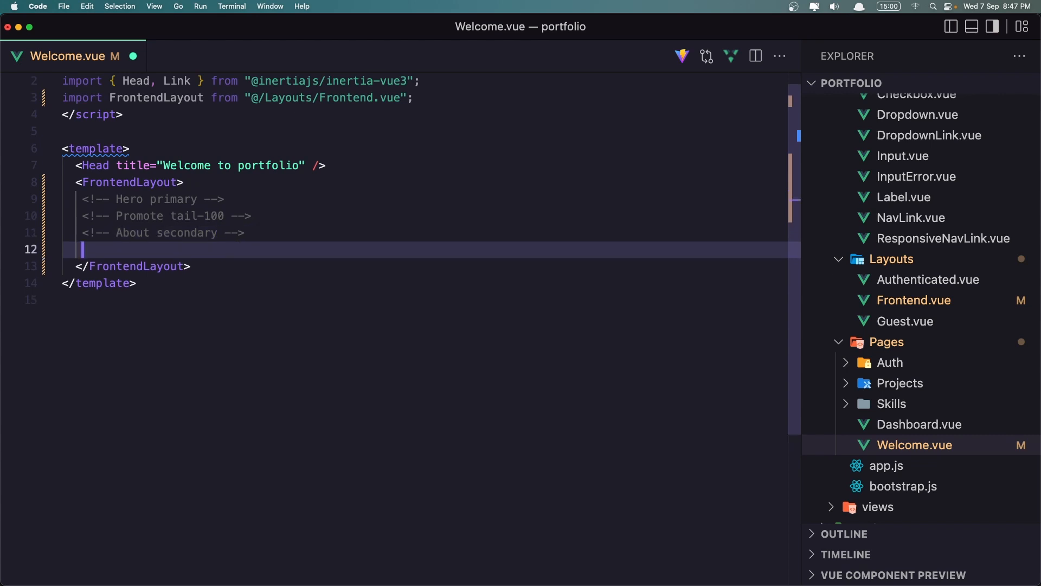
Add the <!-- Skills tail-100 --> comment and position for the next comment line
type("<!--  -->")
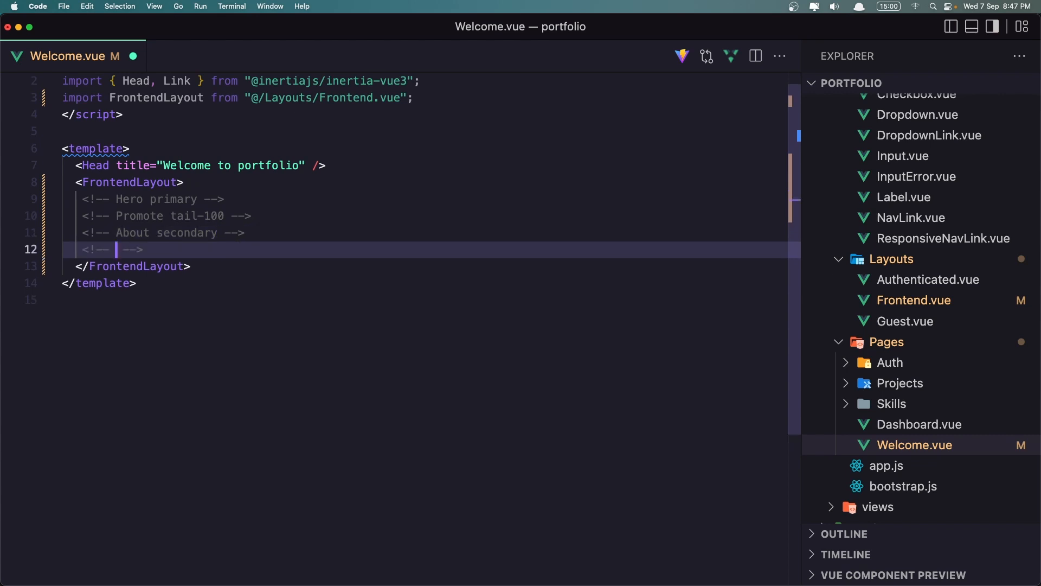
type("Sk")
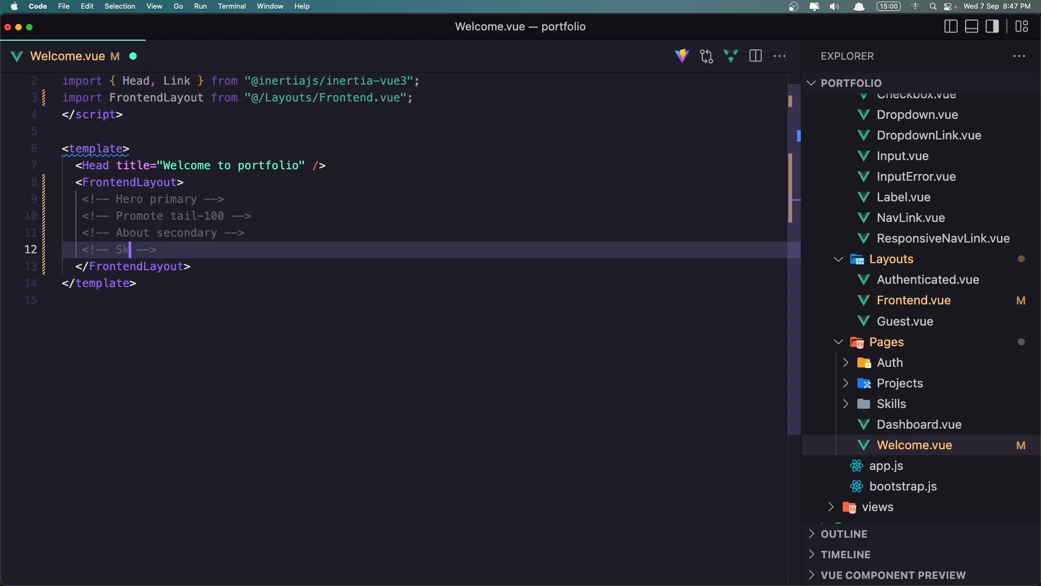
type("ills")
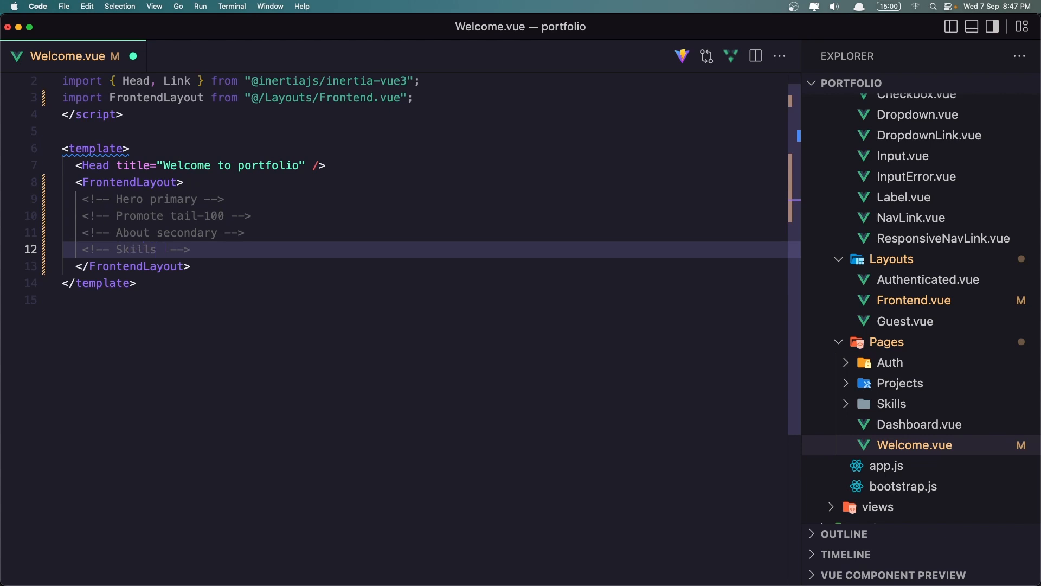
type("t")
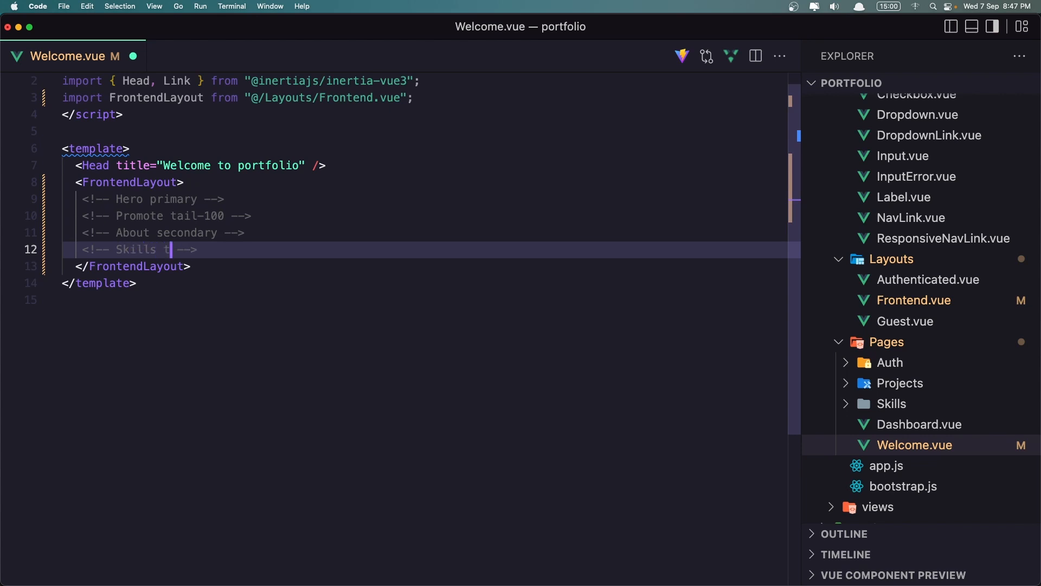
type("ail-100")
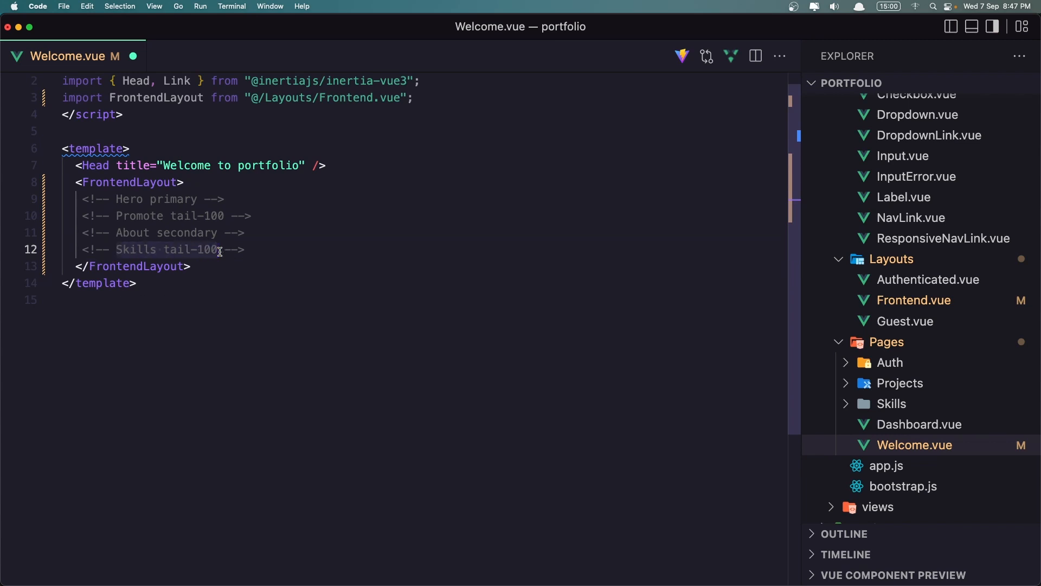
left_click(149, 215)
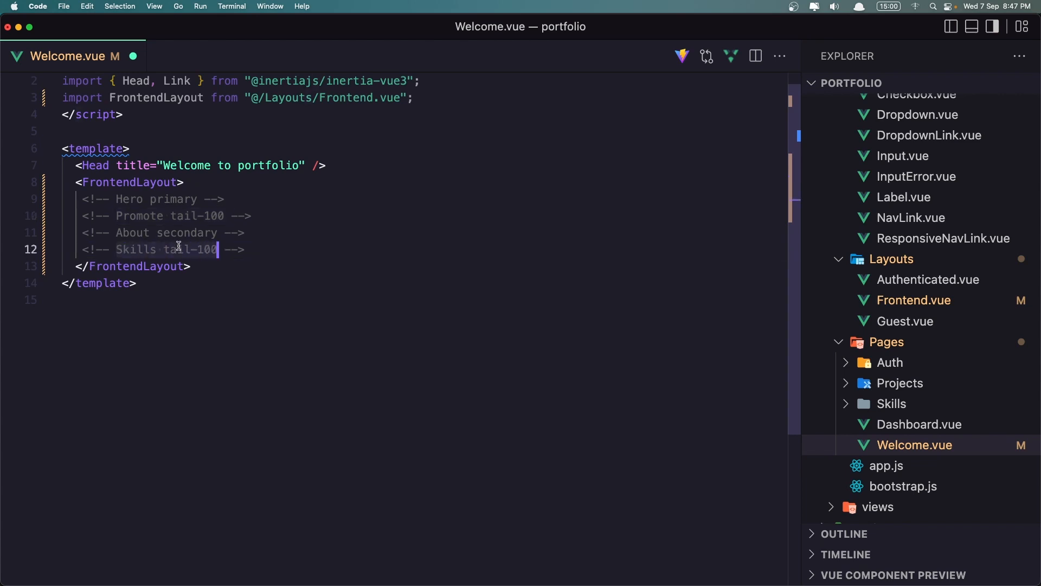
left_click(168, 251)
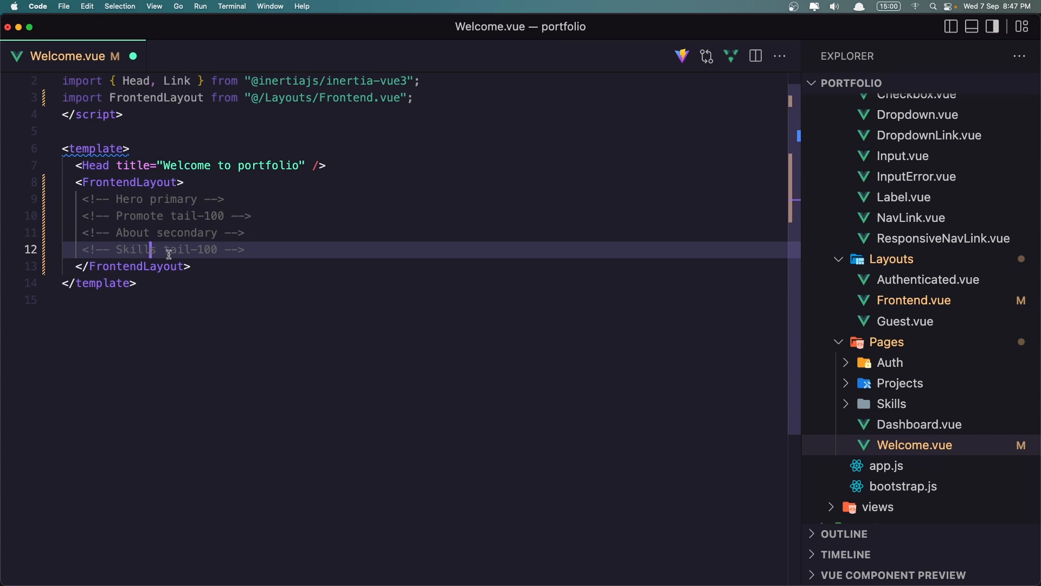
mouse_move(207, 271)
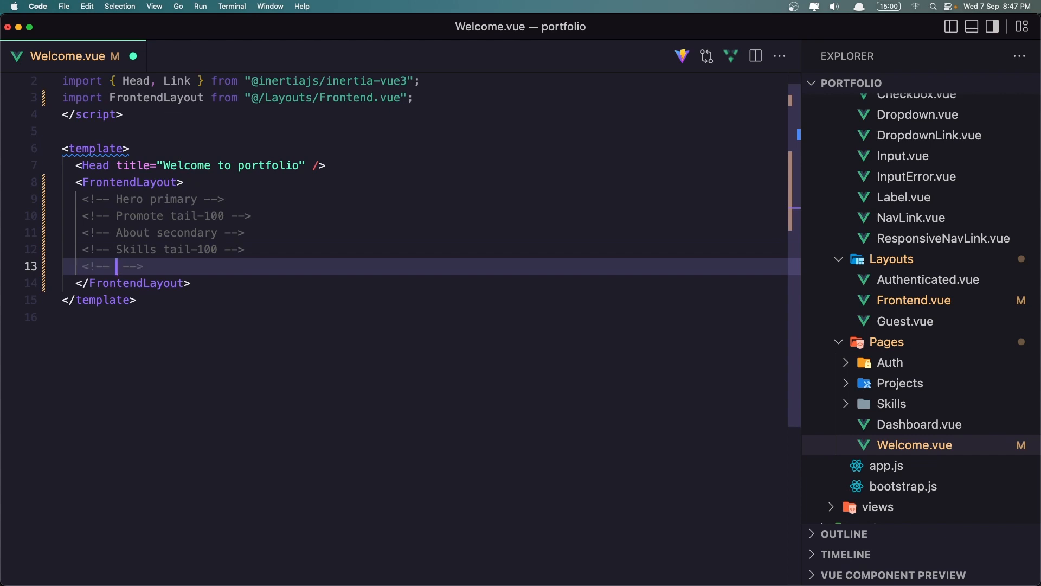
mouse_move(298, 249)
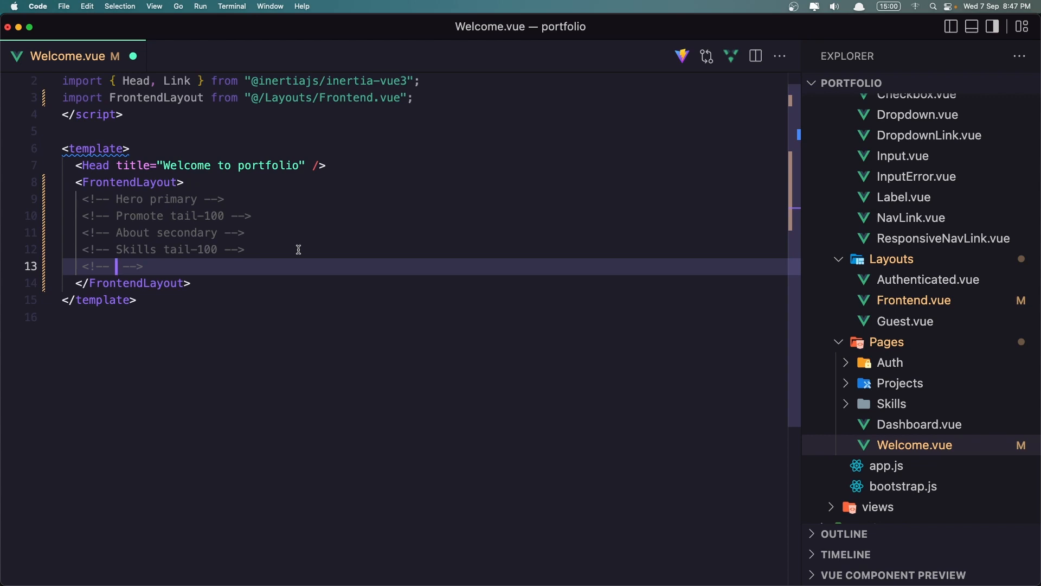
Fill the empty comment with 'Portfolio primary' and add a 'Services secondary' comment
type("Portfolio primary")
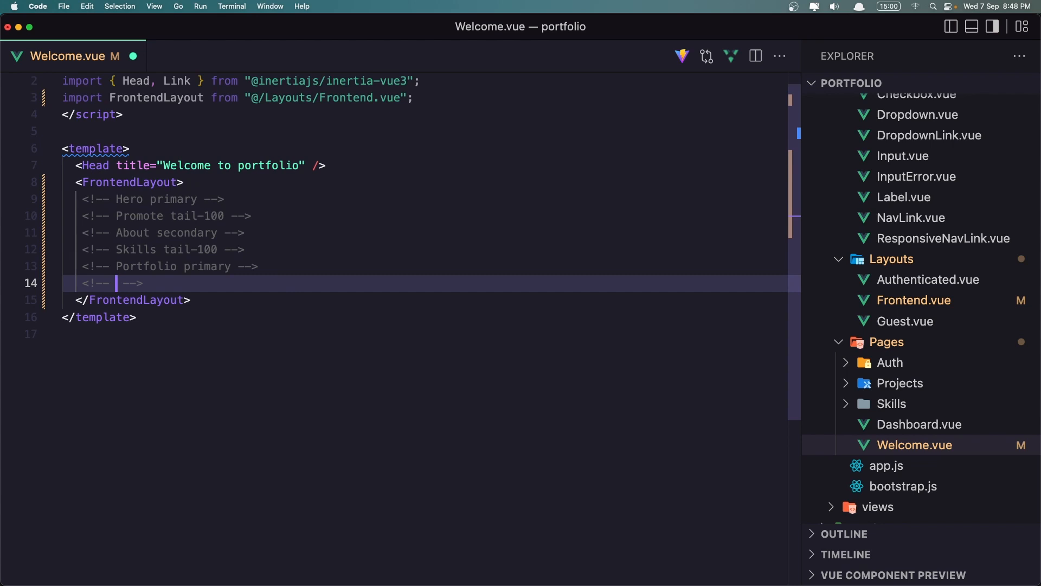
type("S")
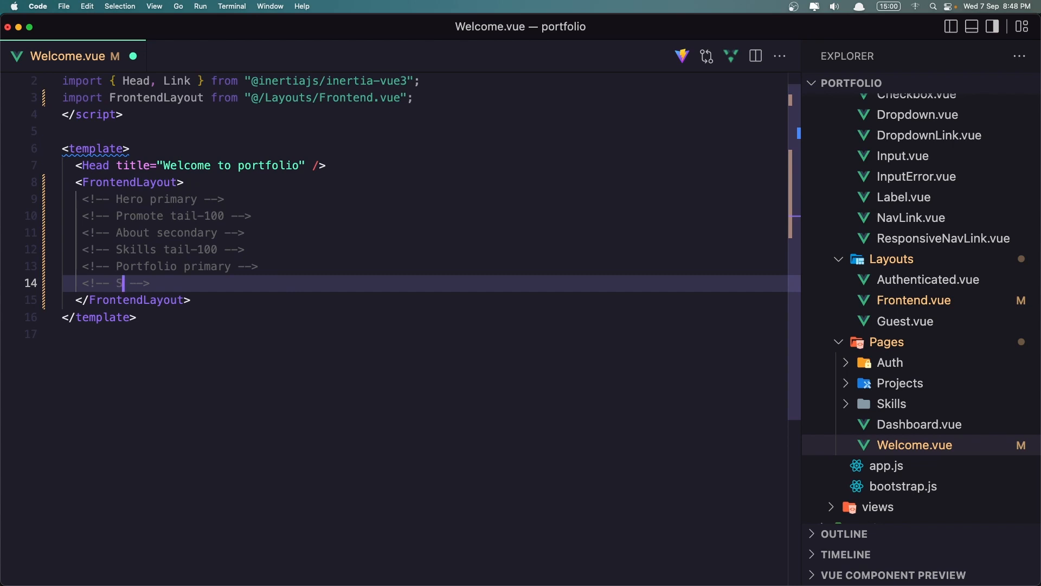
type("ervices seconda")
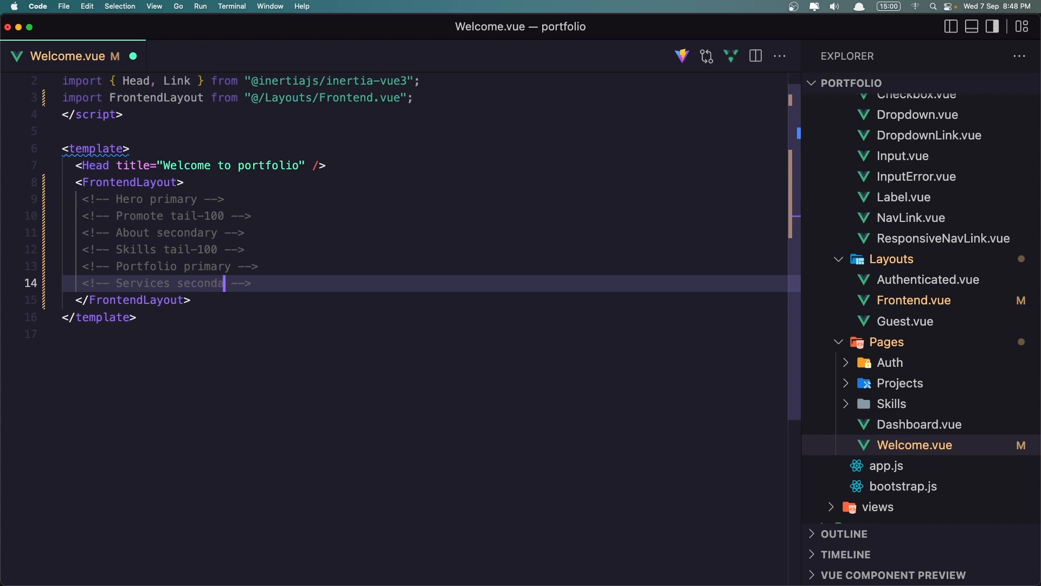
type("ry")
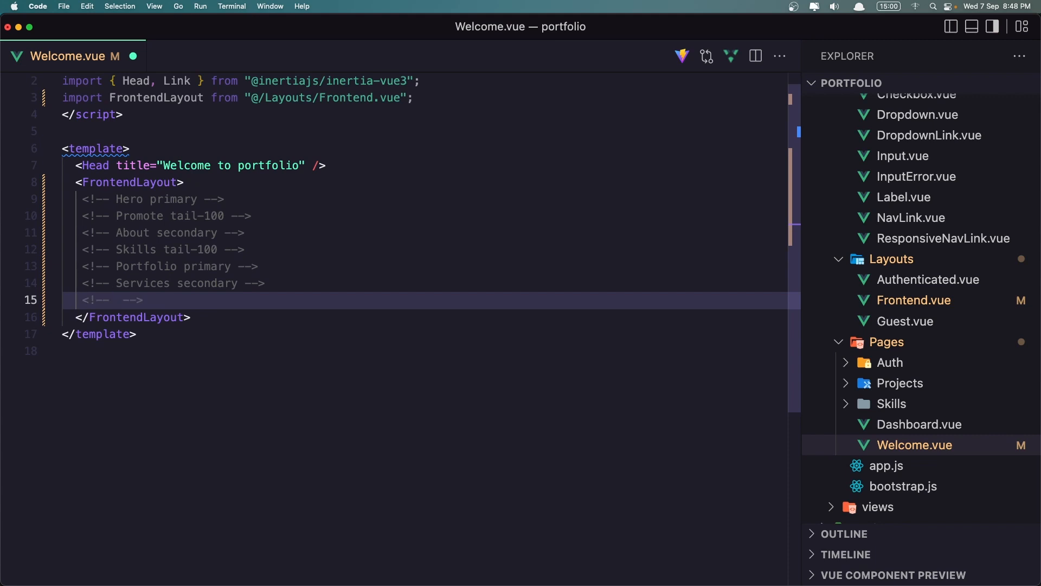
Add the final 'Contact primary' placeholder comment
type("Con")
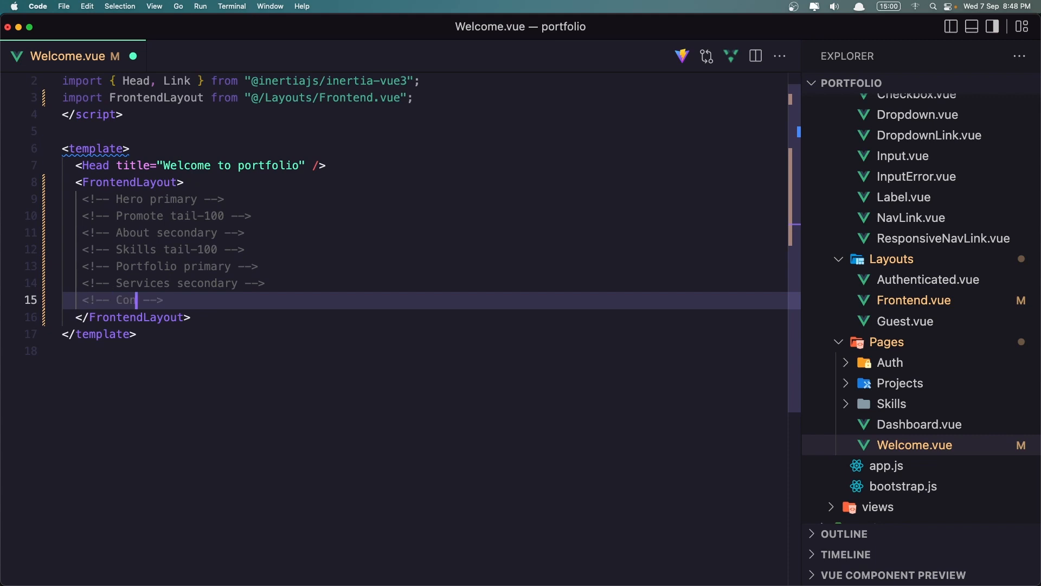
type("tact")
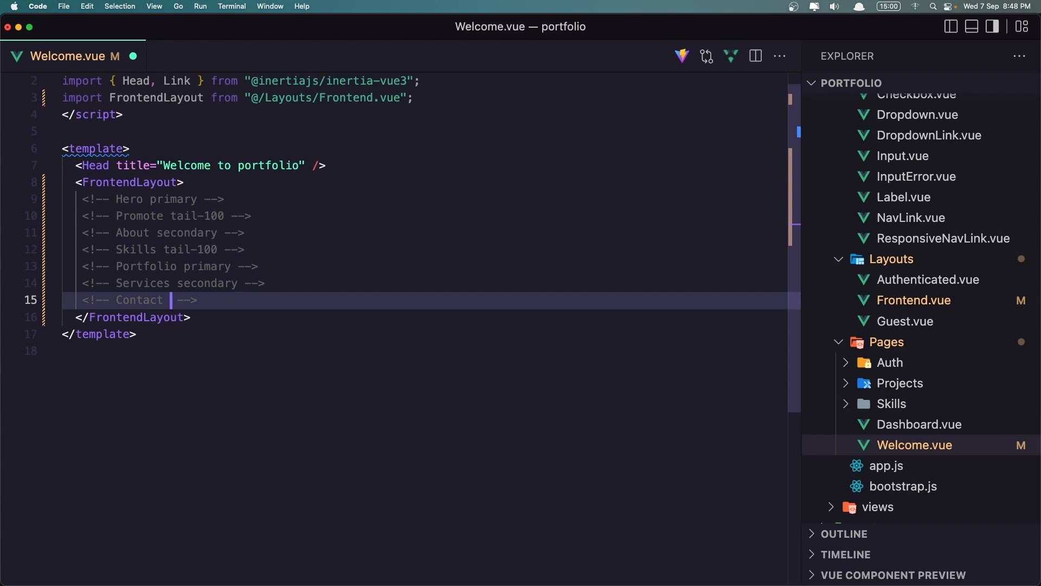
type("prima")
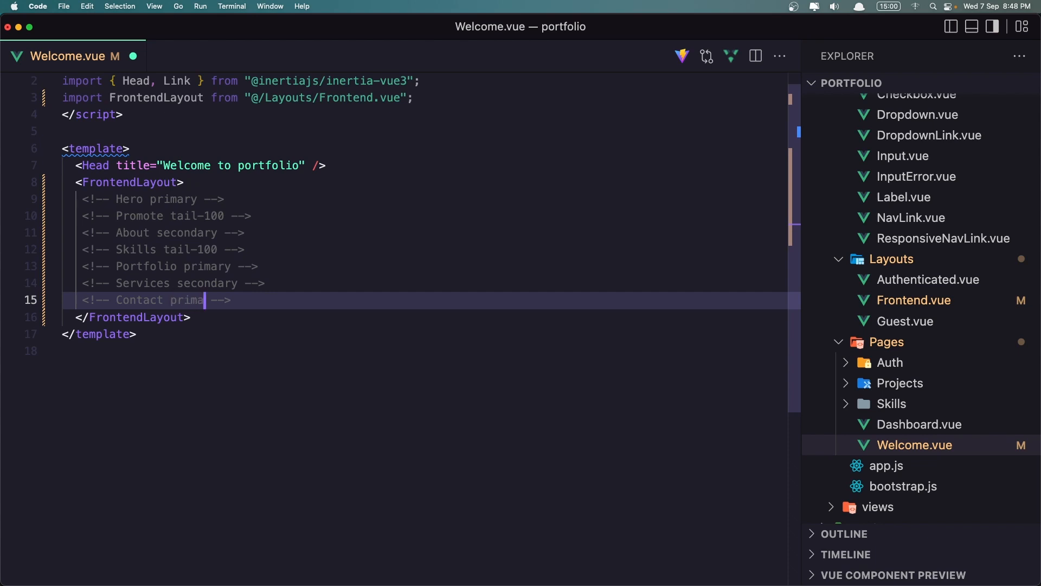
type("ry")
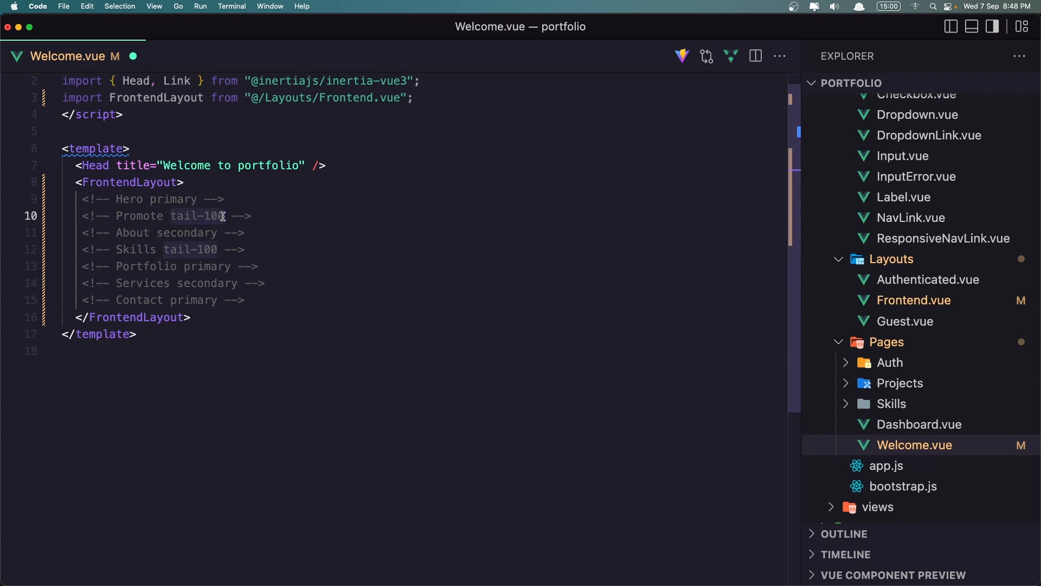
mouse_move(166, 237)
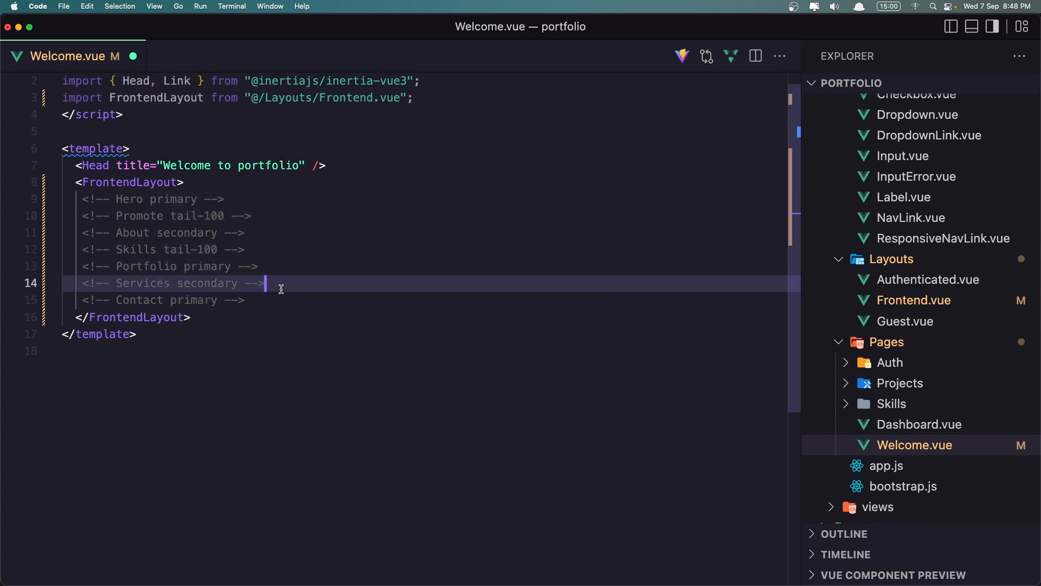
mouse_move(300, 246)
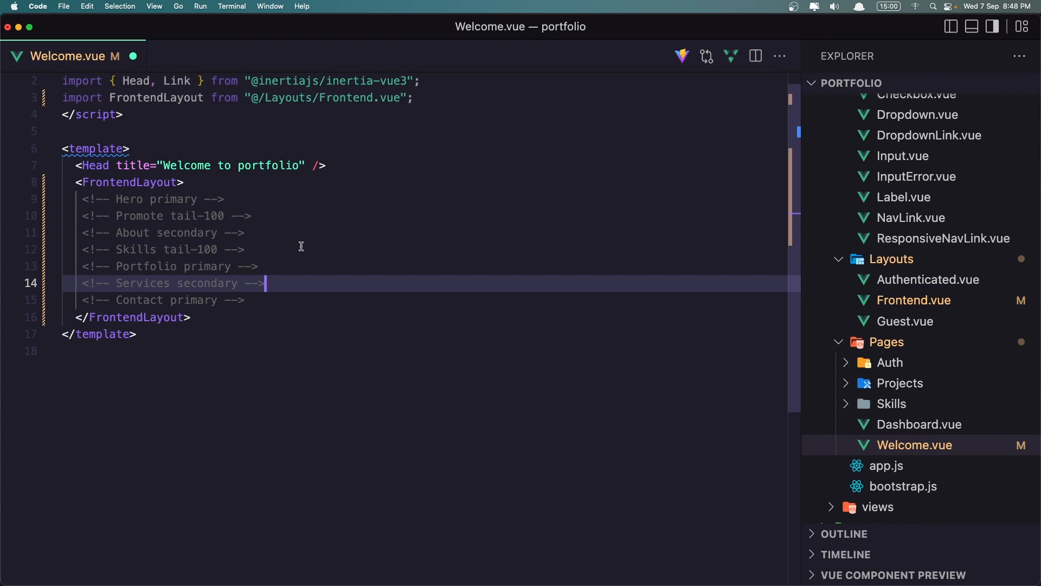
mouse_move(93, 208)
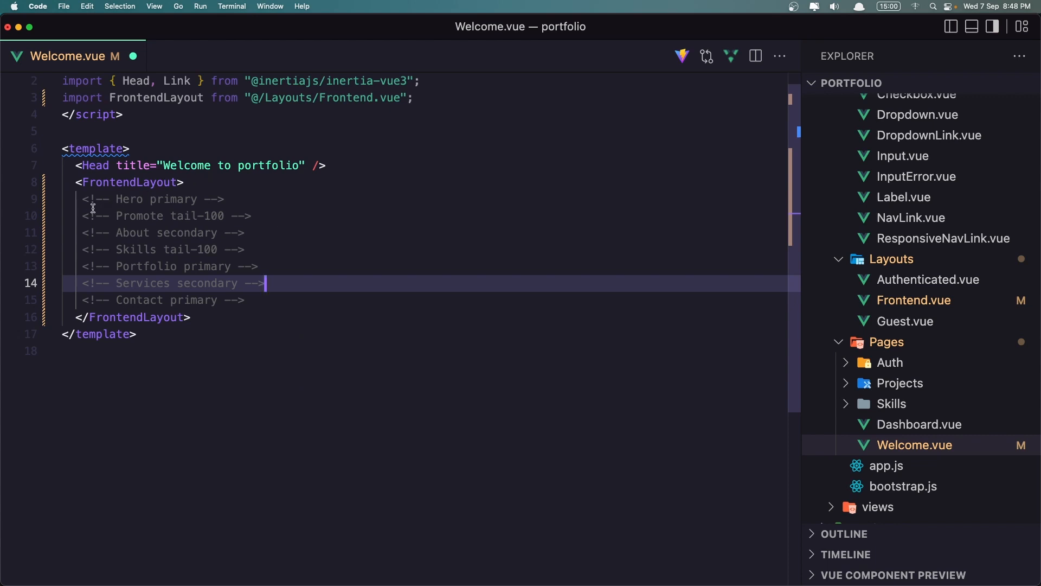
left_click(224, 199)
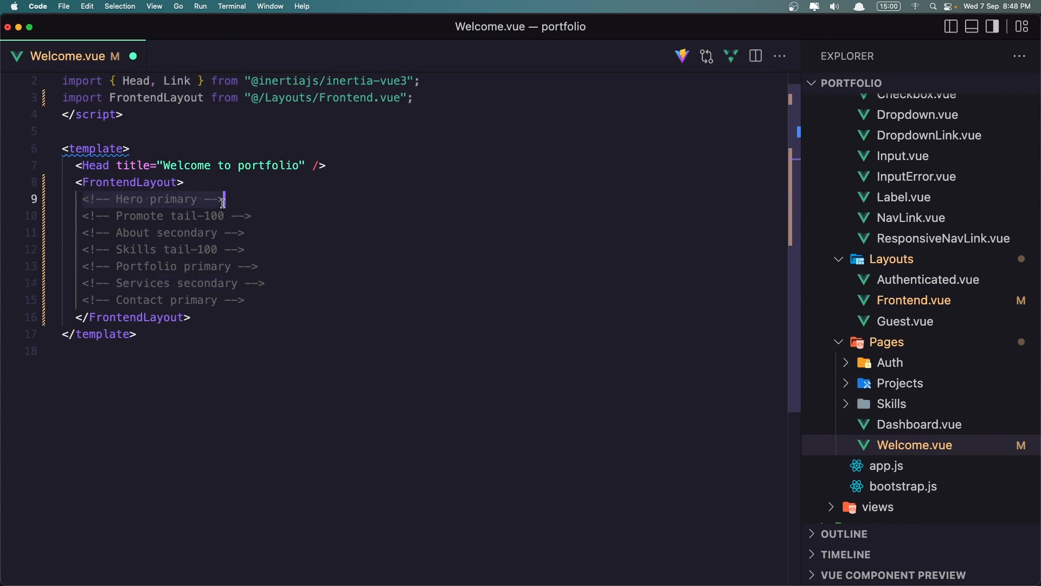